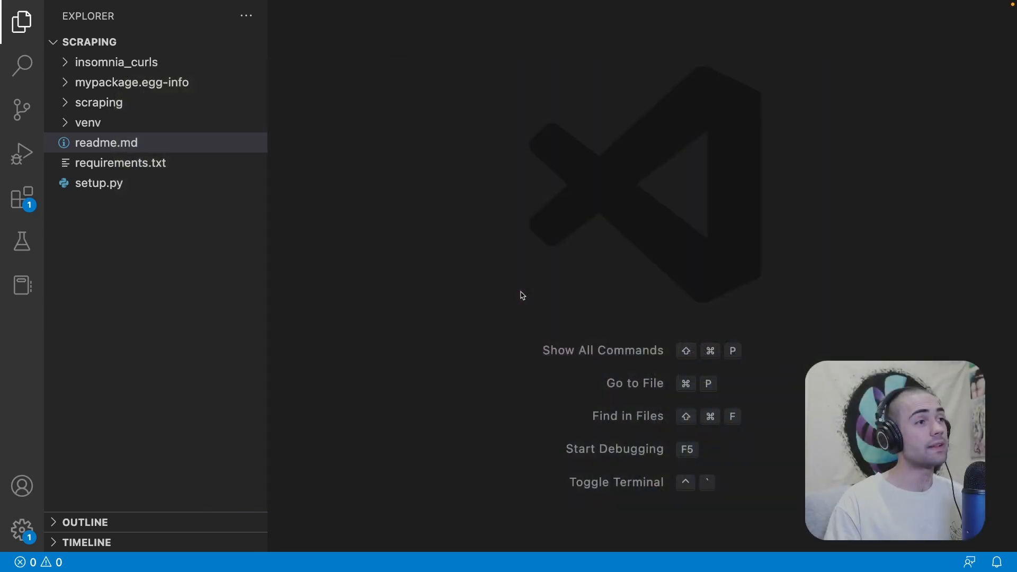
Step: Open setup.py to review the wiki, shop and blog console-script entry points
click(99, 102)
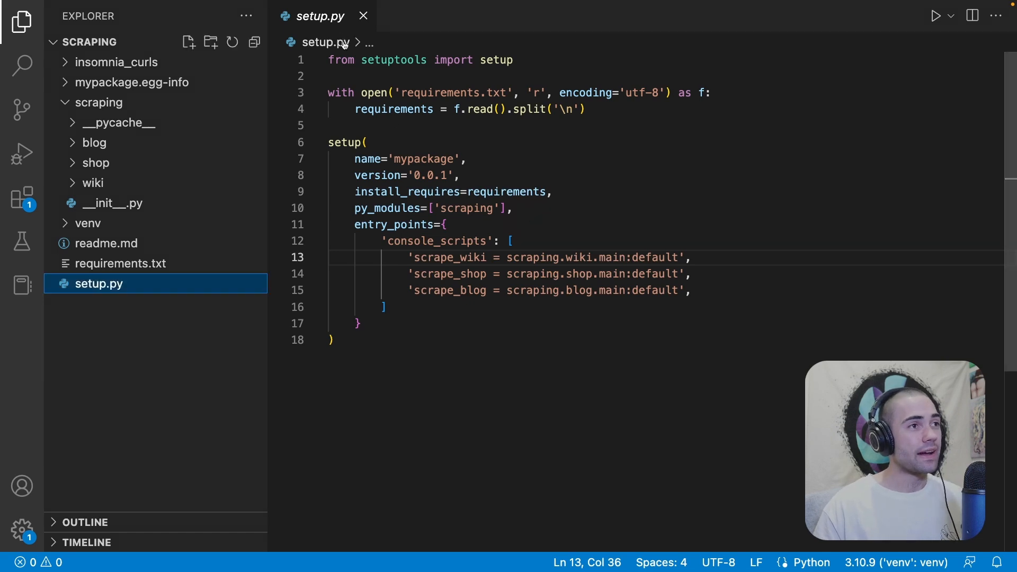
Step: Create main.py in the scraping package and import importlib
click(99, 102)
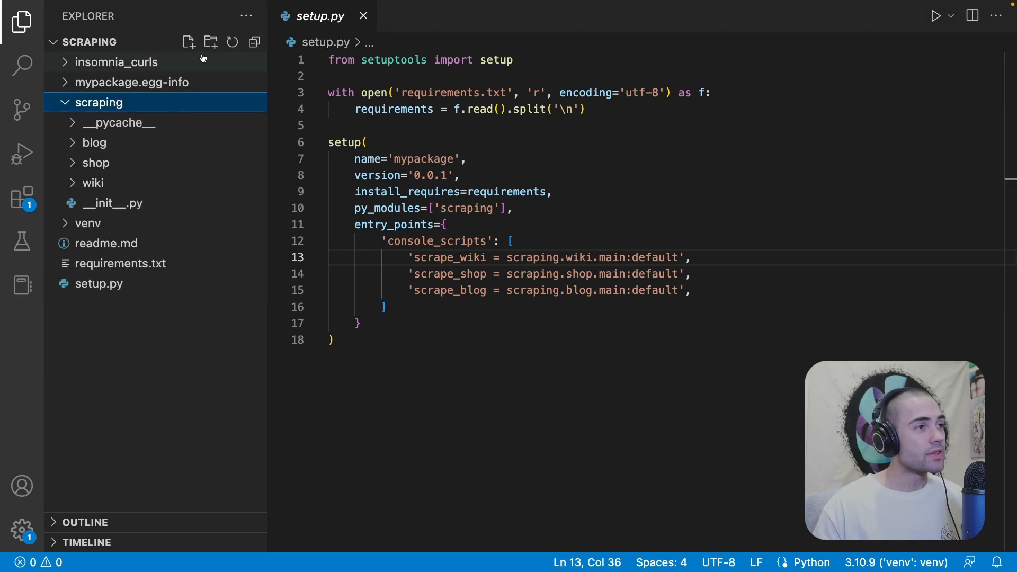
text(main.py)
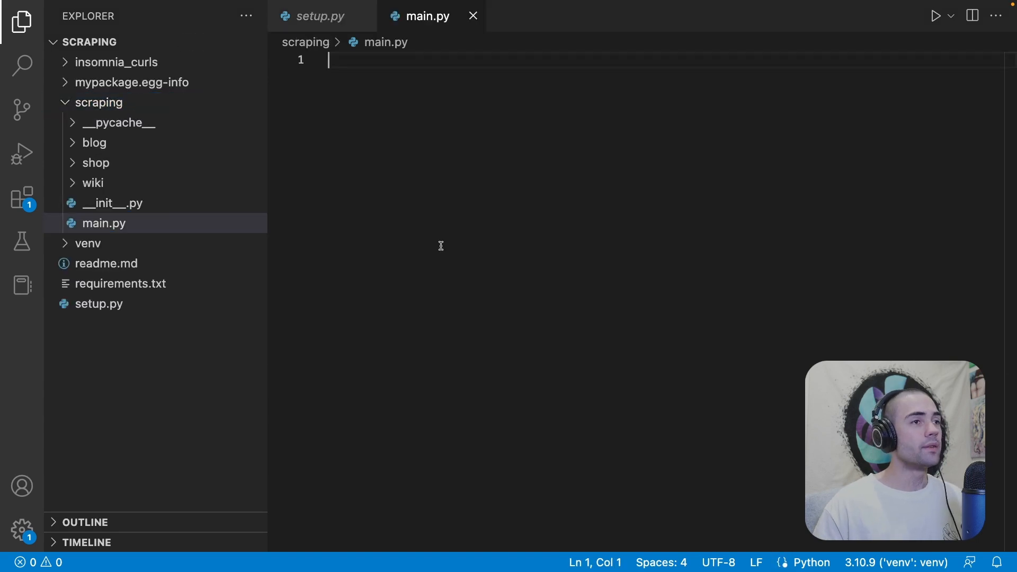
text(import i)
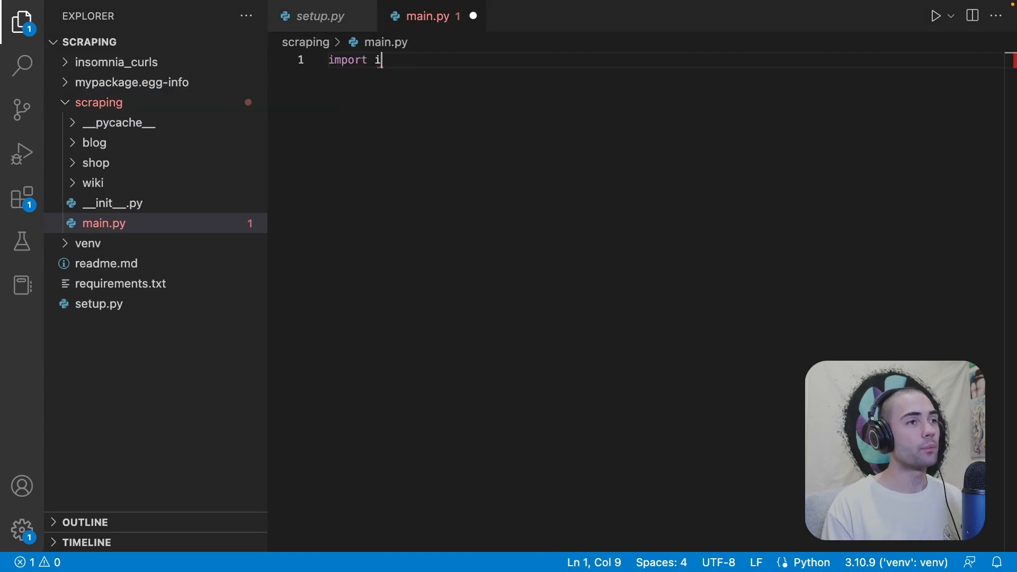
text(mportlib)
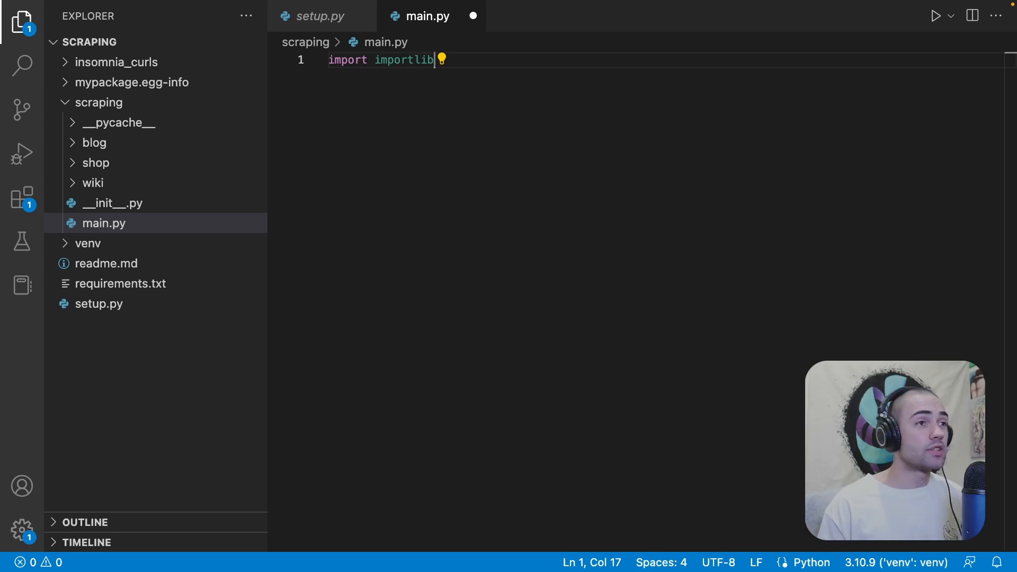
key(enter)
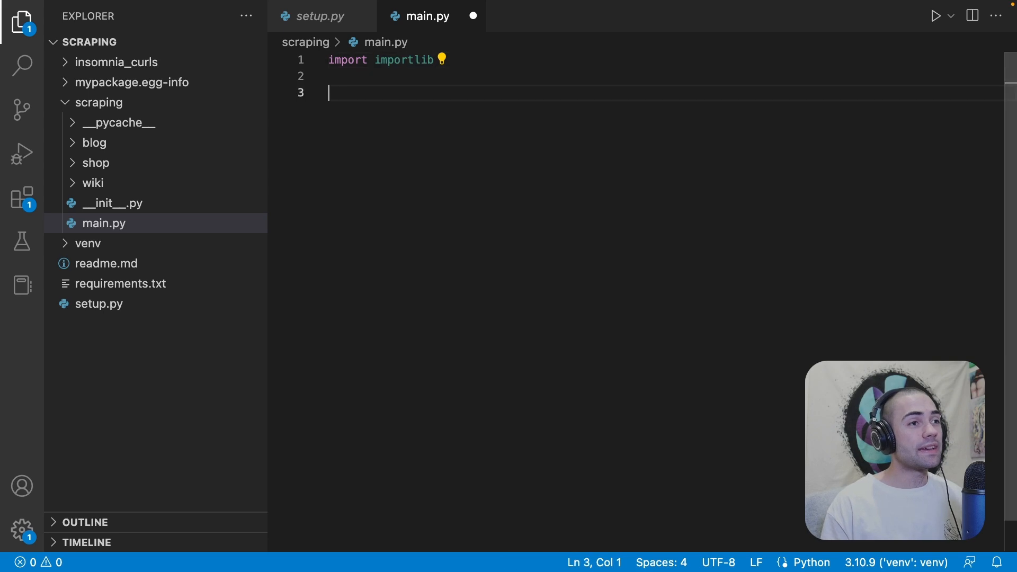
Step: Load 'scraping.blog.main' into mod with importlib.import_module and print it
text(importlib.import_module)
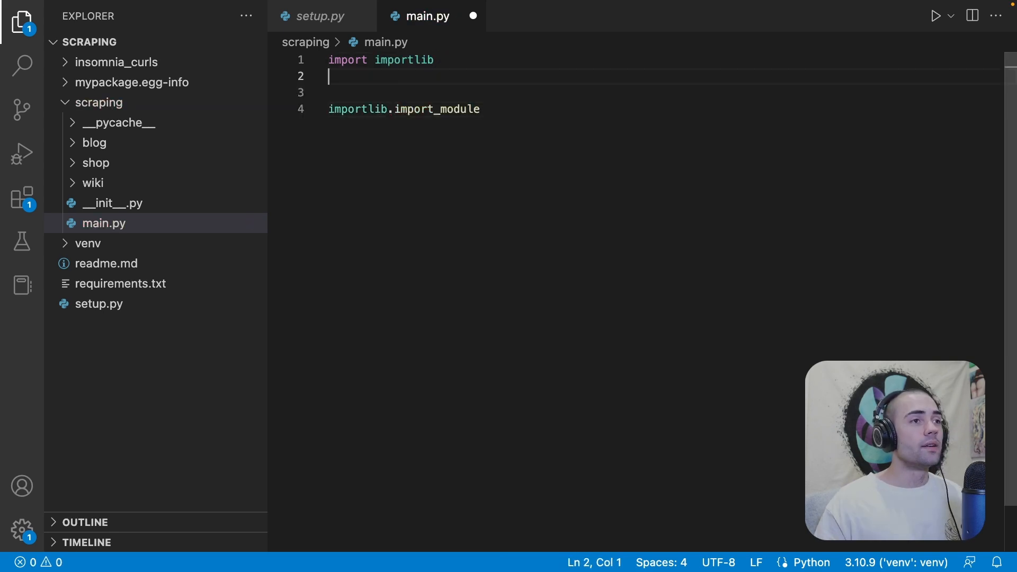
text(import)
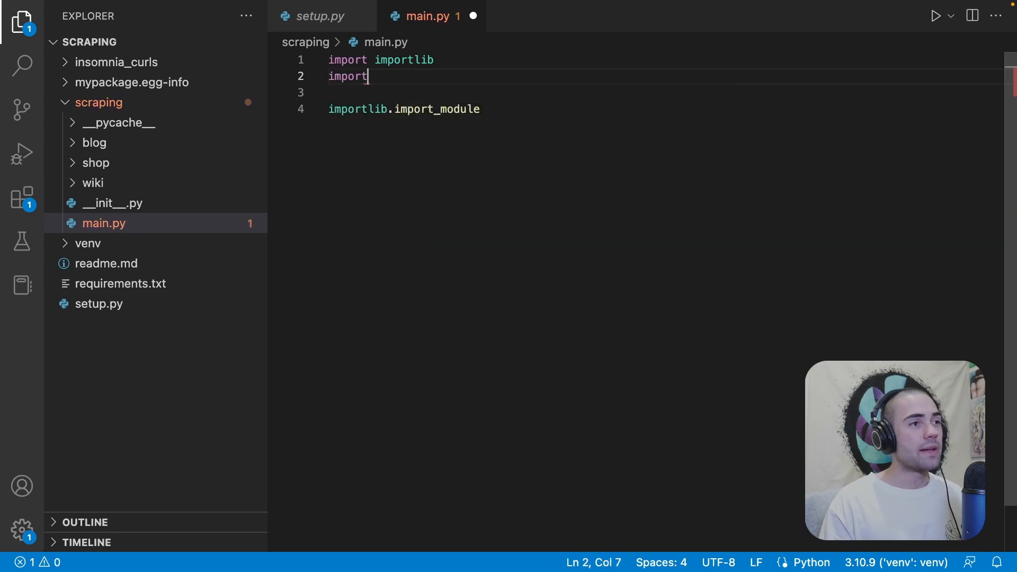
text(scraping.)
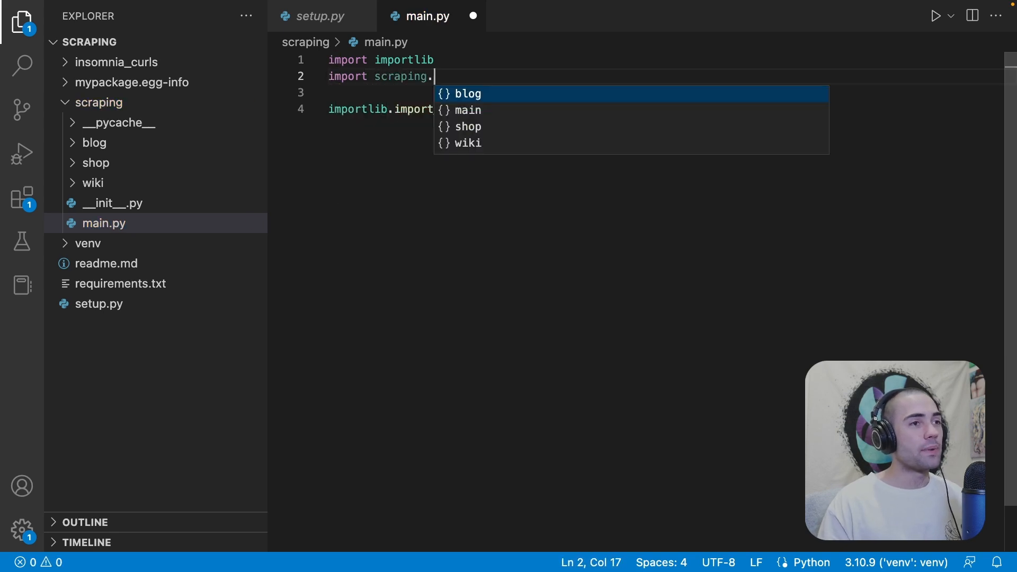
text(blog.main)
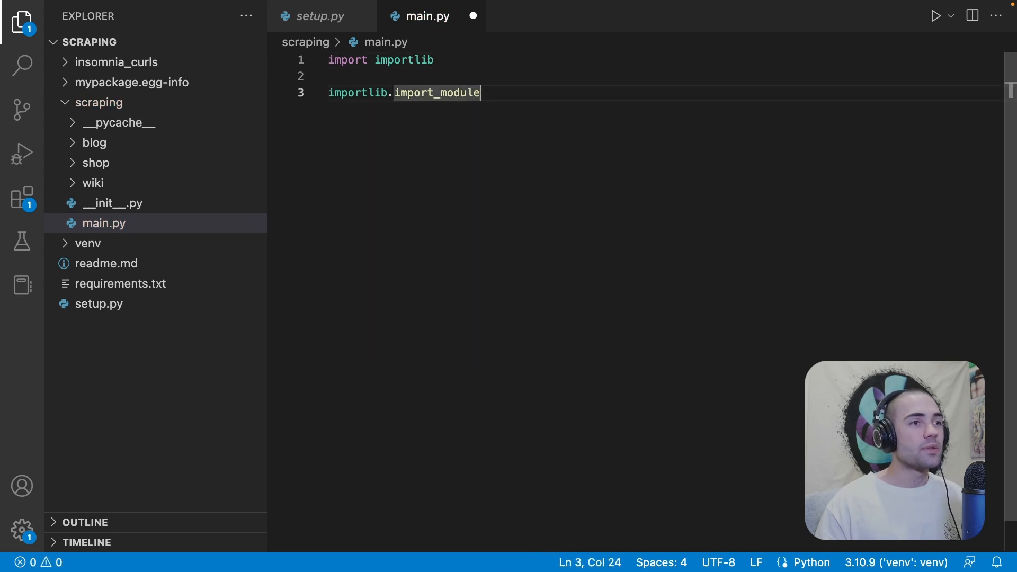
text((''))
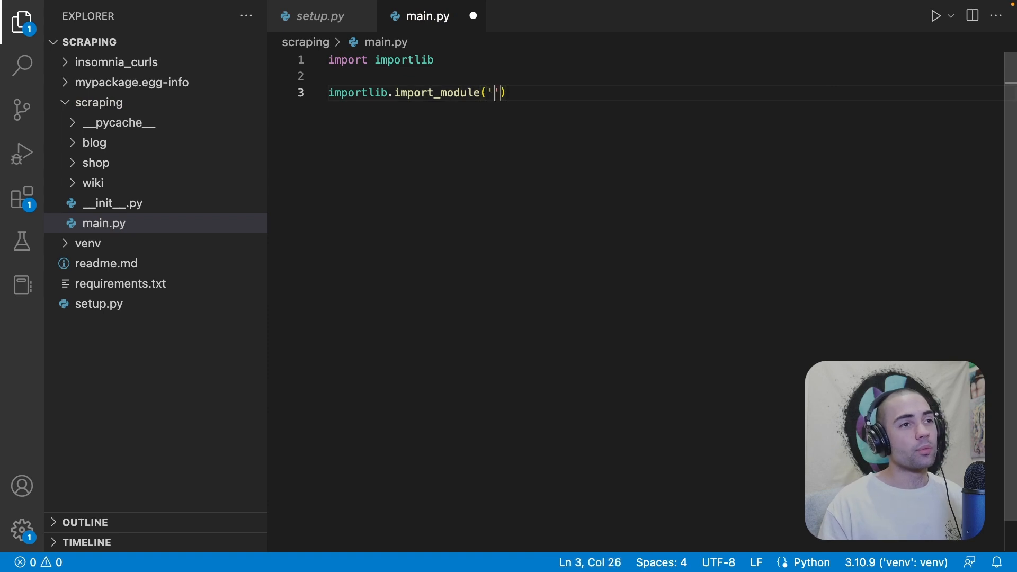
text(scraping.blog.main)
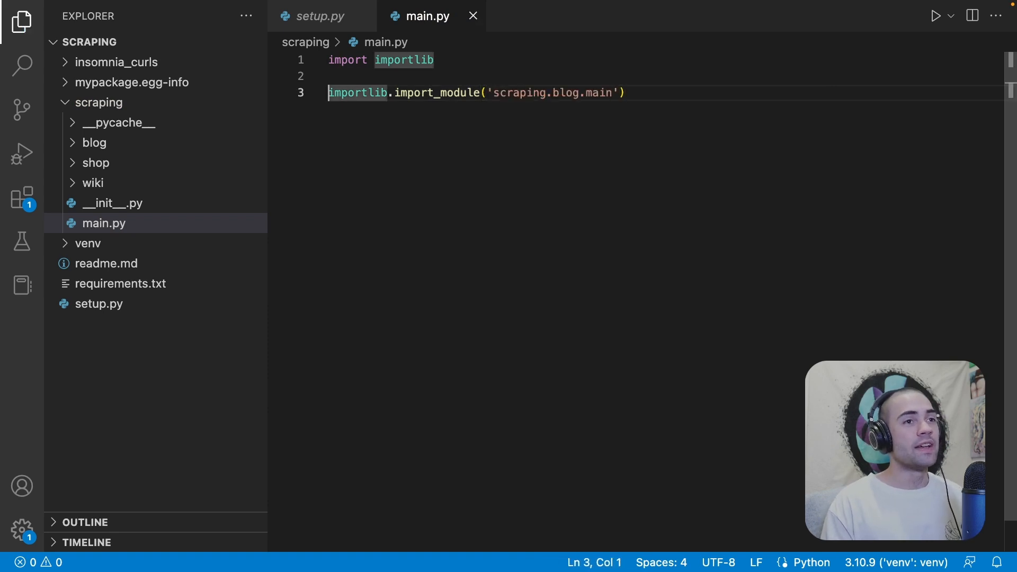
text(module =)
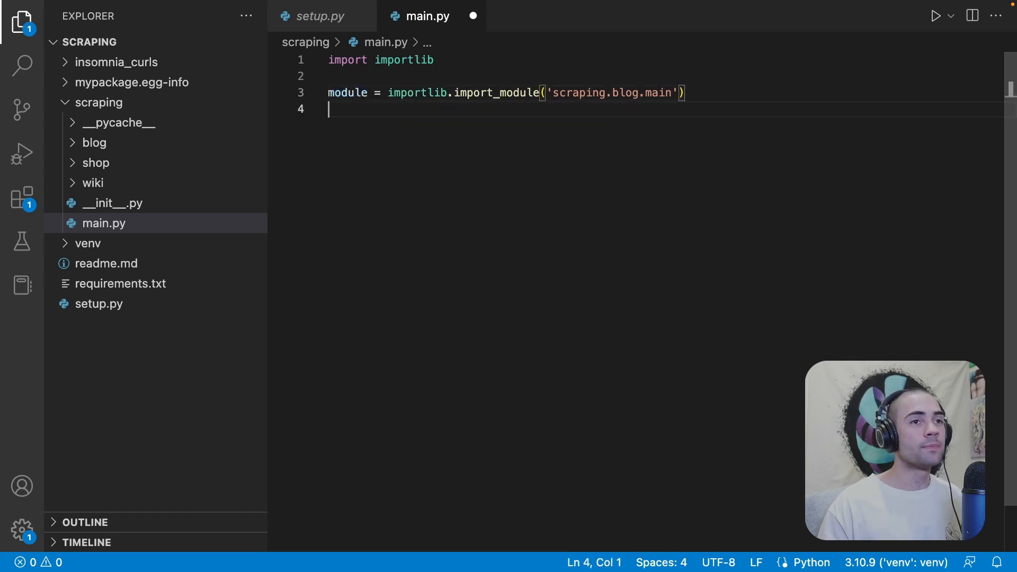
text(print(module)
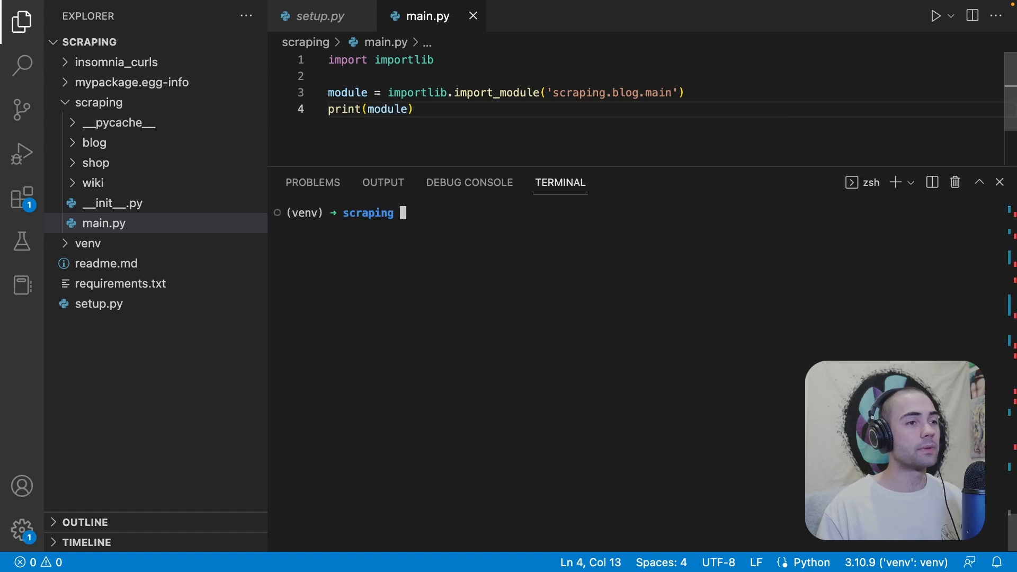
Step: Run main.py from the scraping folder, then use bogus module 'asdf' to trigger ModuleNotFoundError
text(cd scraping)
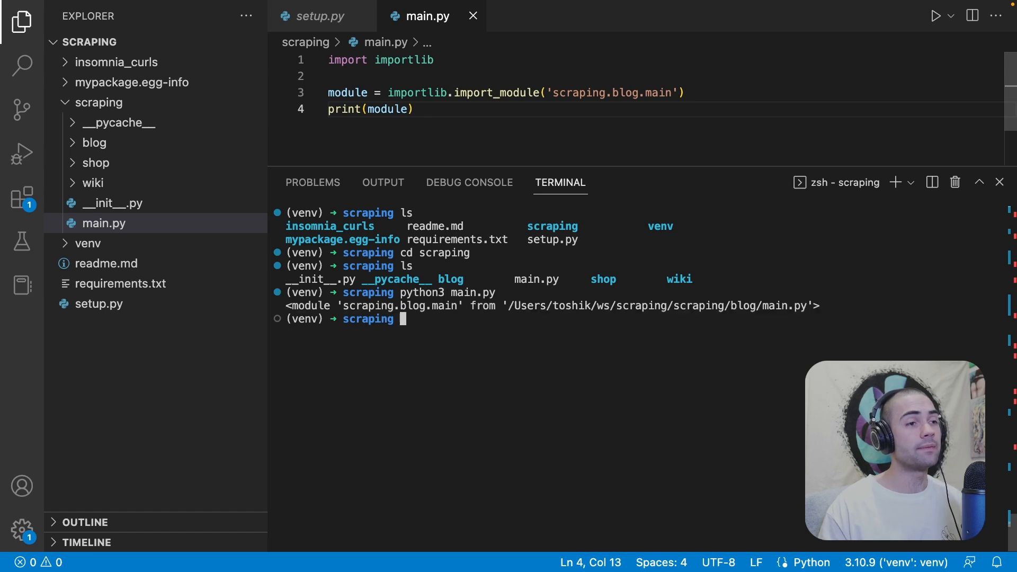
drag(291, 306, 500, 306)
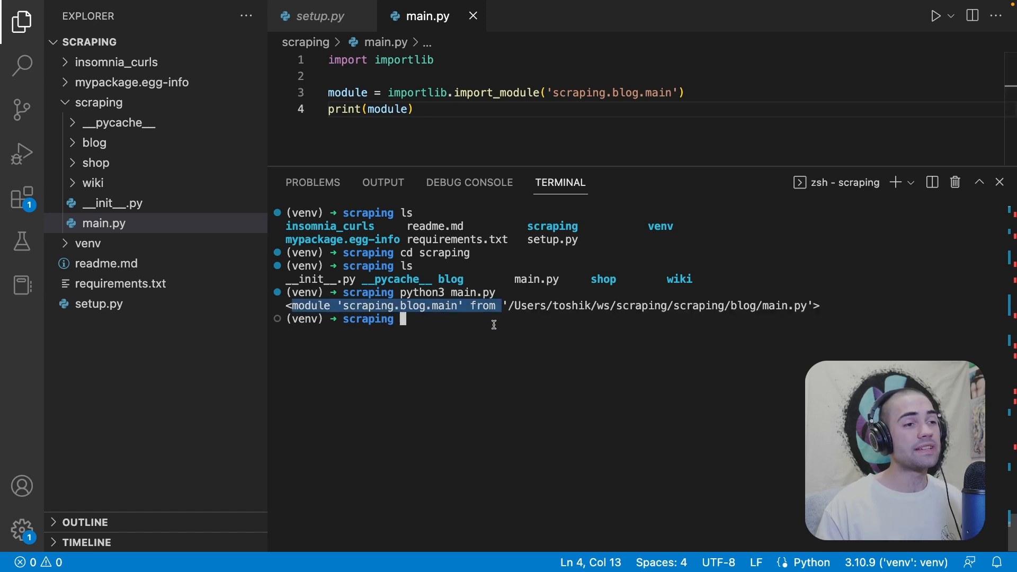
text(asdfdsaf)
text(python3 main.py)
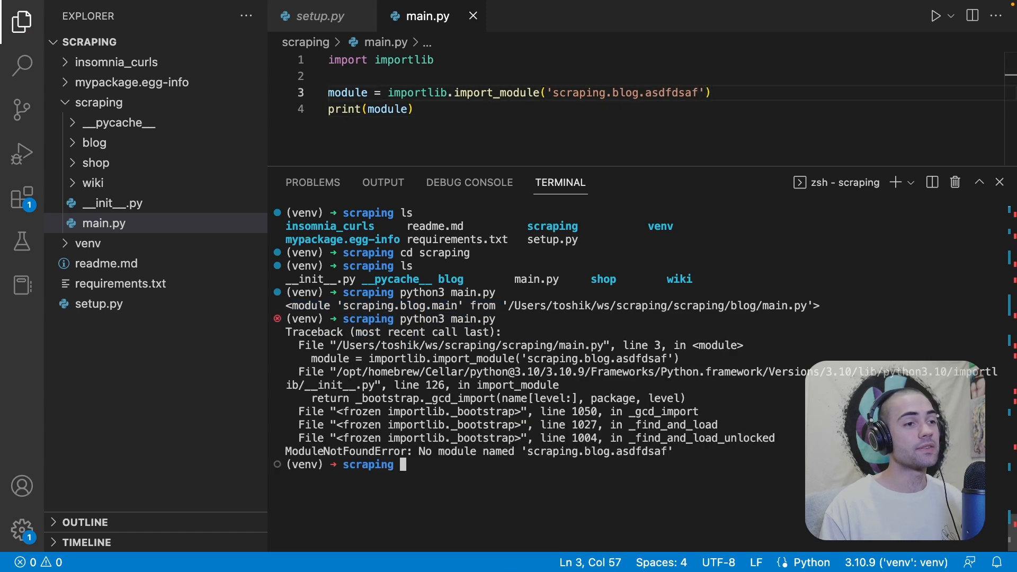
double_click(310, 451)
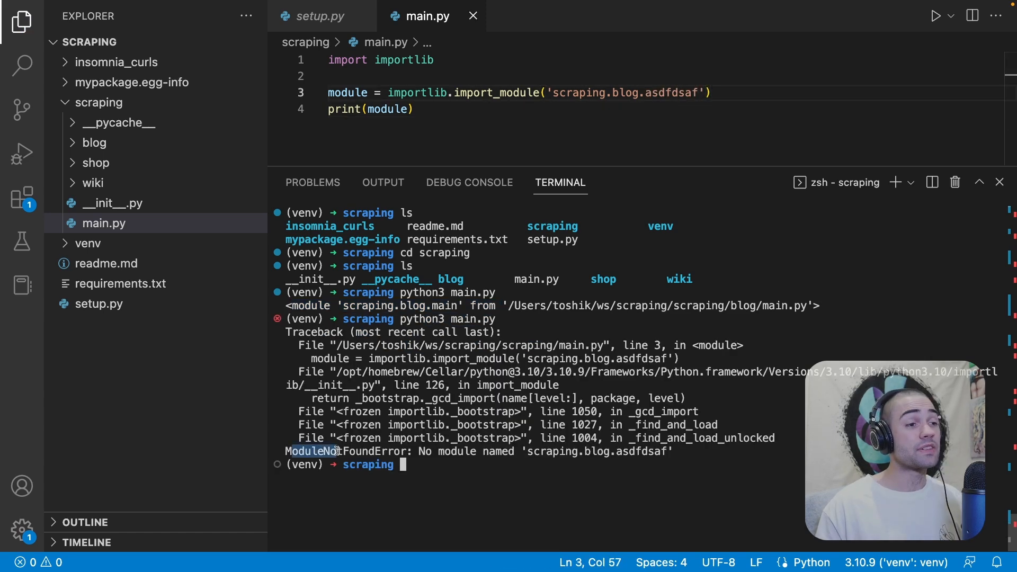
double_click(325, 450)
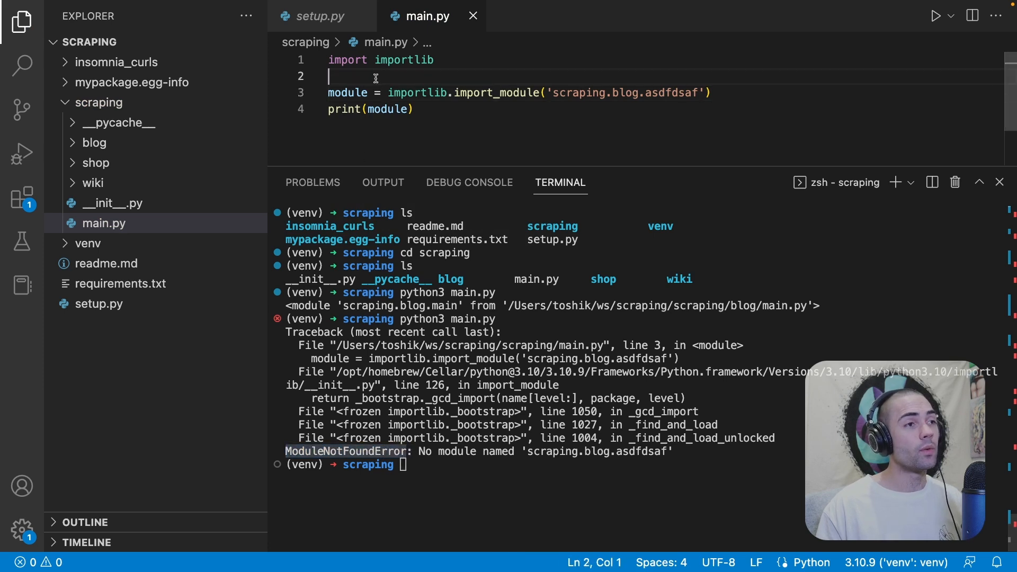
Step: Wrap the import in try/except ModuleNotFoundError with an f-string not-found print
text(try:)
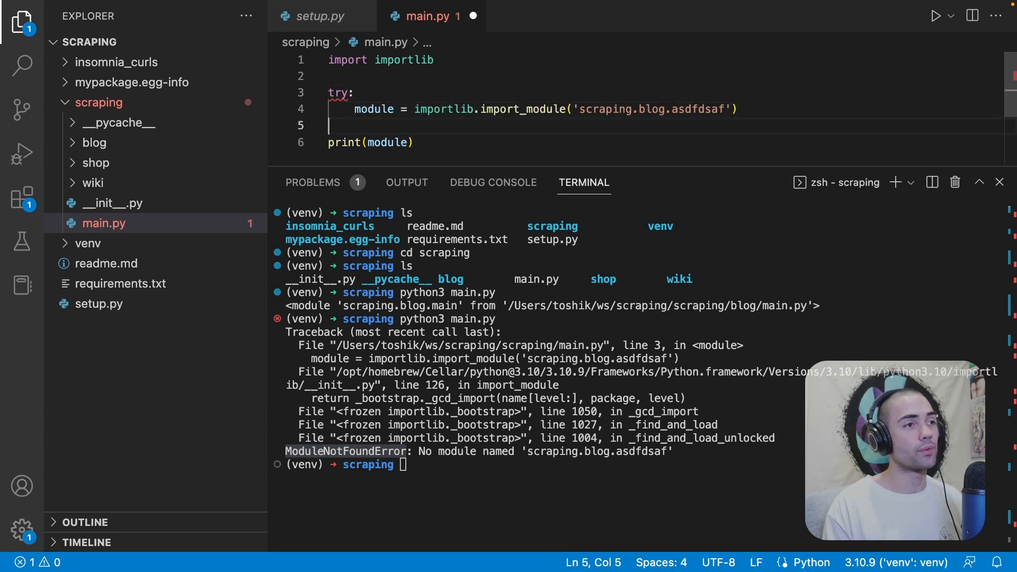
text(except:)
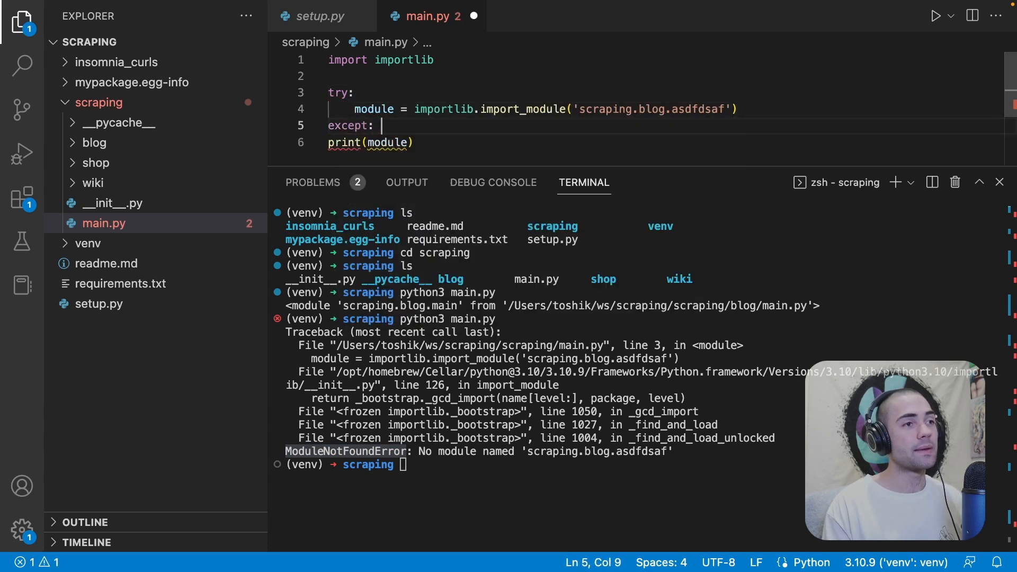
text(ModuleNotFoundError)
click(664, 142)
text(')
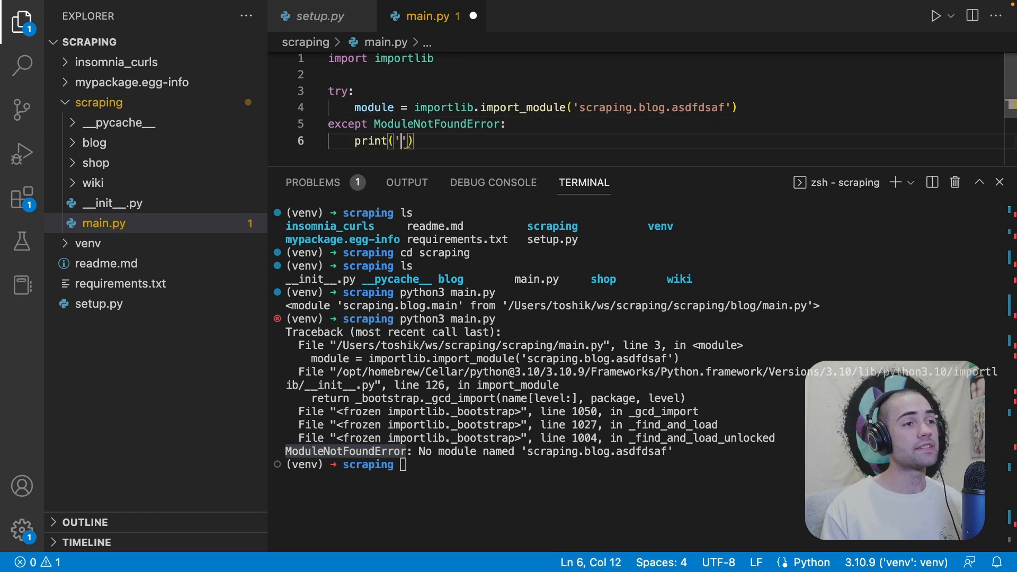
text(f)
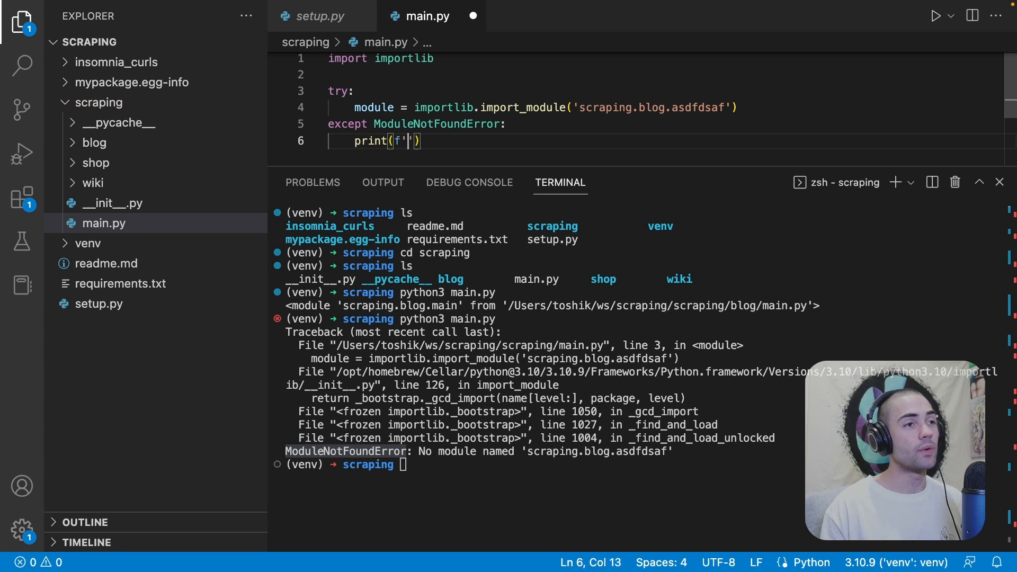
text(module "{}" not)
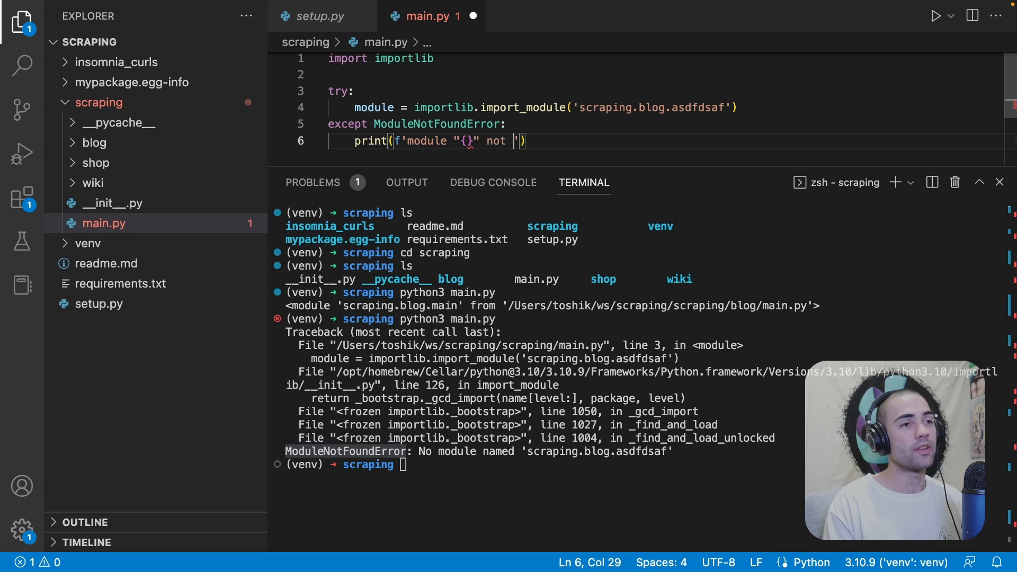
Step: Restore 'main', template the path as f'scraping.{}.main', and rename the variable to scraper
double_click(697, 107)
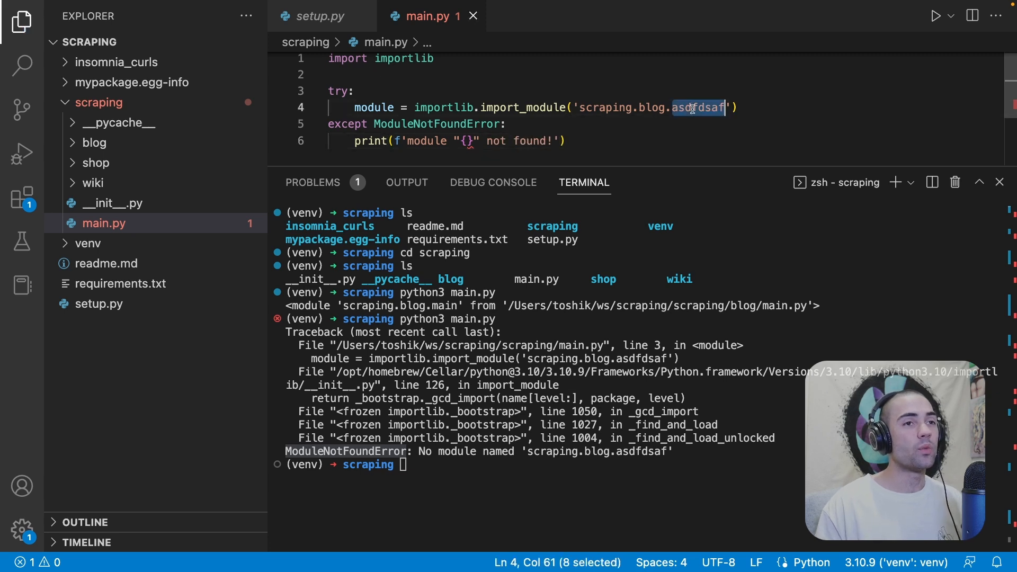
text(main)
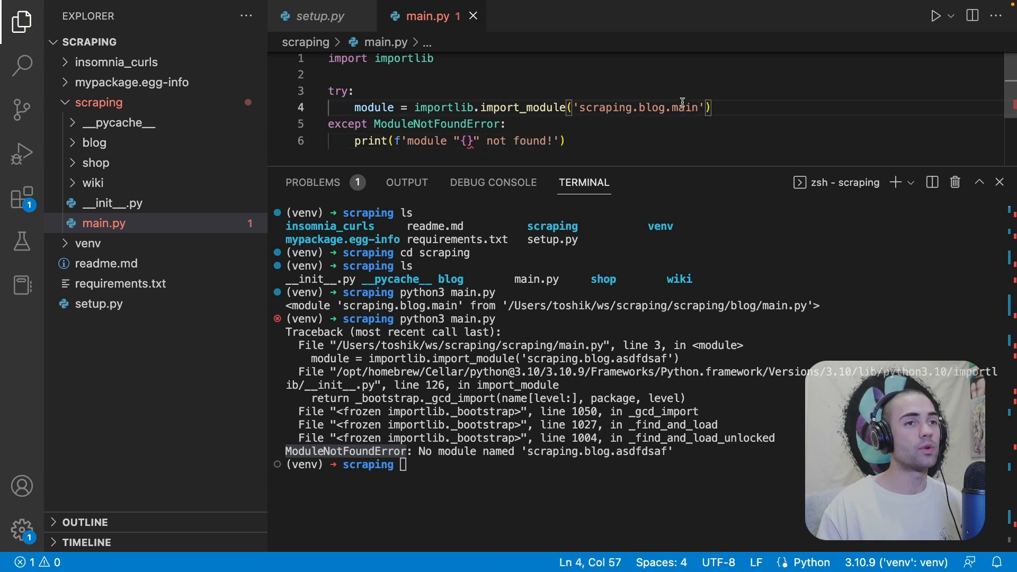
text({})
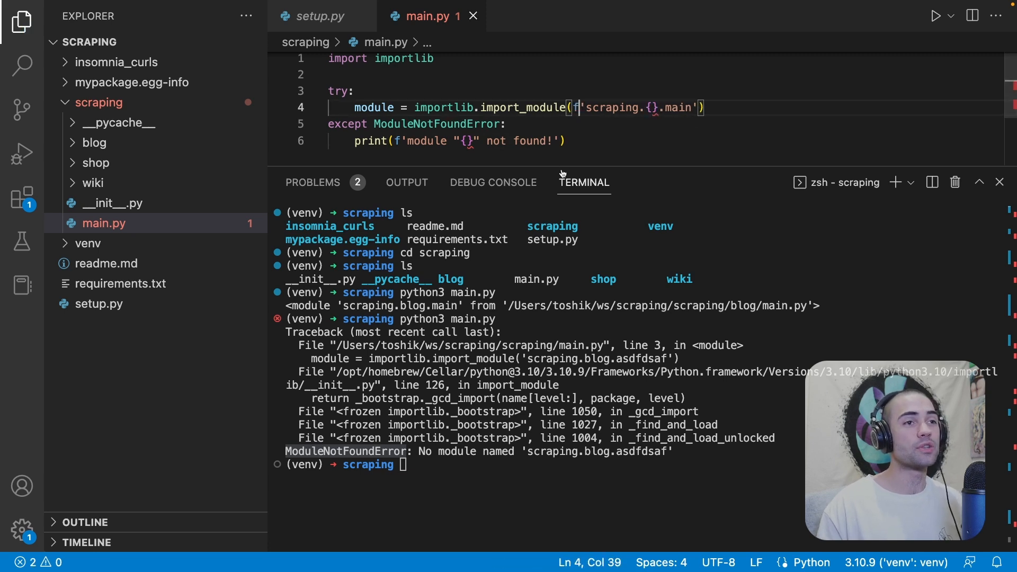
drag(581, 107, 697, 107)
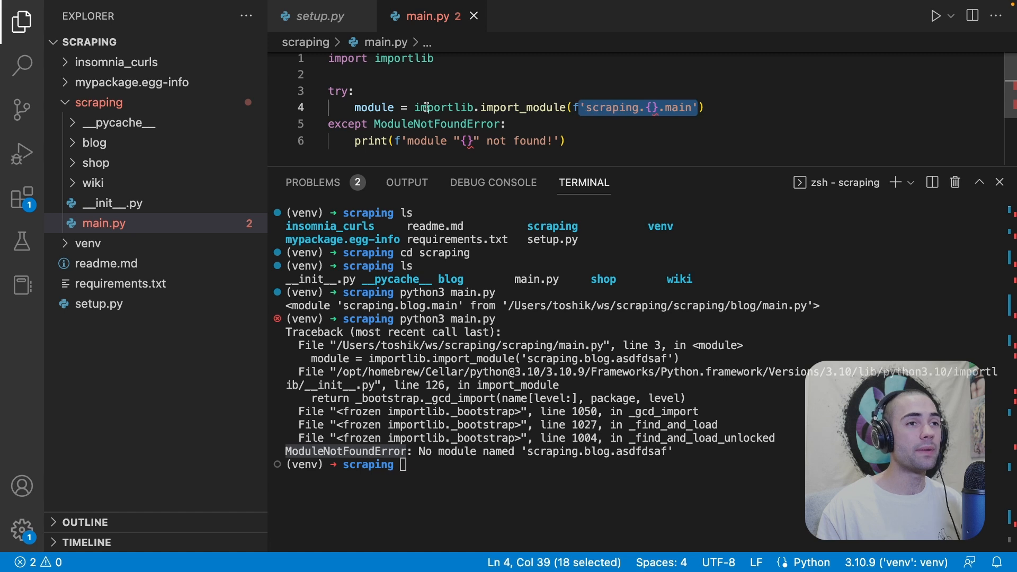
text(scraper)
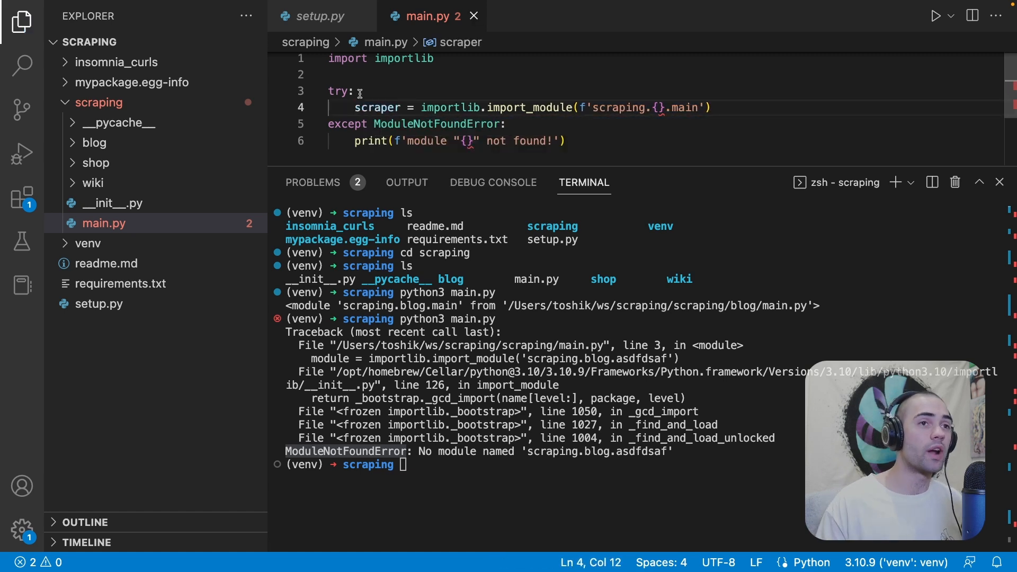
text(model)
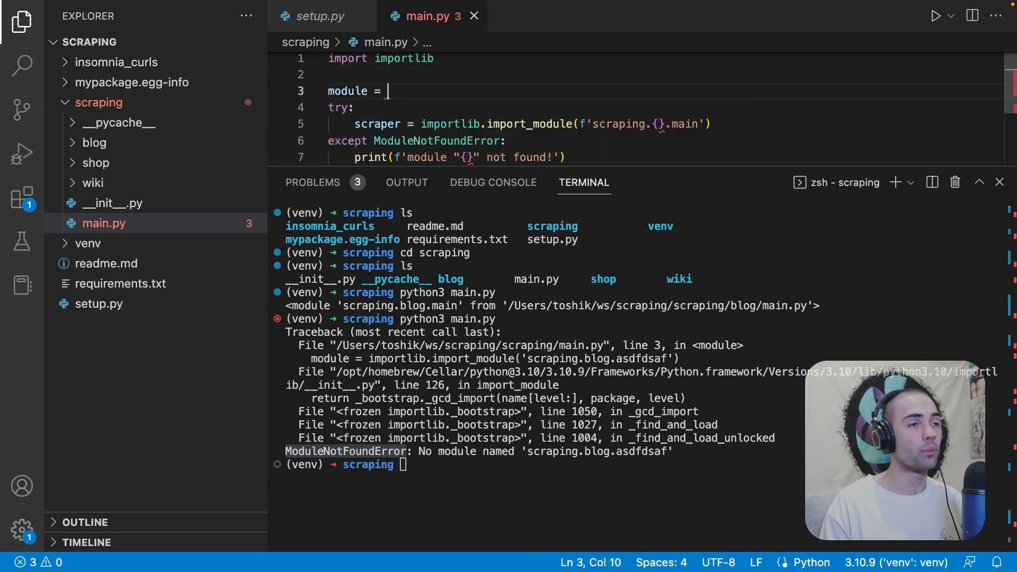
Step: Read the scraper name with input() and run main.py with the made-up name 'asdfdsafsad'
text(input()
click(667, 158)
text(module)
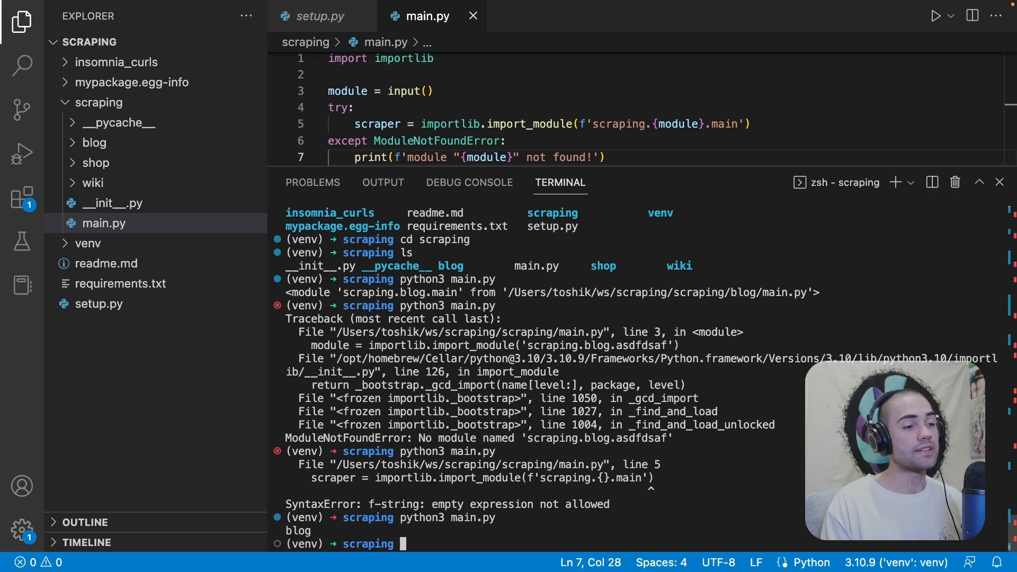
text(python3 main.py)
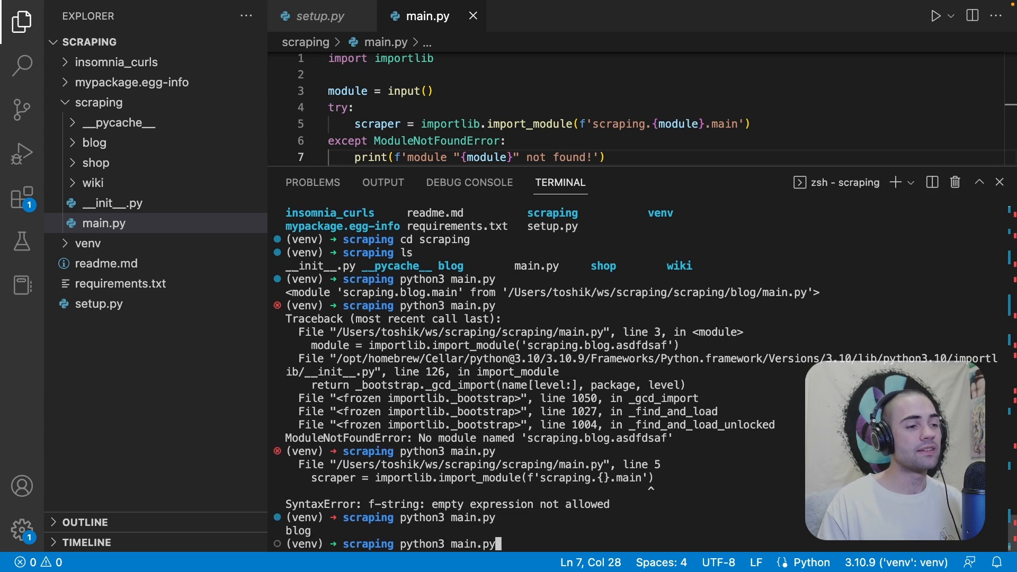
text(asdfdsafsad)
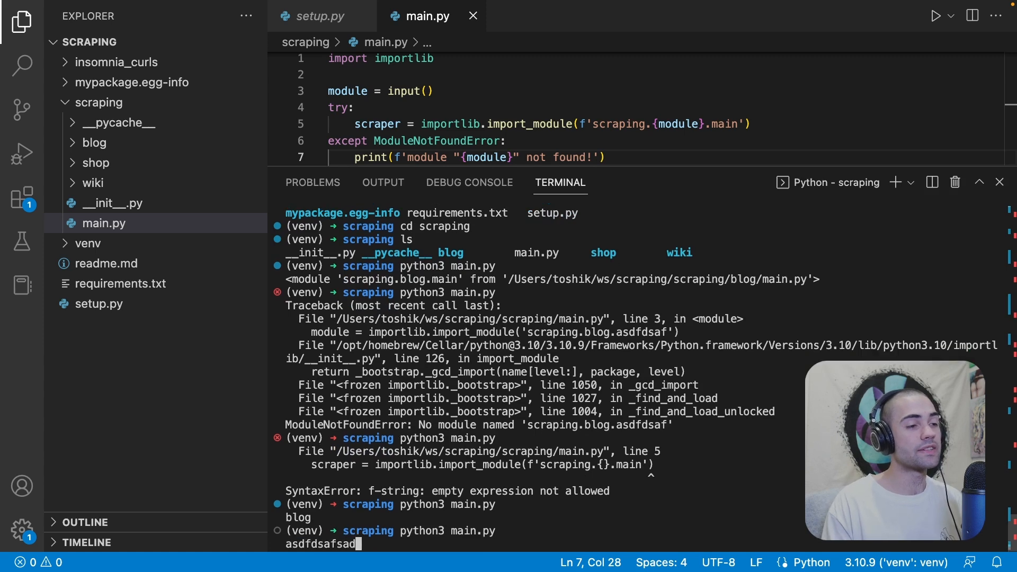
key(enter)
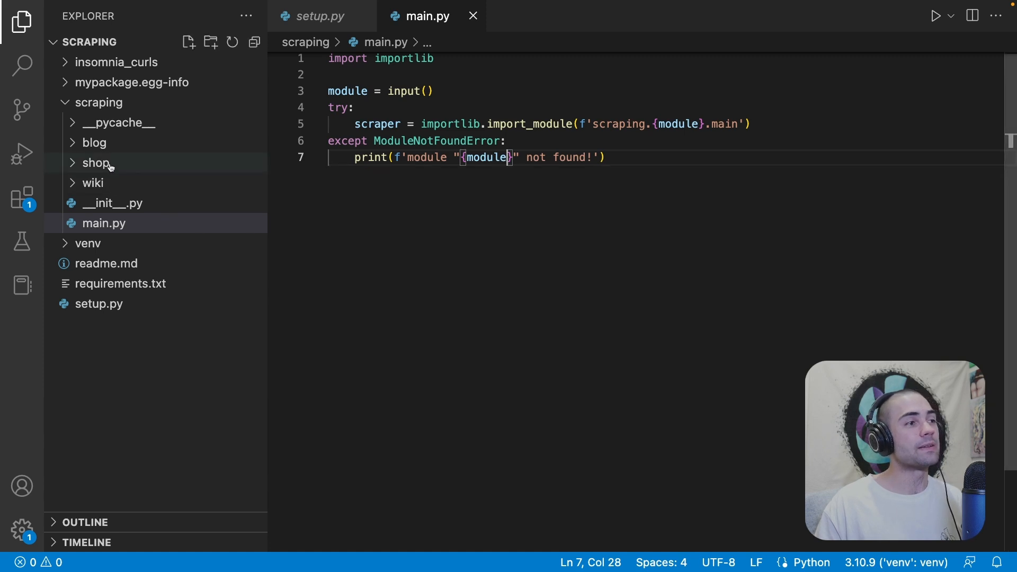
Step: Open the shop and blog scrapers' main.py files to confirm each defines default()
click(94, 142)
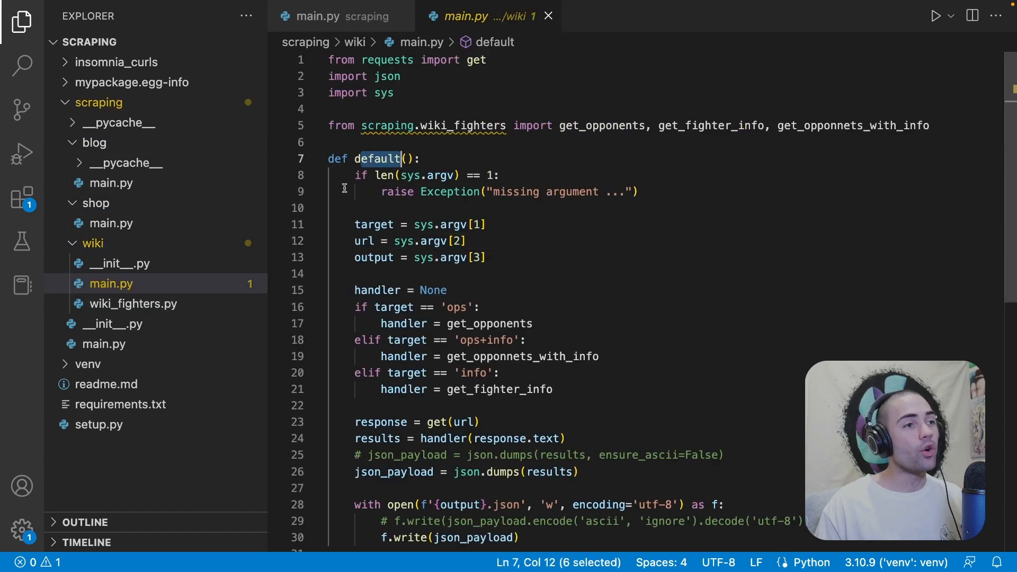
click(110, 223)
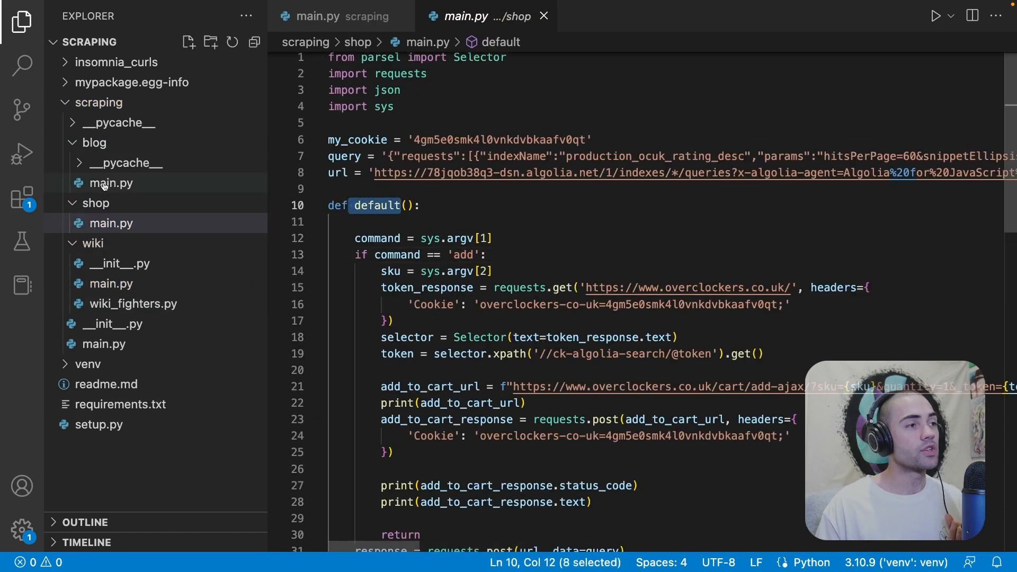
click(110, 182)
text(ge)
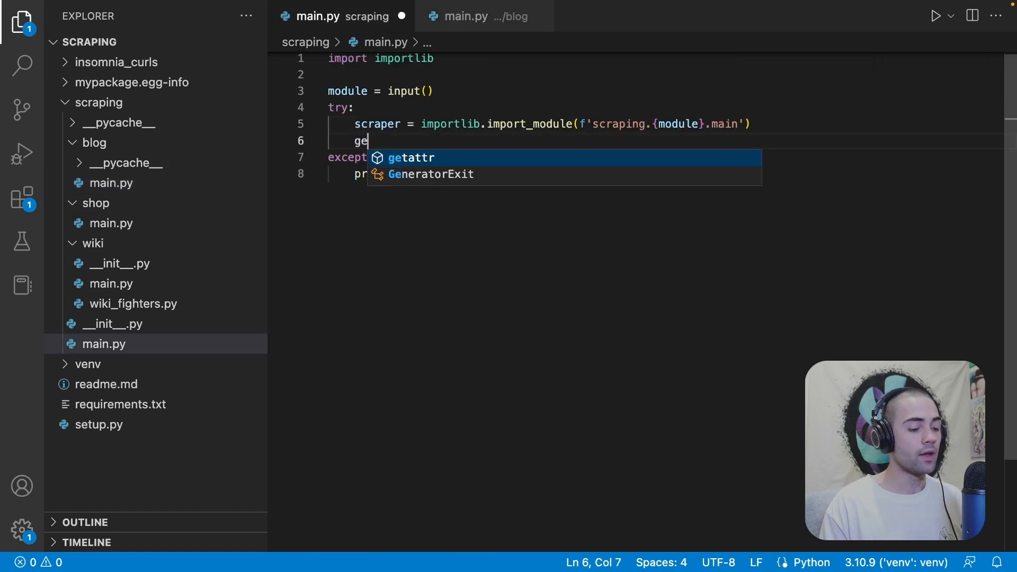
Step: Add entry_point = getattr(scraper, 'default') and print(entry_point)
text(tattr(sc)
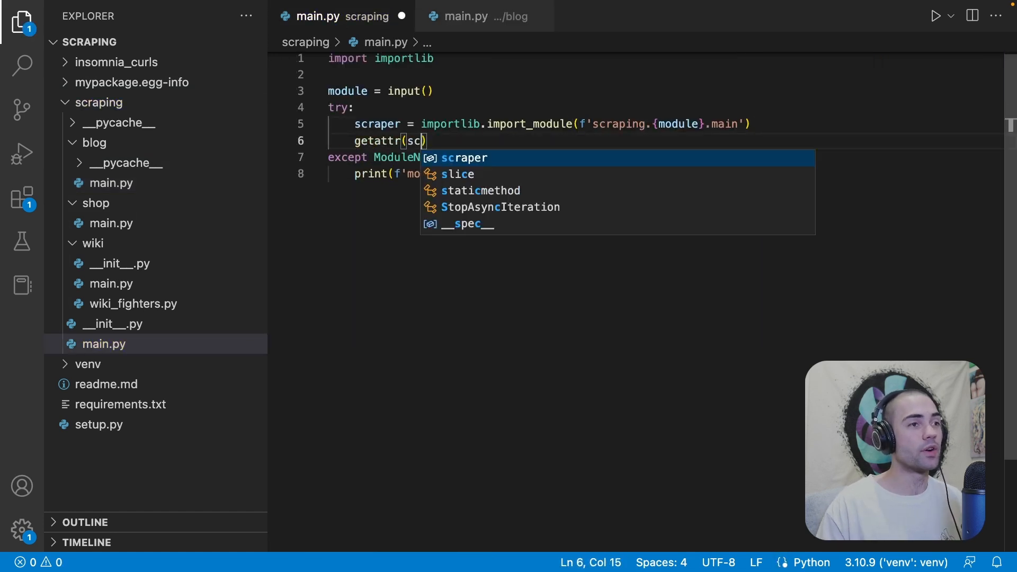
text(raper, 'default')
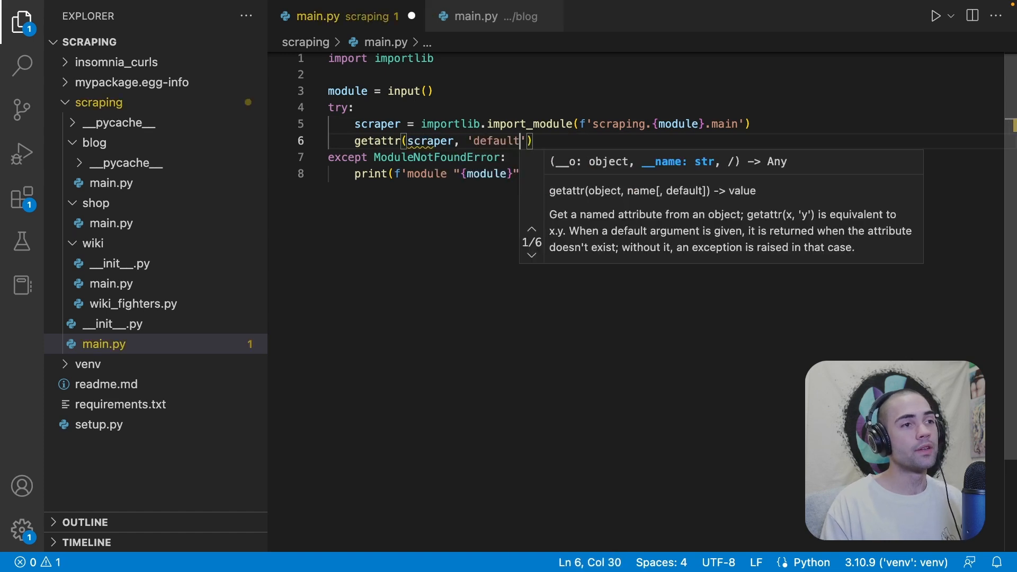
text(entry_point =)
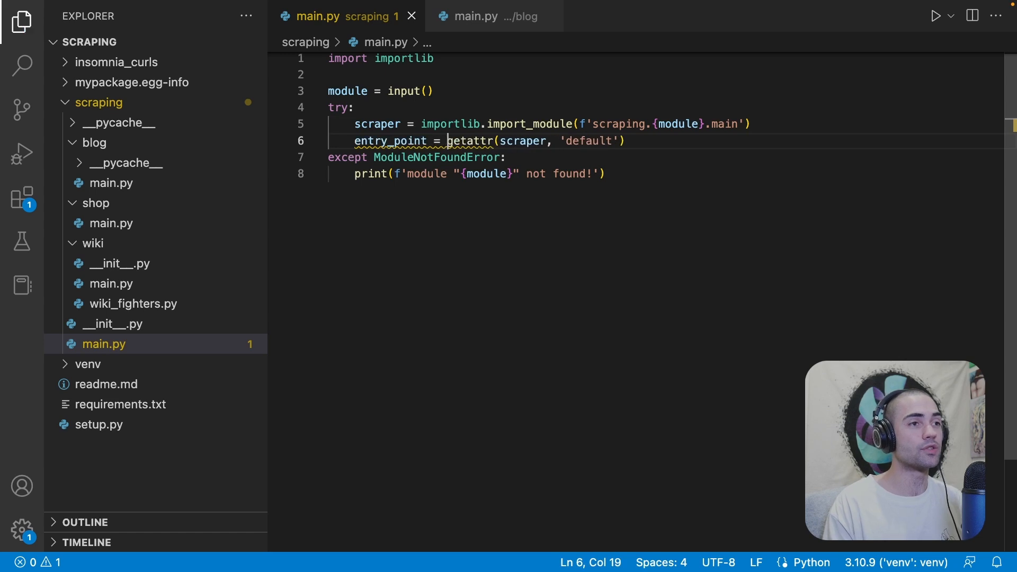
text(print()
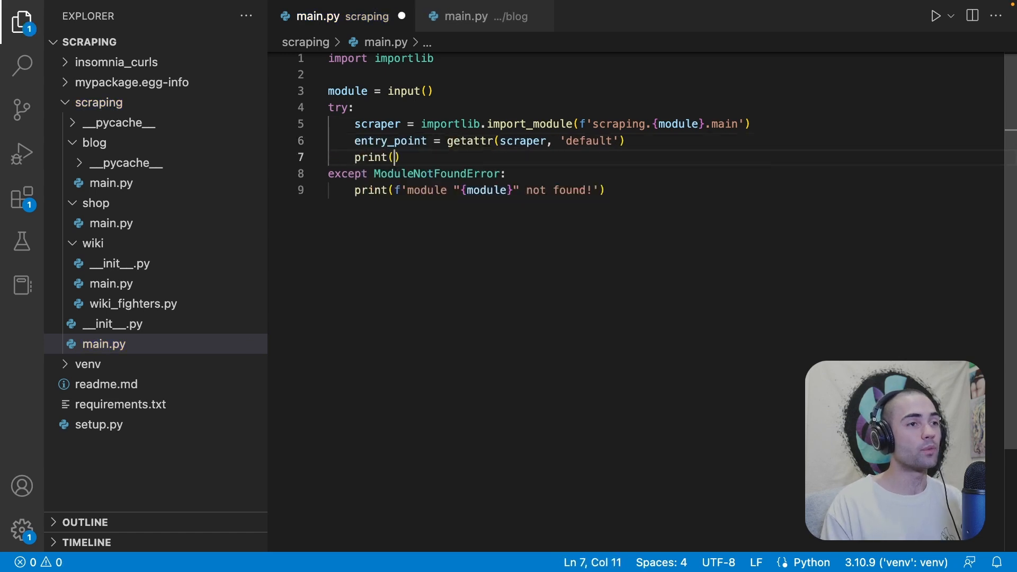
text(entry_point)
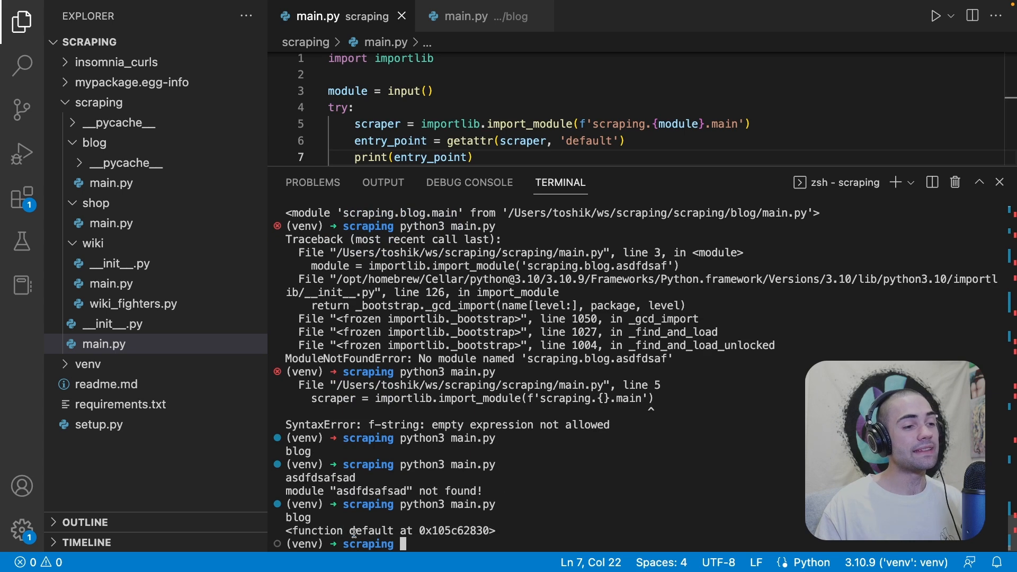
click(999, 182)
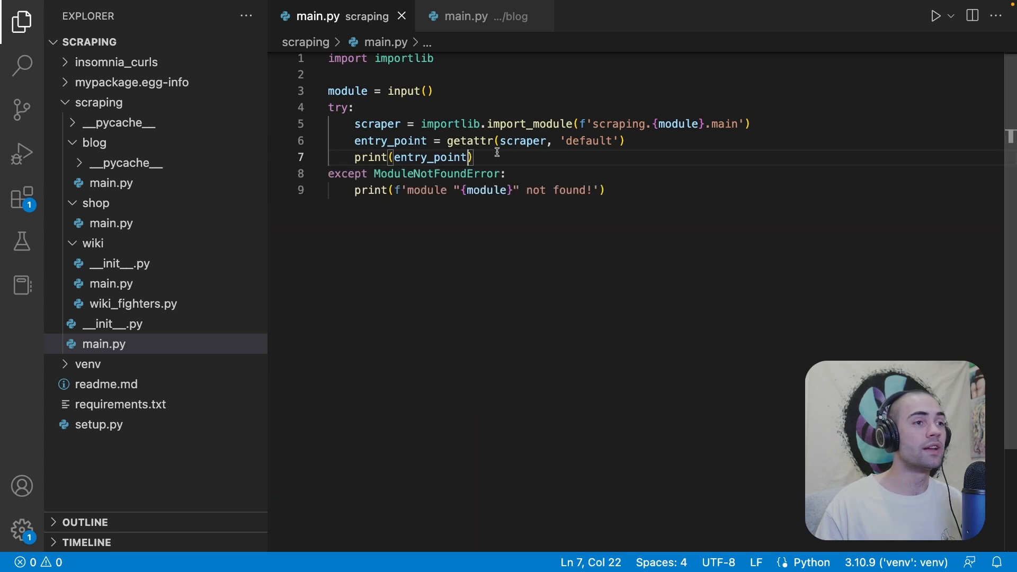
Step: Replace print(entry_point) with a direct entry_point() call
key(Delete)
text(()
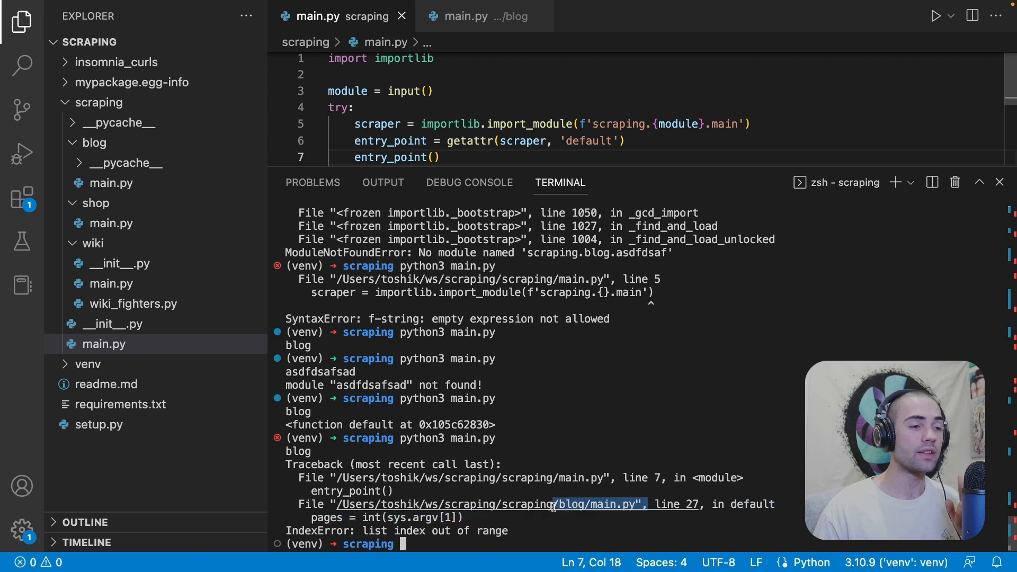
mouse_move(551, 504)
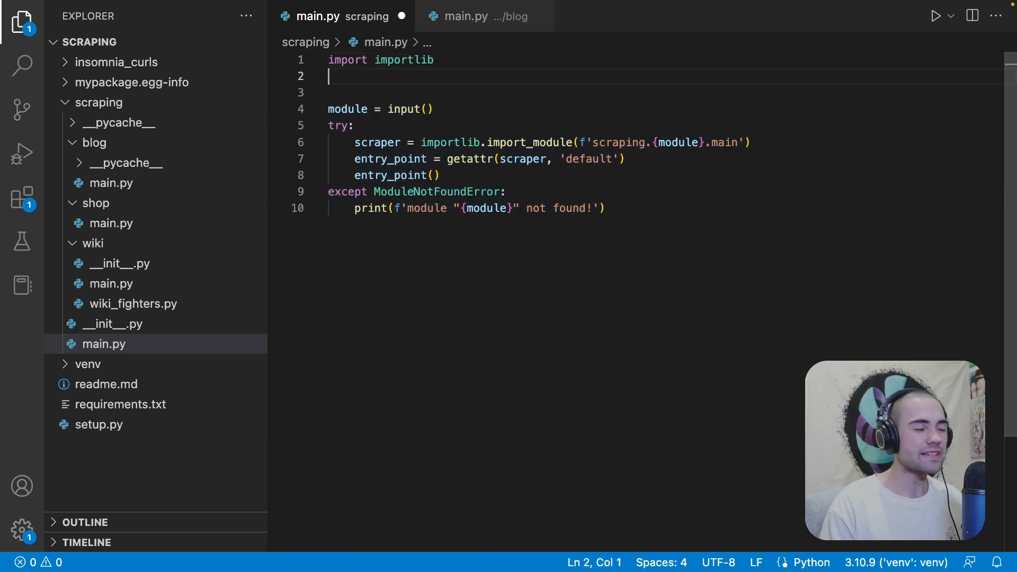
Step: Import sys, take the module name from sys.argv[1], and print sys.argv
text(import sys)
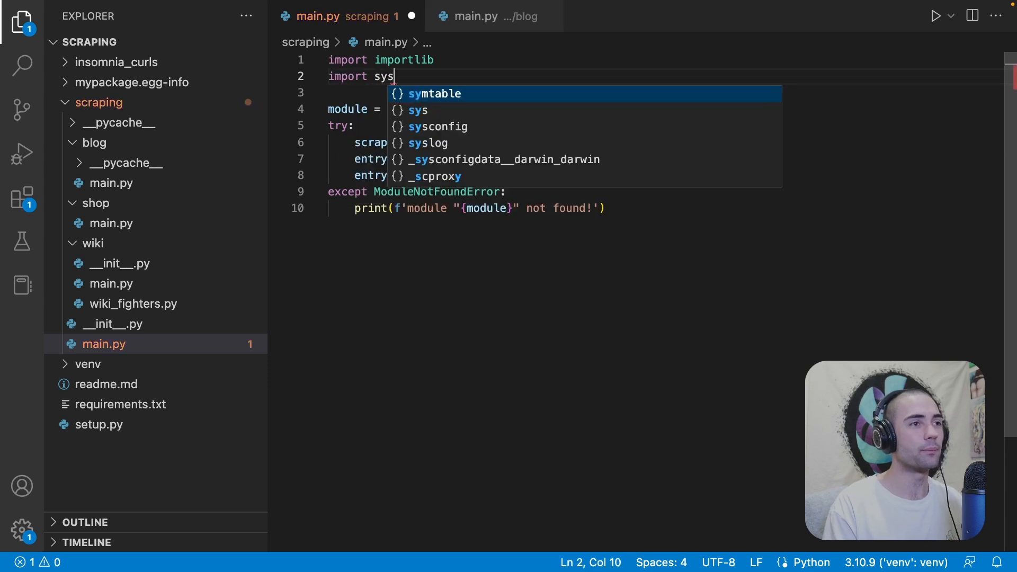
key(ctrl+s)
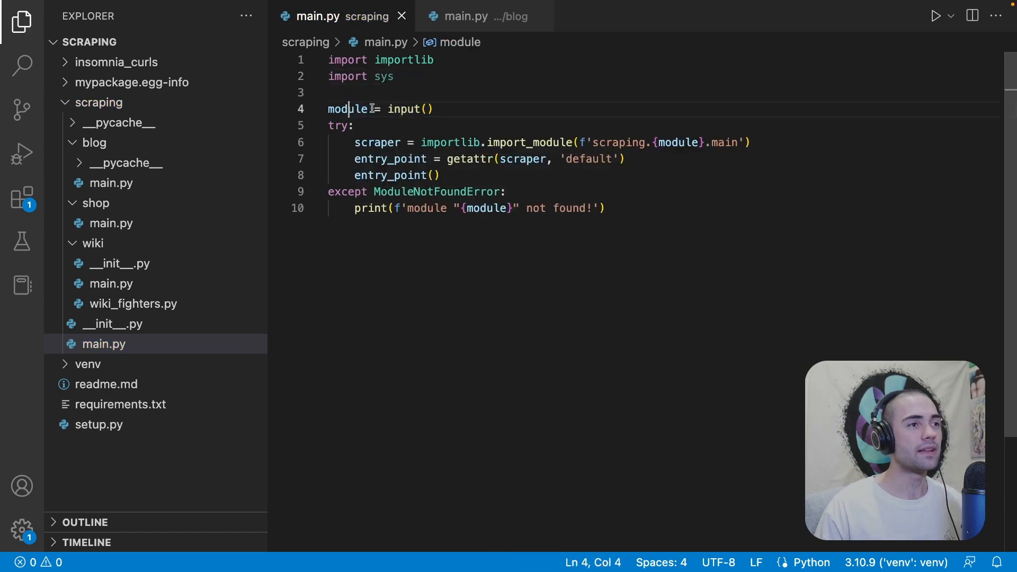
text(sy)
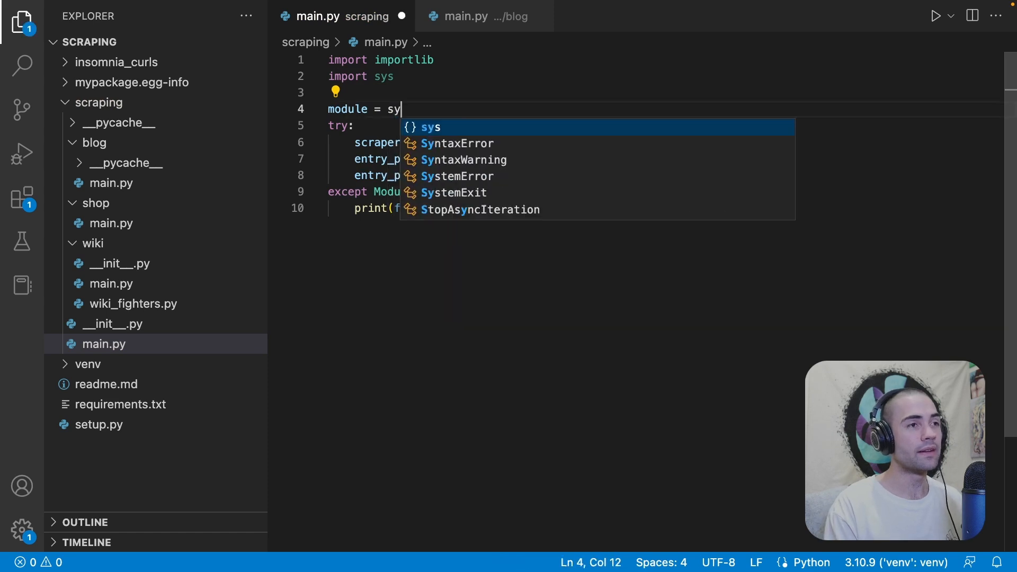
text(.argv[1)
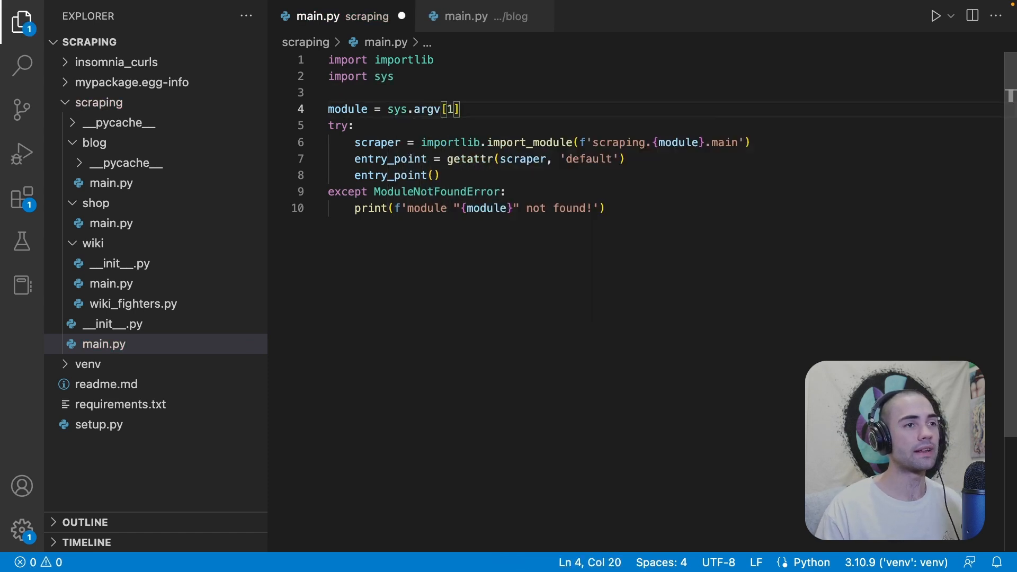
text(print)
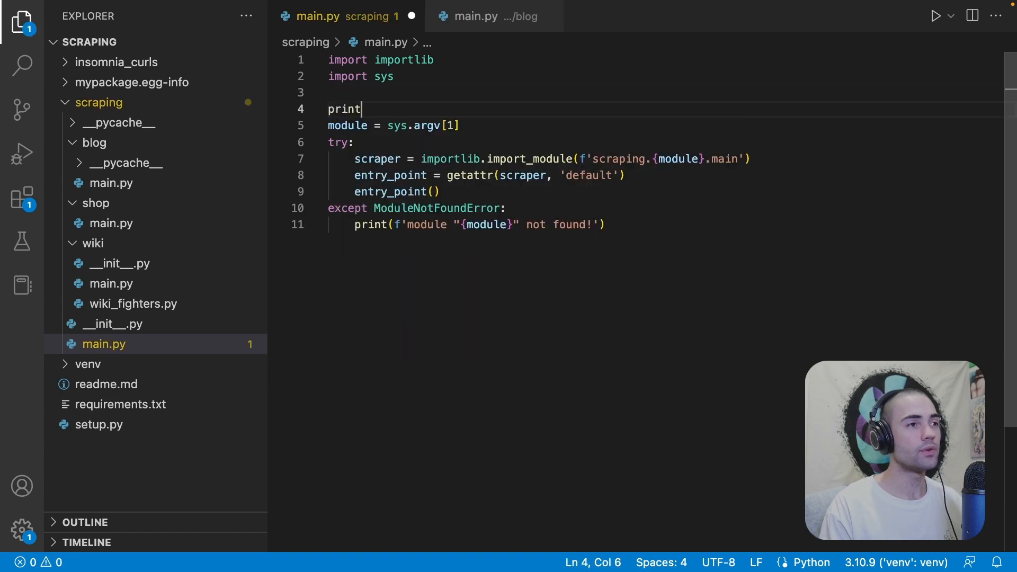
text((sys.)
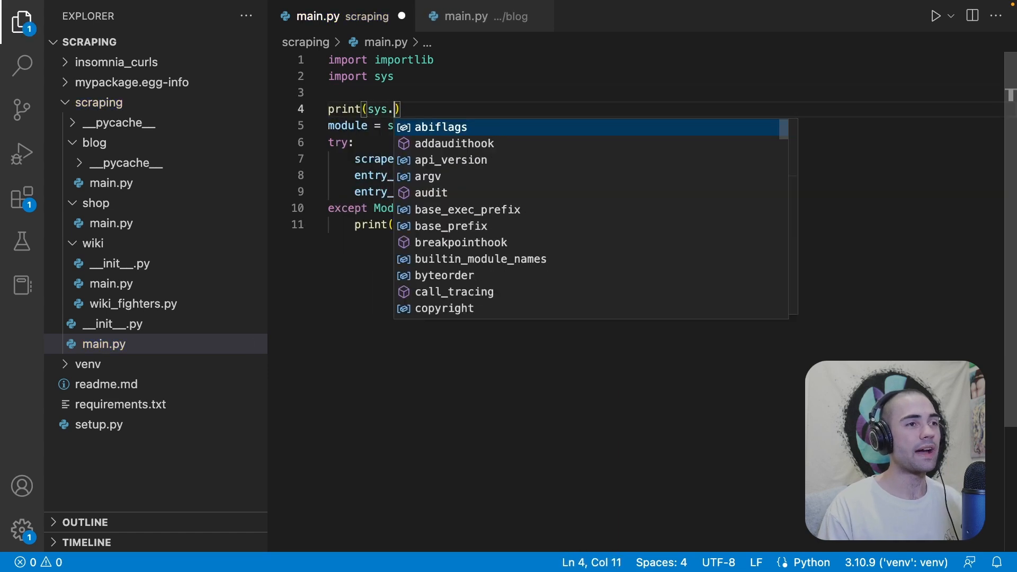
text(argv)
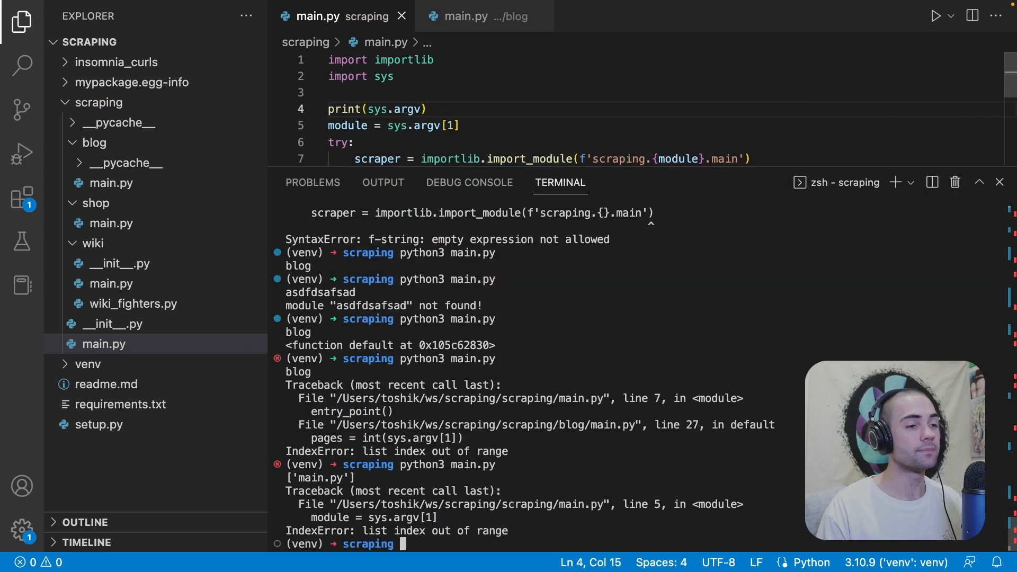
Step: Run main.py with 'blog' and extra arguments like 'blog 2' to inspect argv
text(python3 main.py)
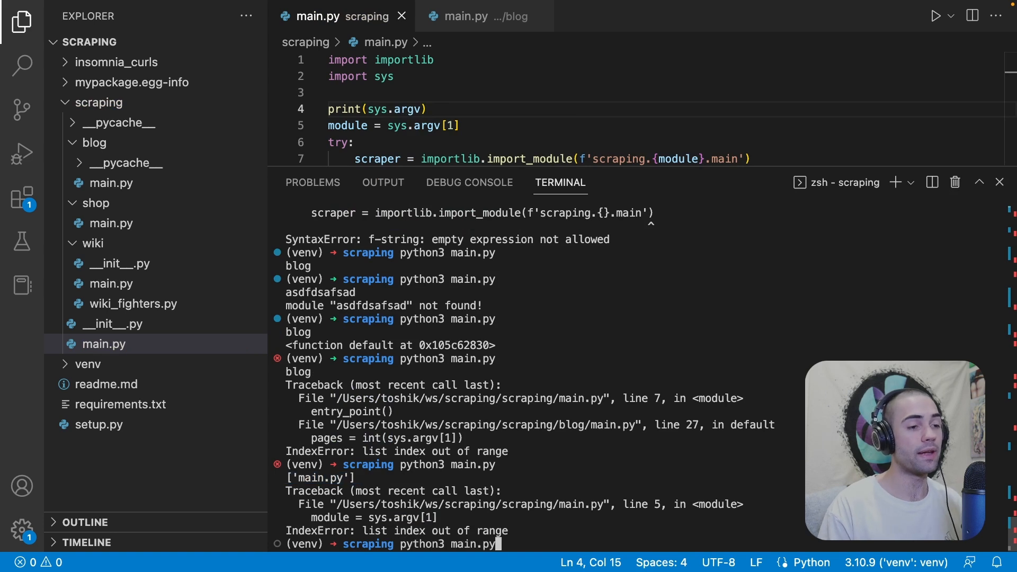
text(bblo)
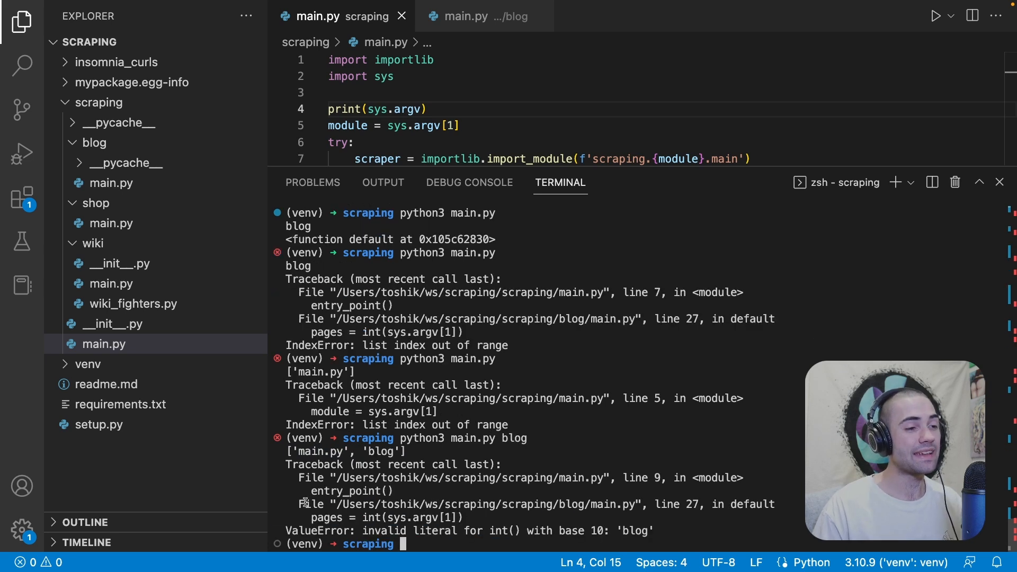
text(python3 main.py blog)
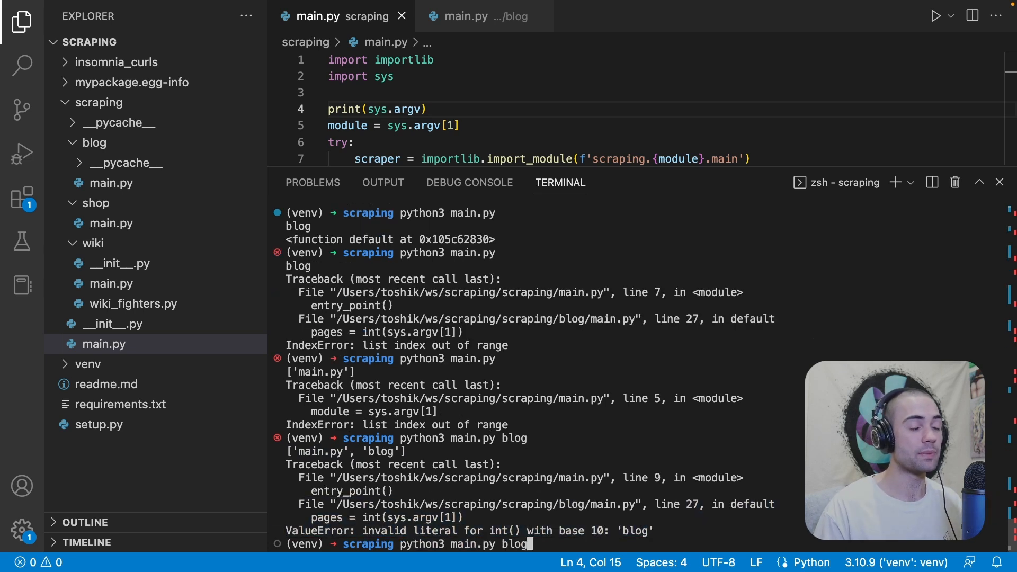
text(2)
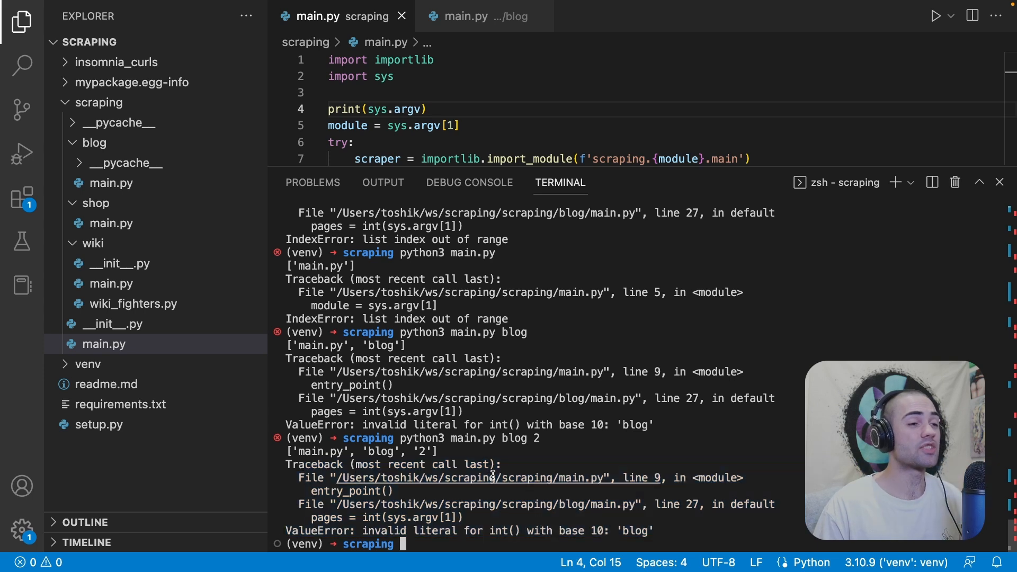
double_click(364, 450)
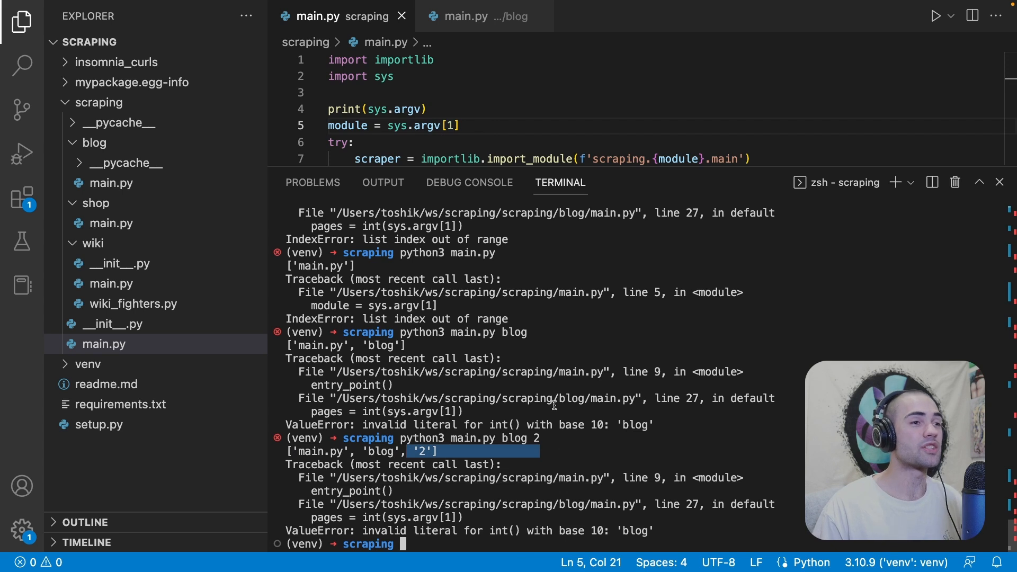
mouse_move(571, 462)
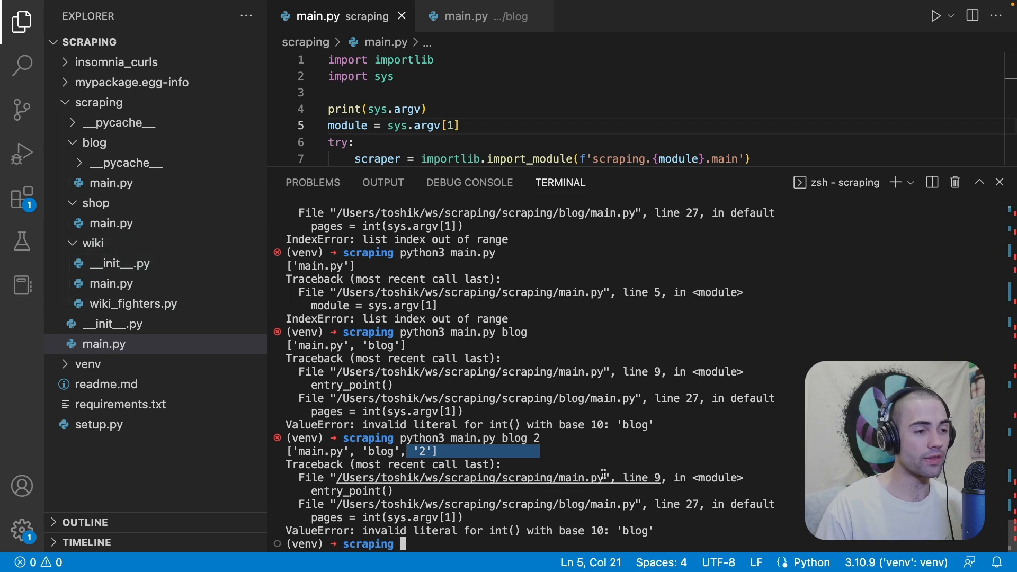
text(python3 main.py blog 2)
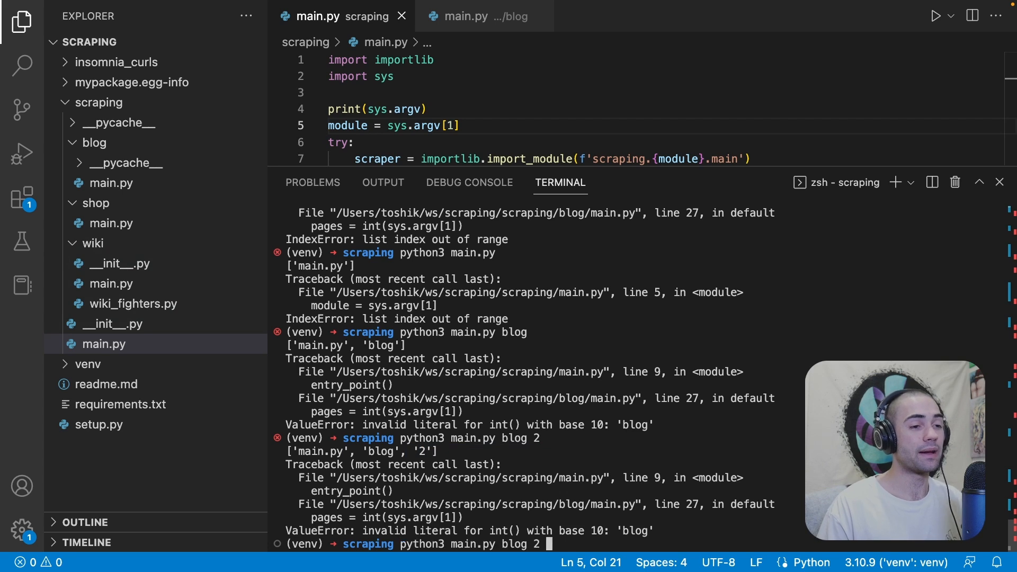
key(Enter)
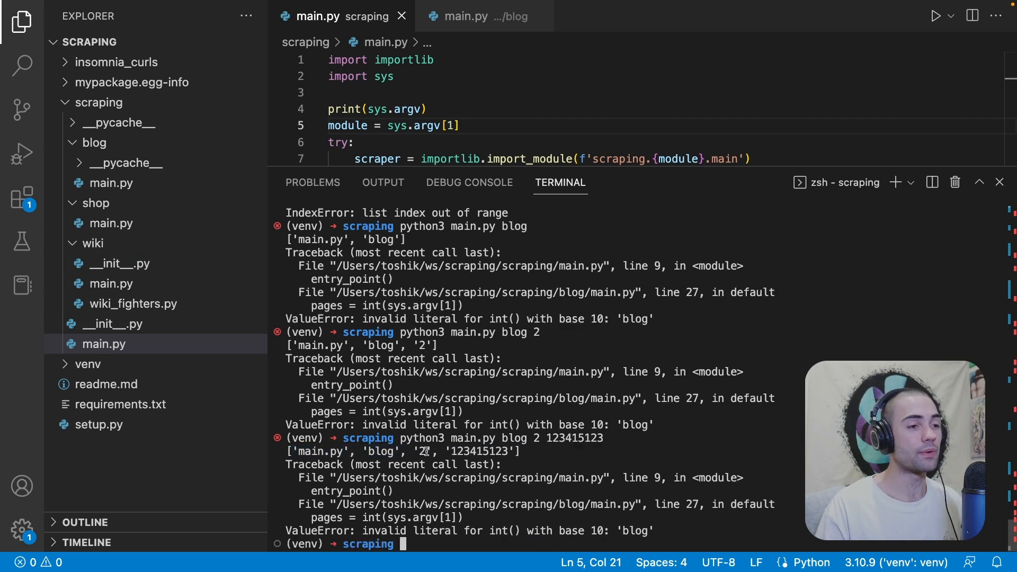
text(python3)
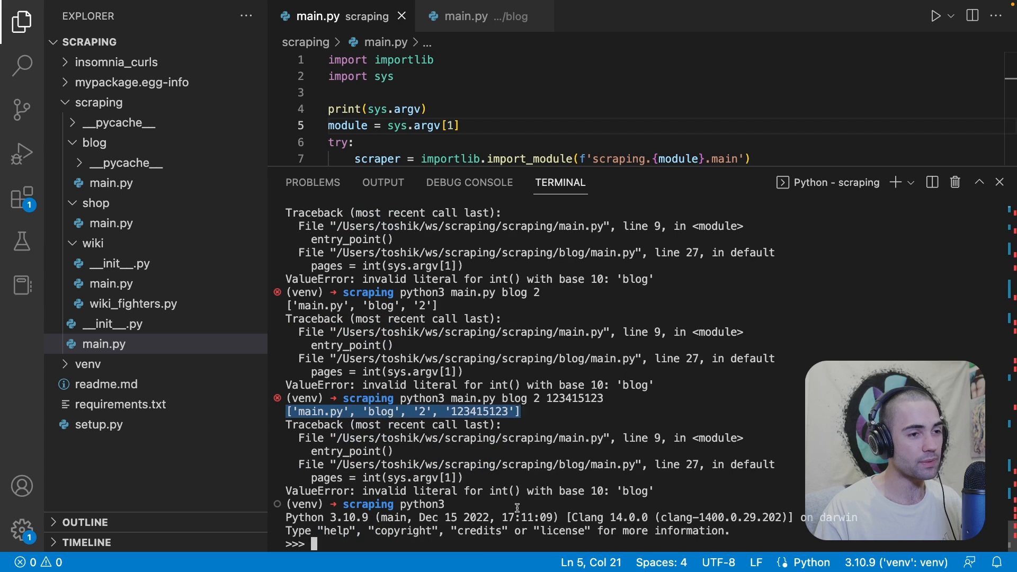
Step: In the Python shell, set a = ['main.py', 'blog', '2', '123415123'] and evaluate a, a[0], a[1:]
text(a = ['main.py', 'blog', '2', '123415123'])
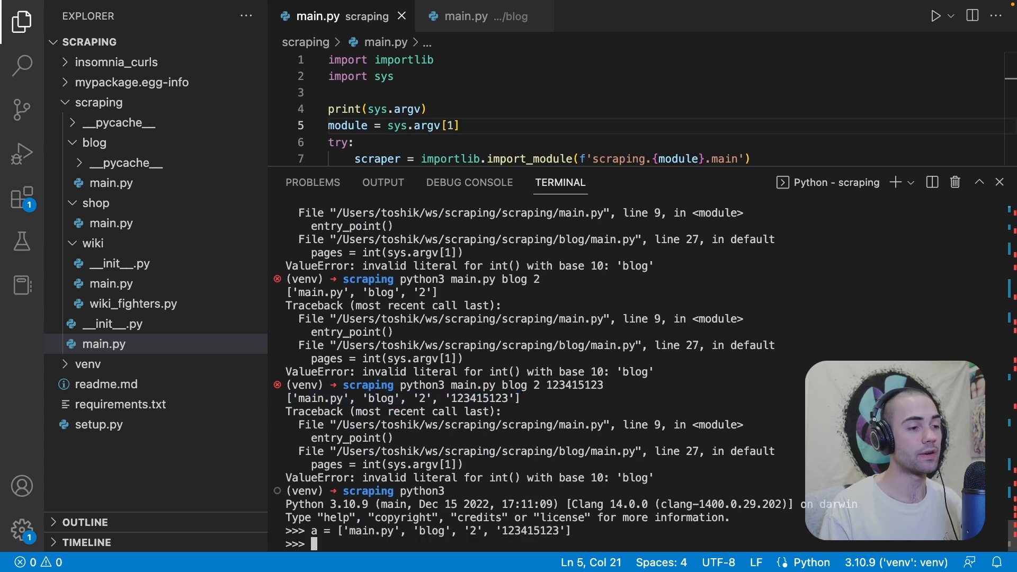
text(a)
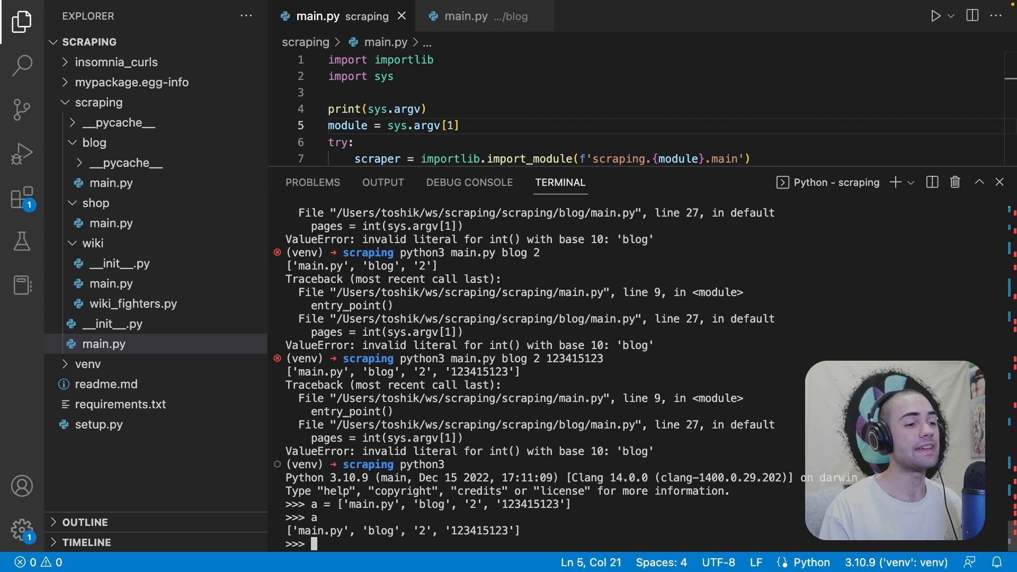
text(a)
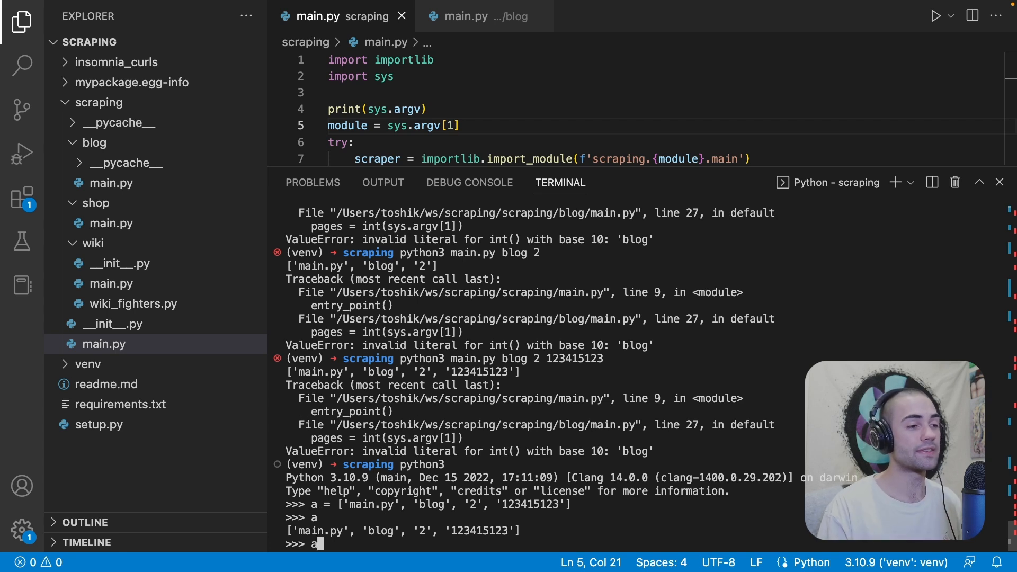
text([0])
text(a[)
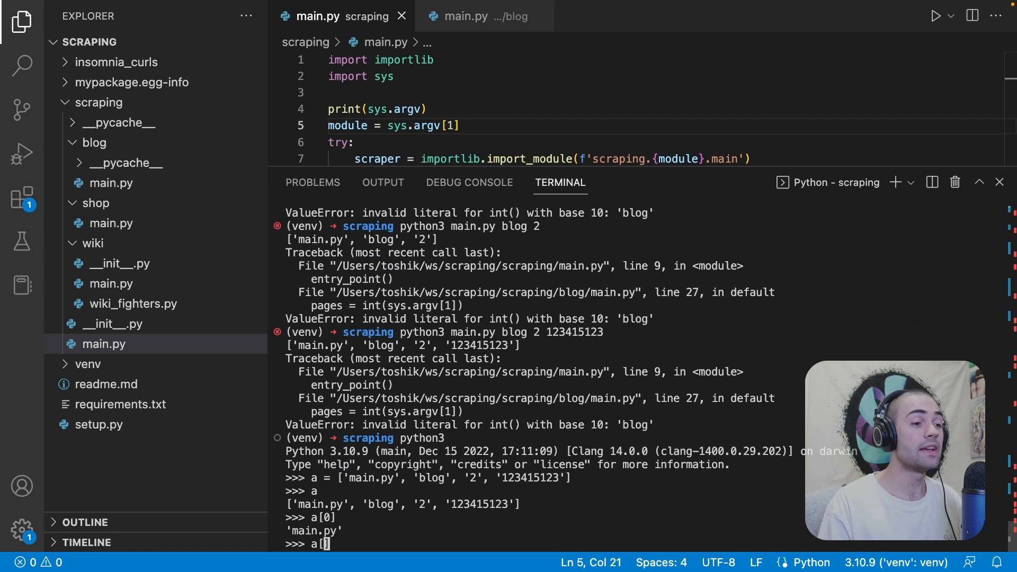
text(1:])
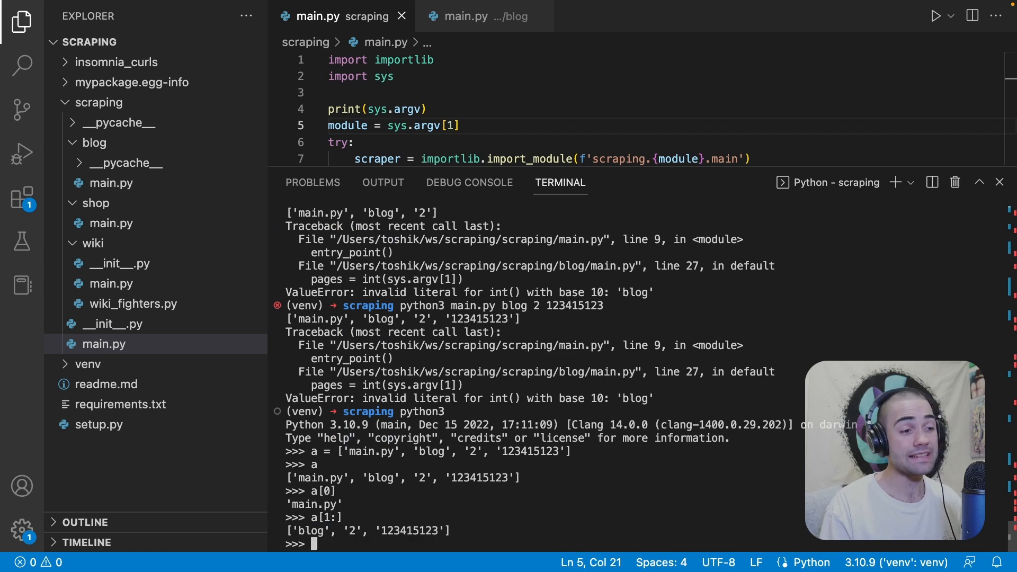
text(a[1:])
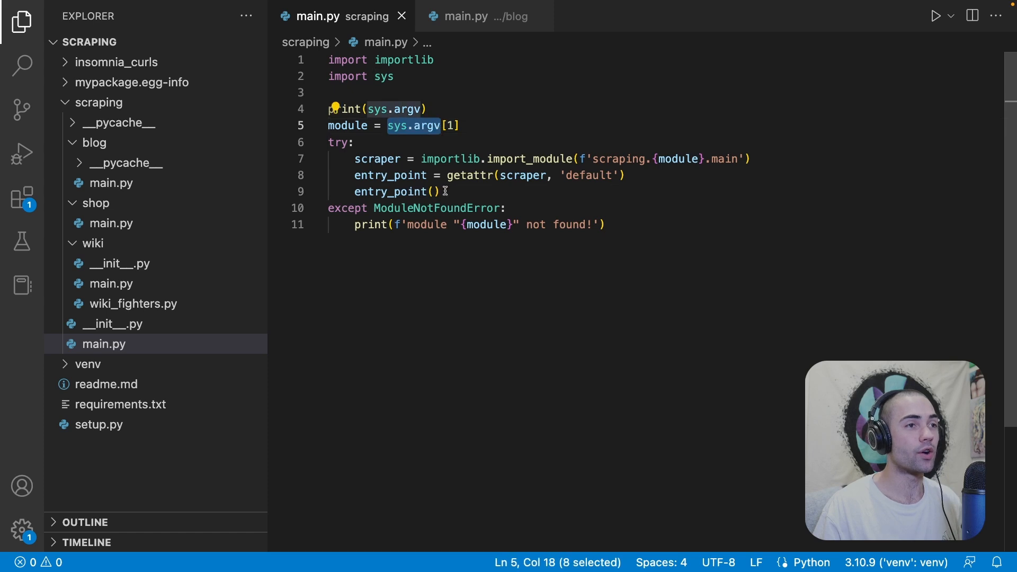
Step: Call entry_point(sys.argv[2:]) and make the blog default(args) read pages from args[0]
text(sys.argv[])
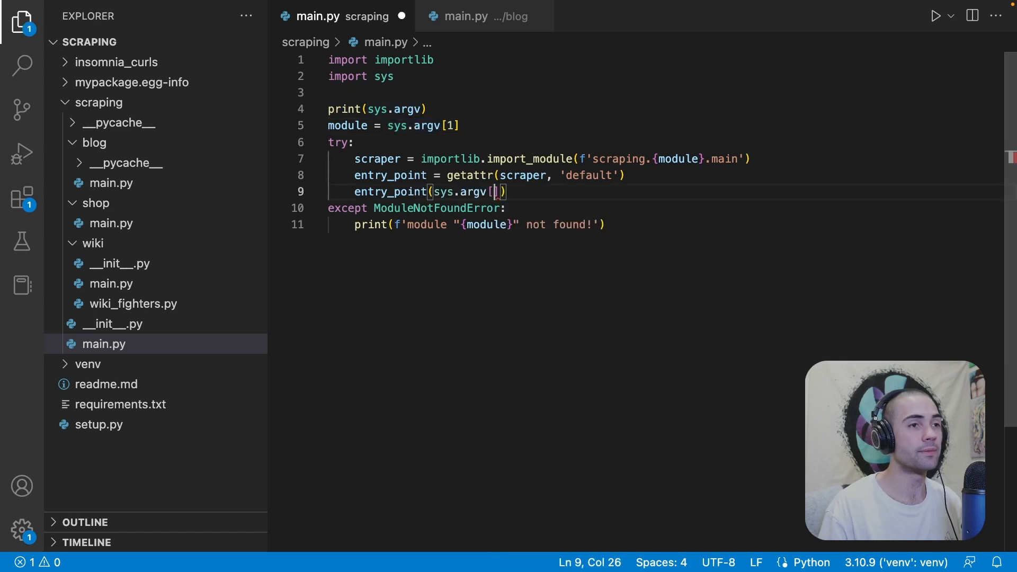
text(2:)
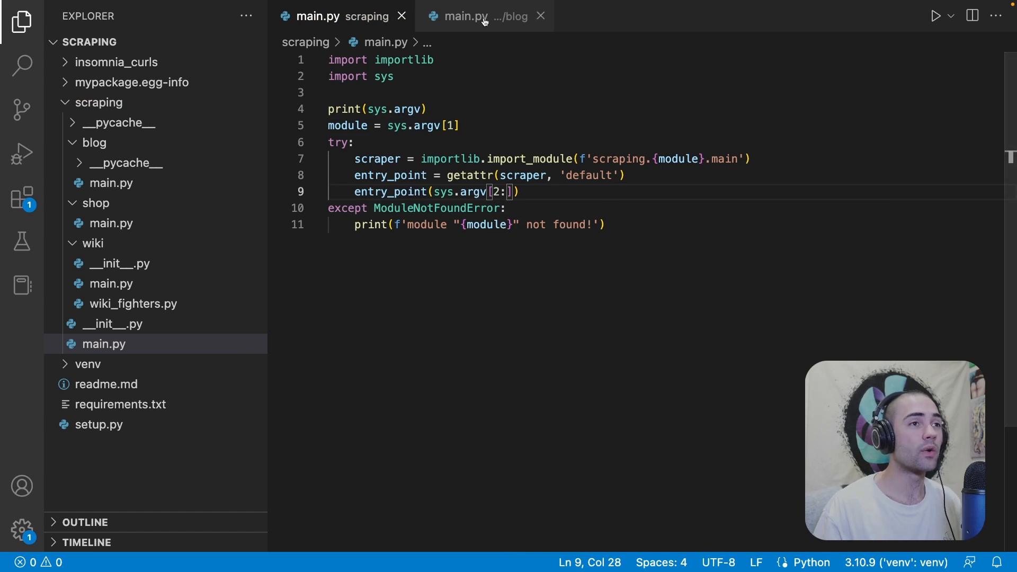
click(465, 15)
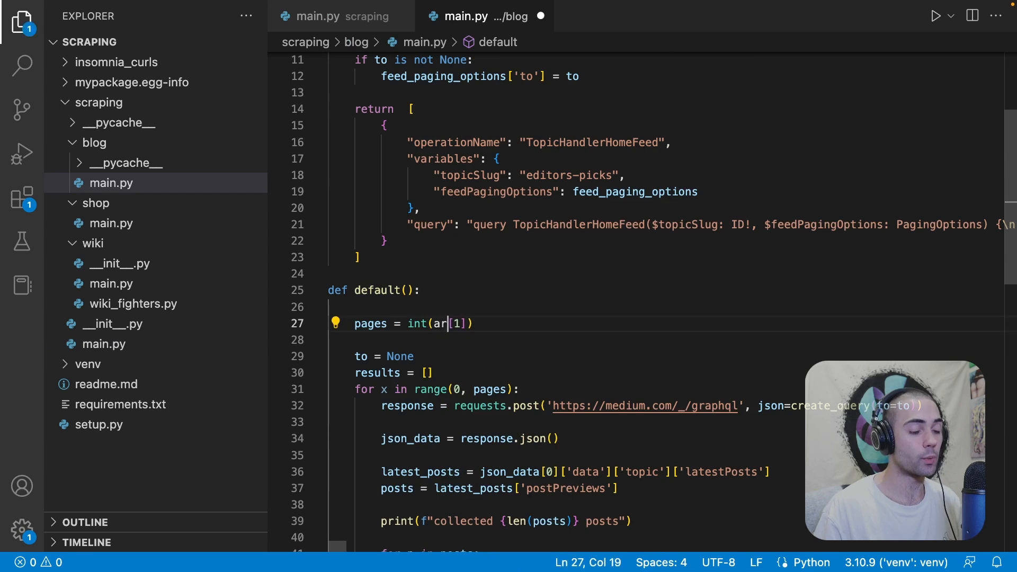
text(gs)
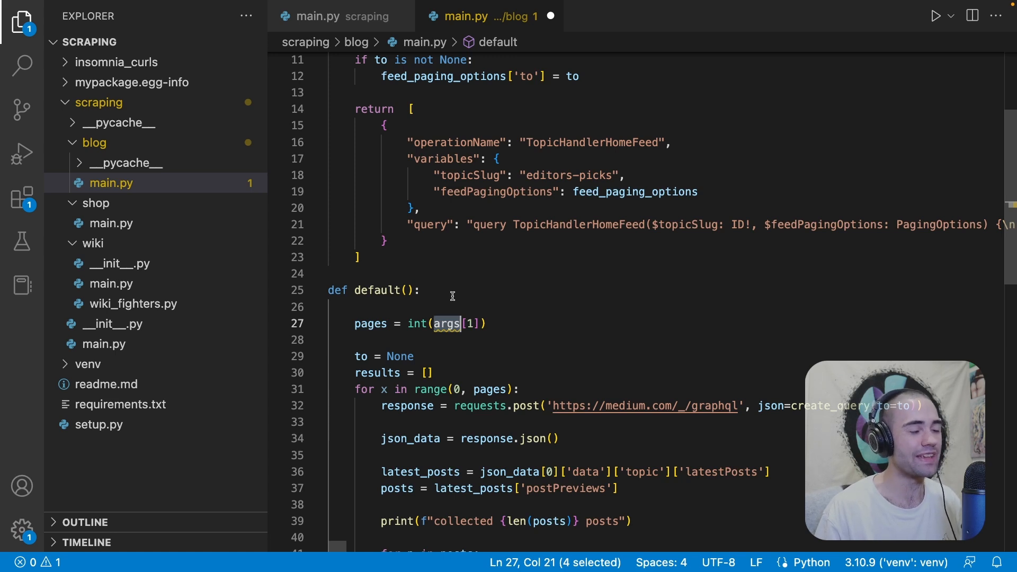
text(args)
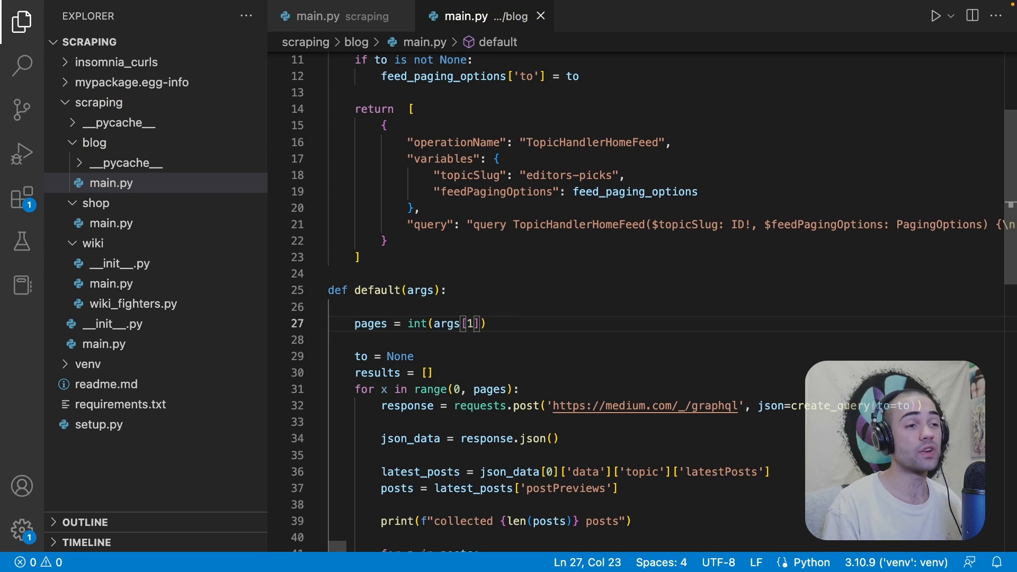
text(0)
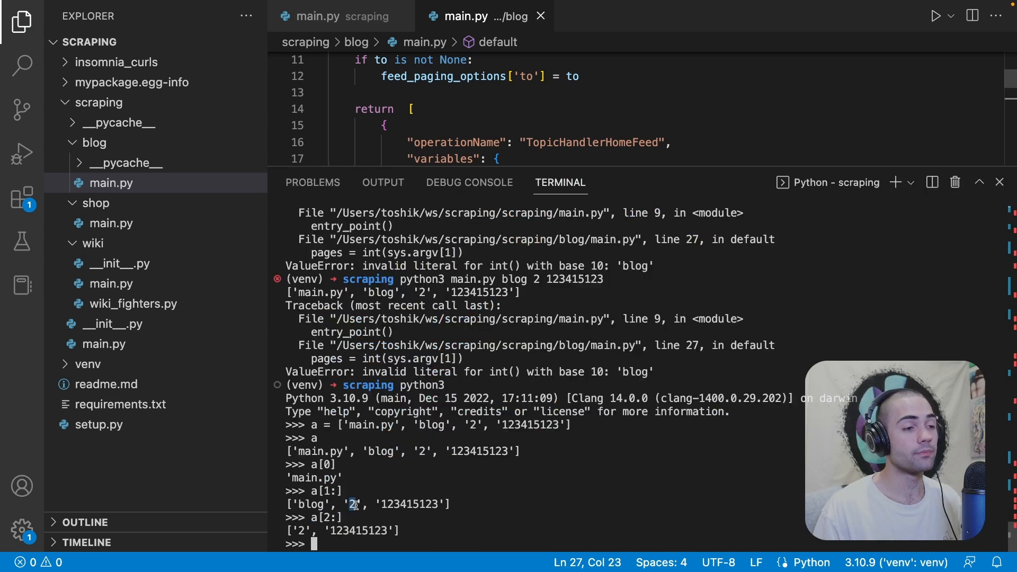
double_click(311, 504)
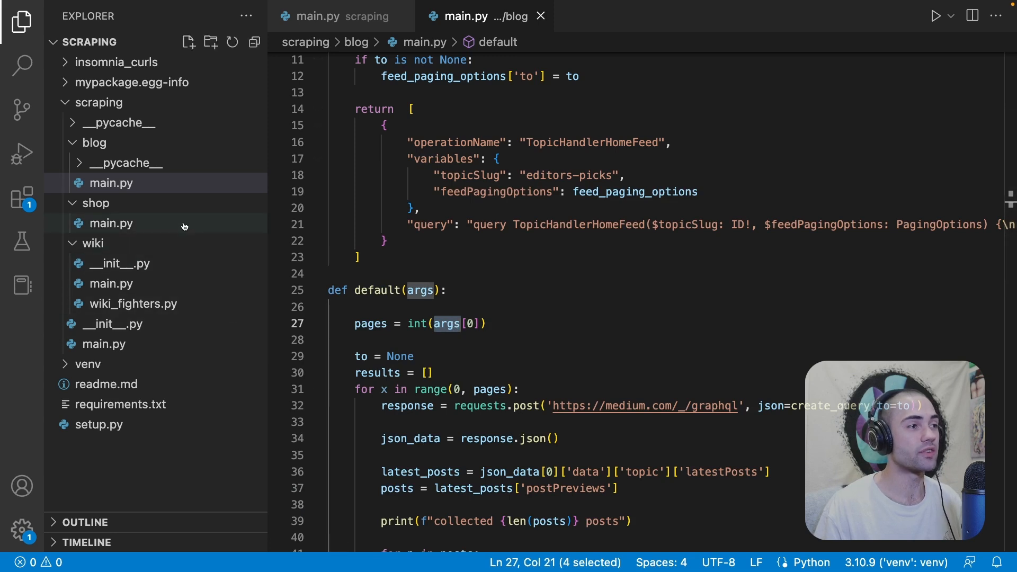
Step: Add an args parameter to the shop scraper's default and read values from args[0]
click(111, 223)
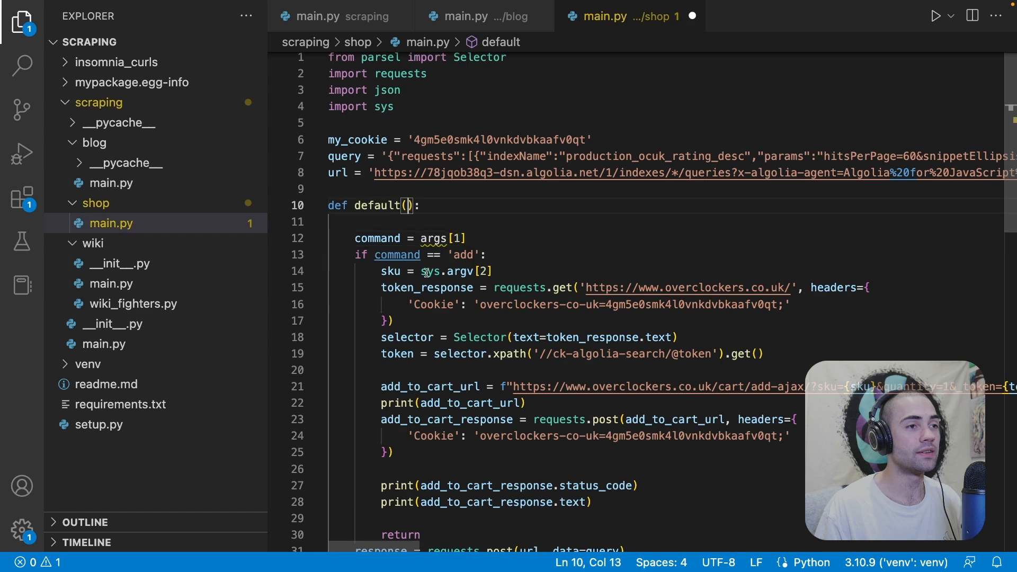
text(args[2)
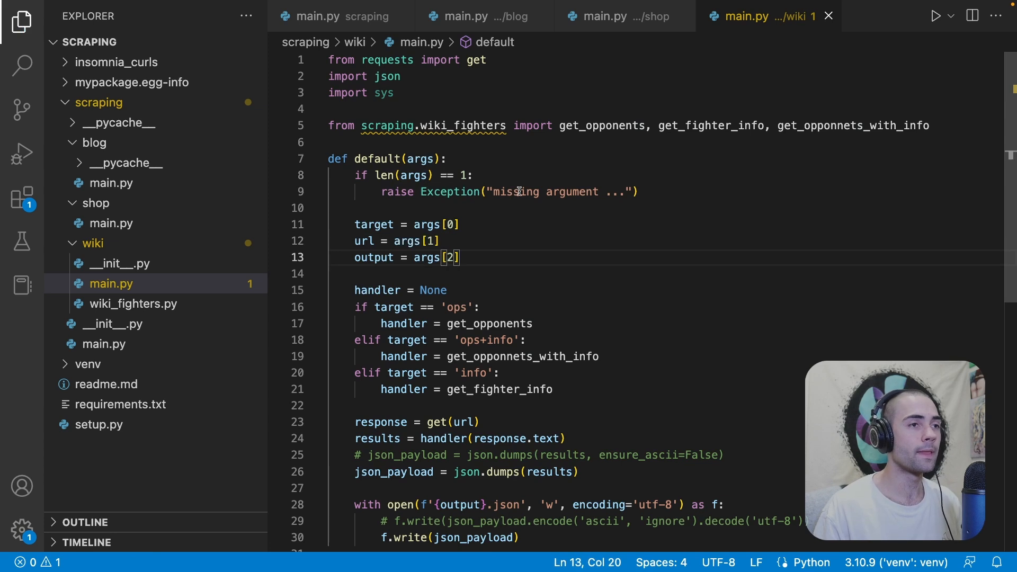
text(0])
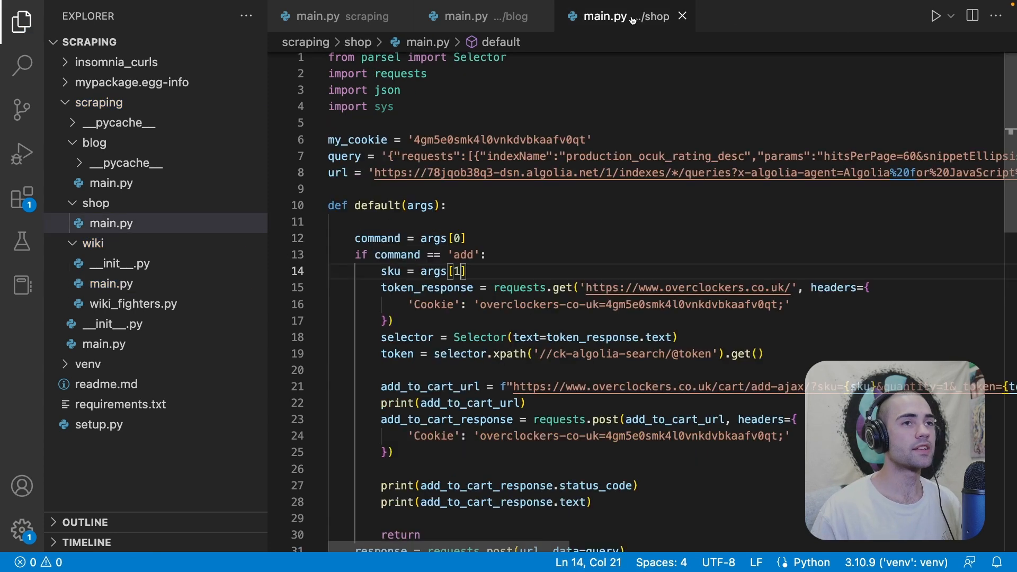
Step: Leave the Python shell and run python3 main.py blog 2, collecting 25 posts per page
click(104, 343)
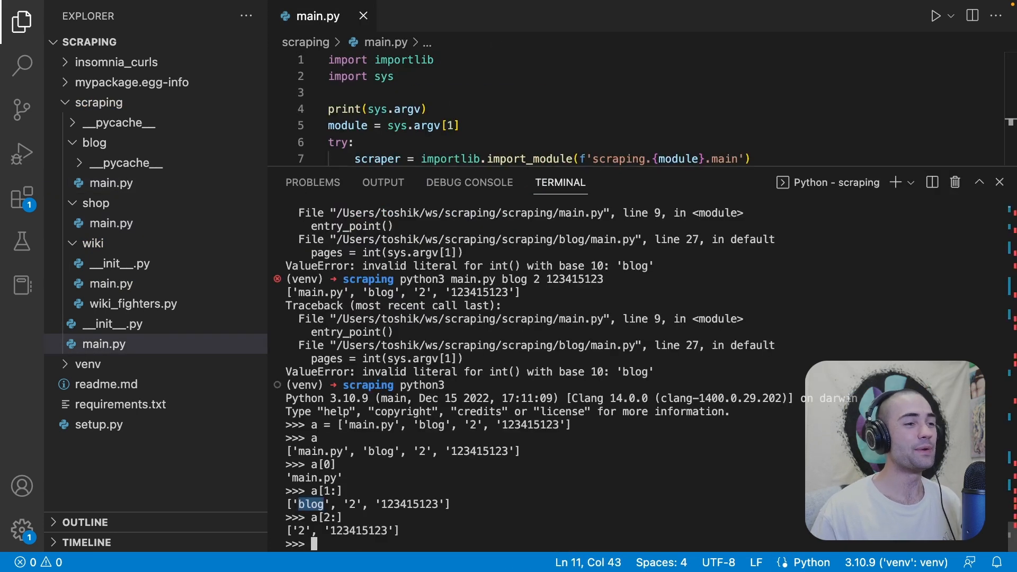
key(ctrl+z)
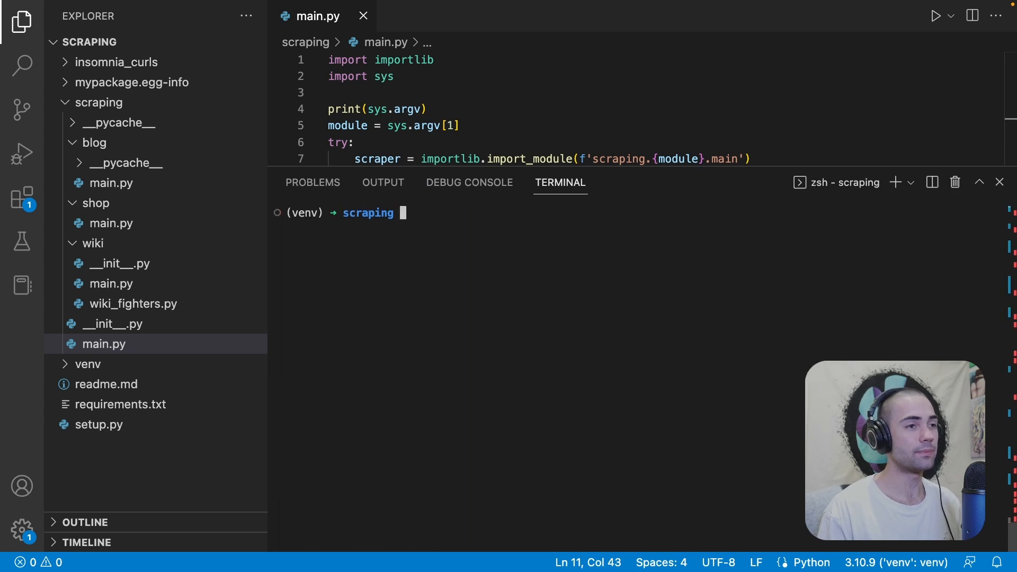
text(python3 main.py blog 2 12341512)
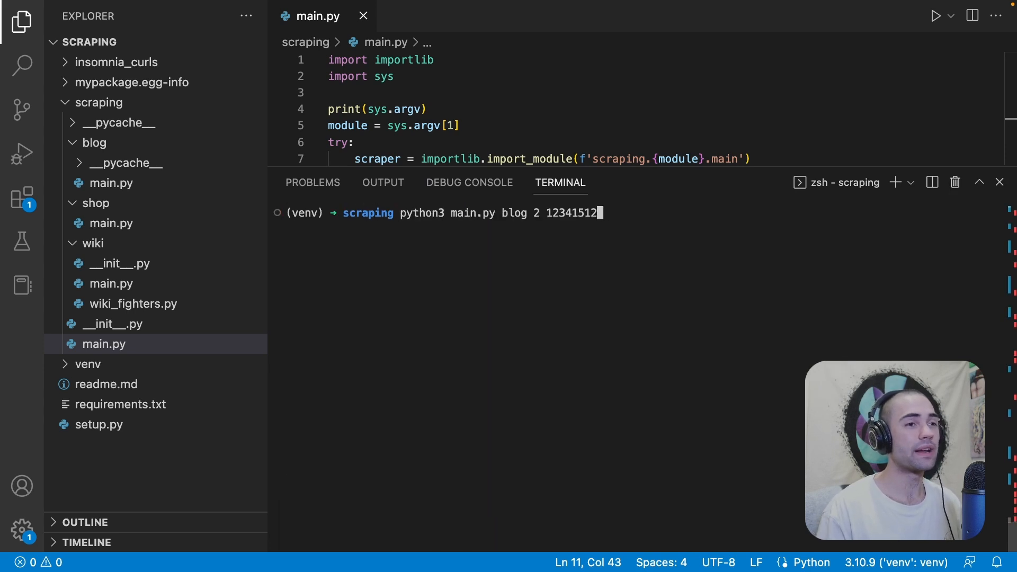
key(backspace)
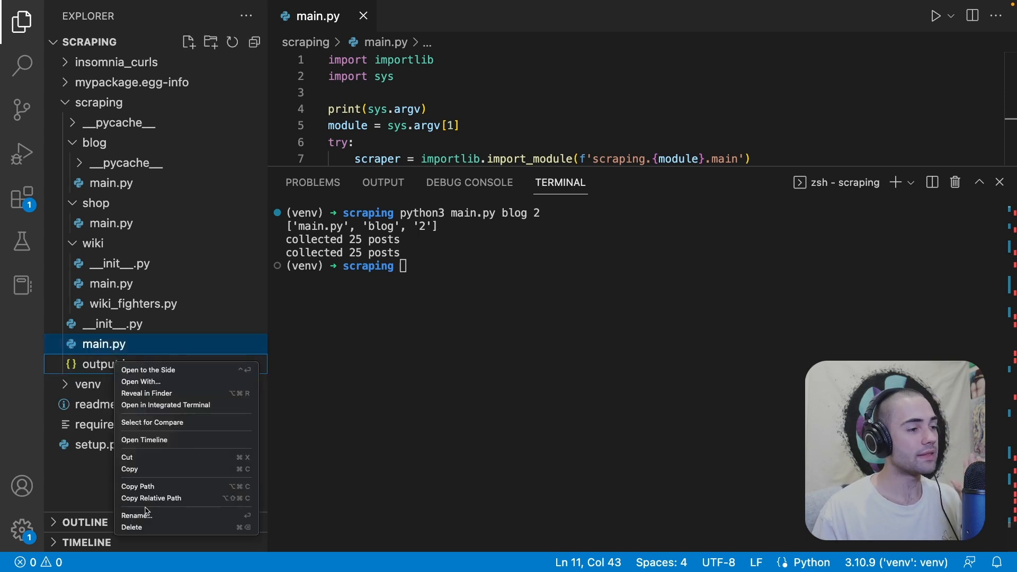
Step: Delete the generated output.json by moving it to the trash
click(132, 528)
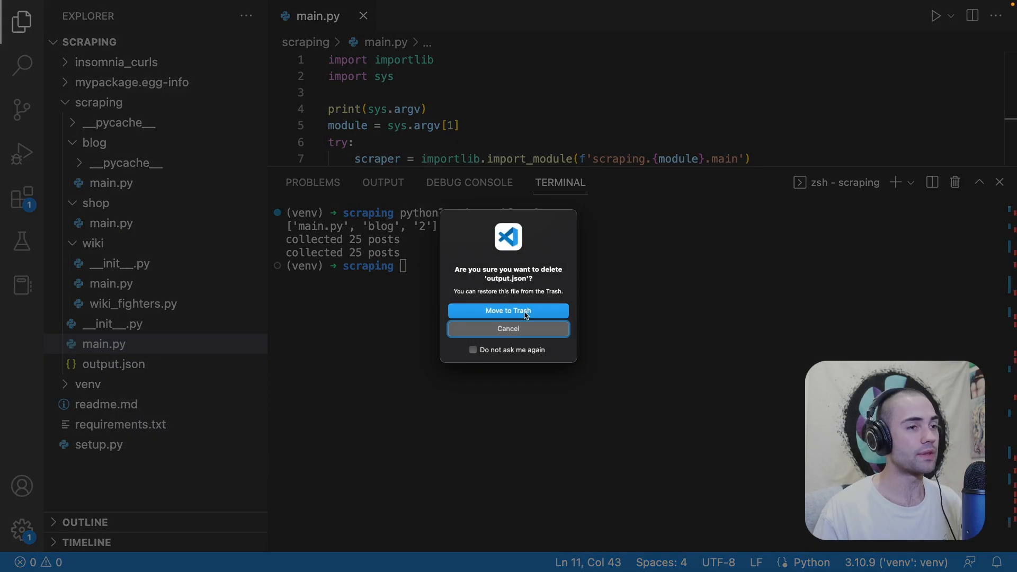
click(508, 310)
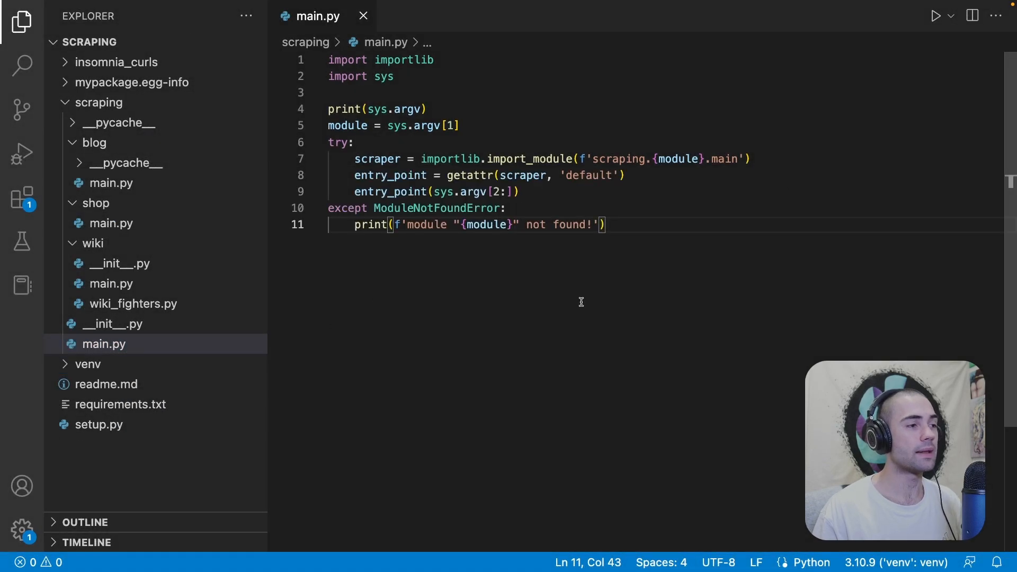
click(99, 425)
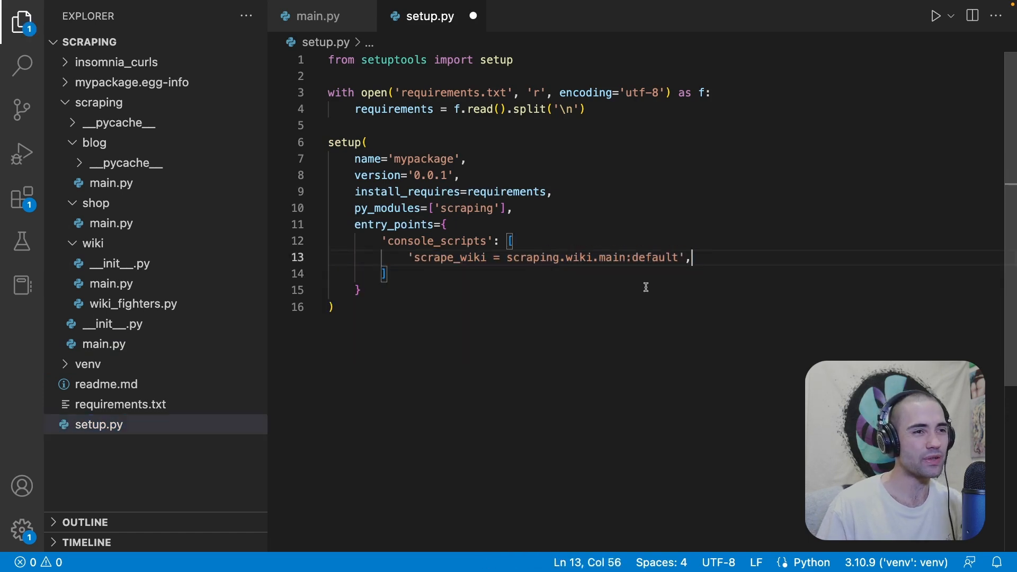
Step: Register 'scrape = scraping.main:default' in setup.py and start a def default(): in main.py
double_click(468, 258)
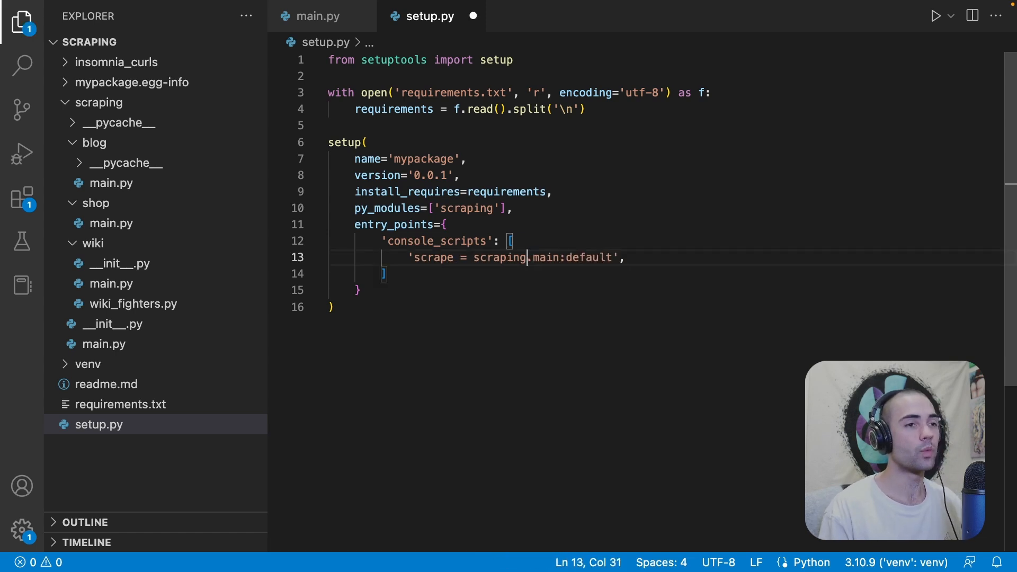
double_click(546, 257)
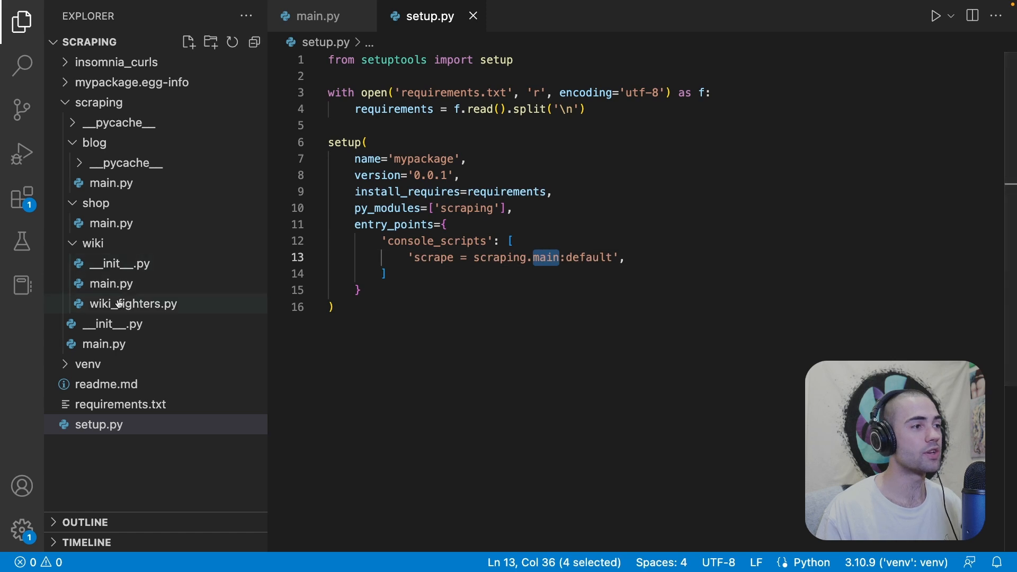
click(104, 344)
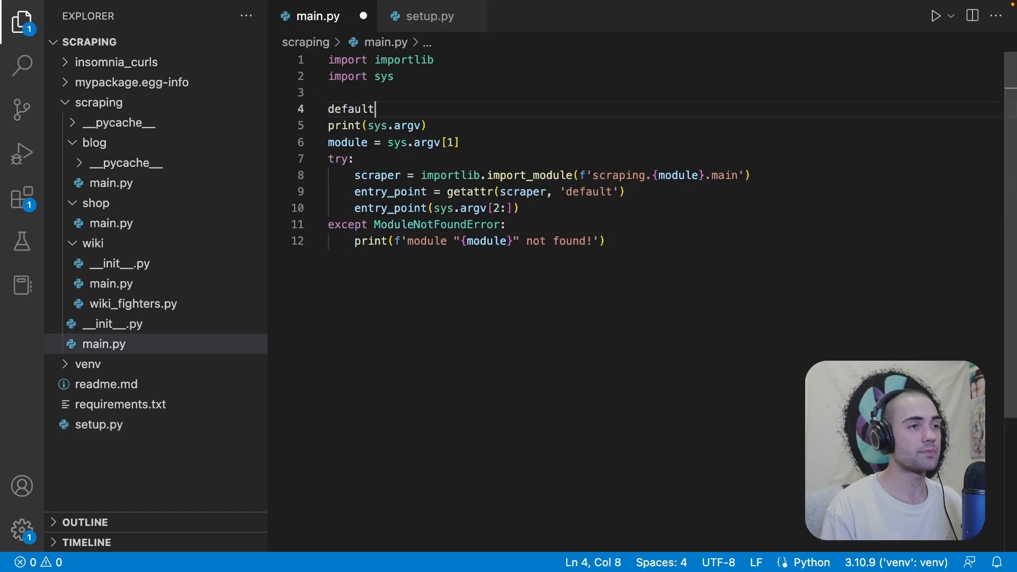
text(def)
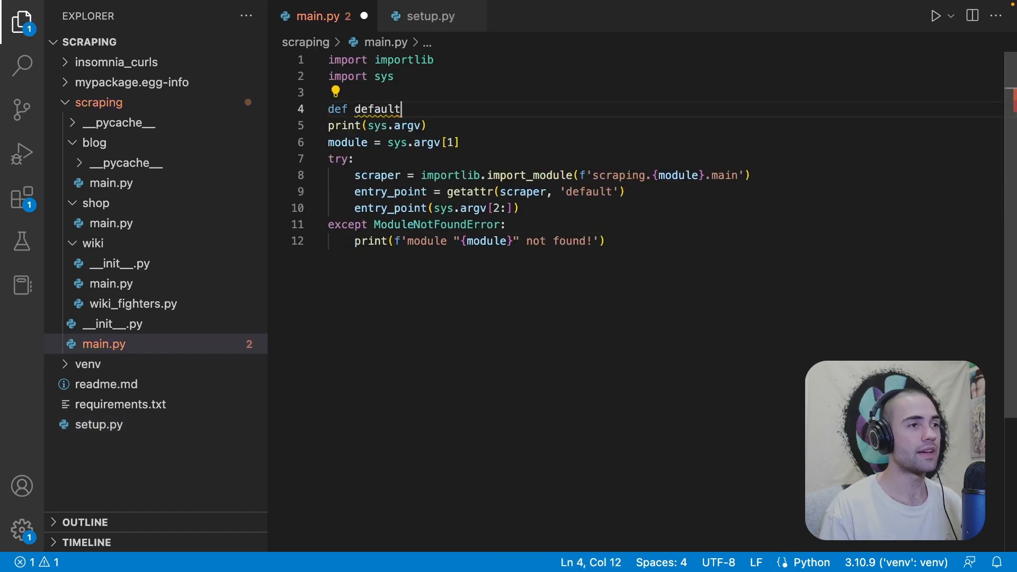
text(():)
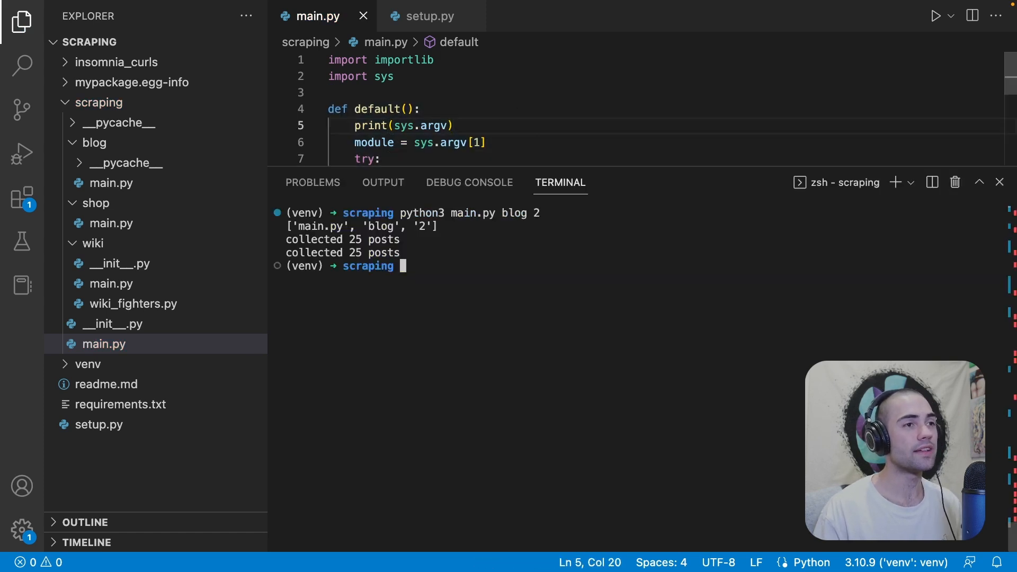
Step: From the project root, reinstall with pip install -e . and run scrape blog
text(ls)
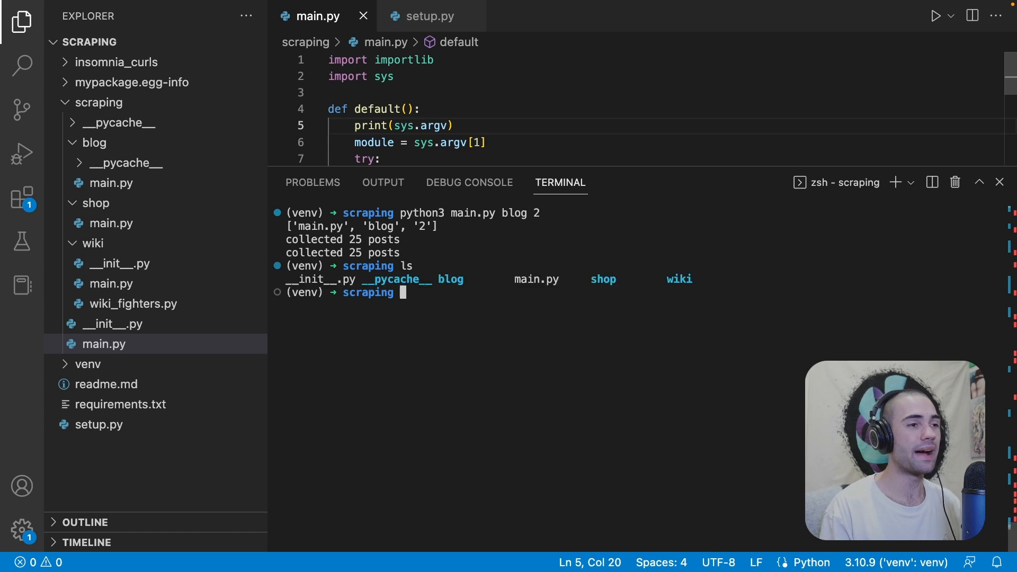
text(cd ..)
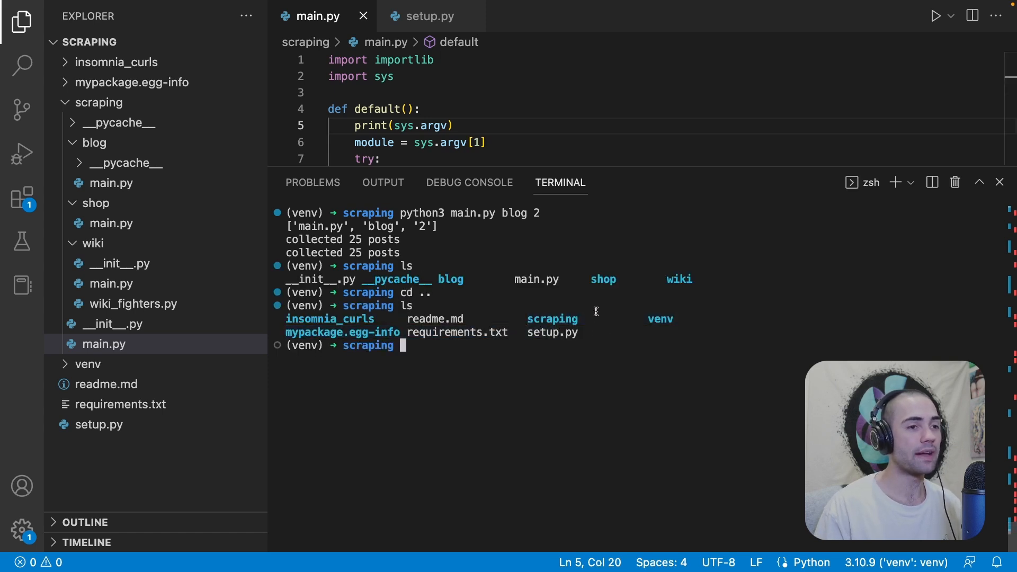
text(pip in)
text(scrape)
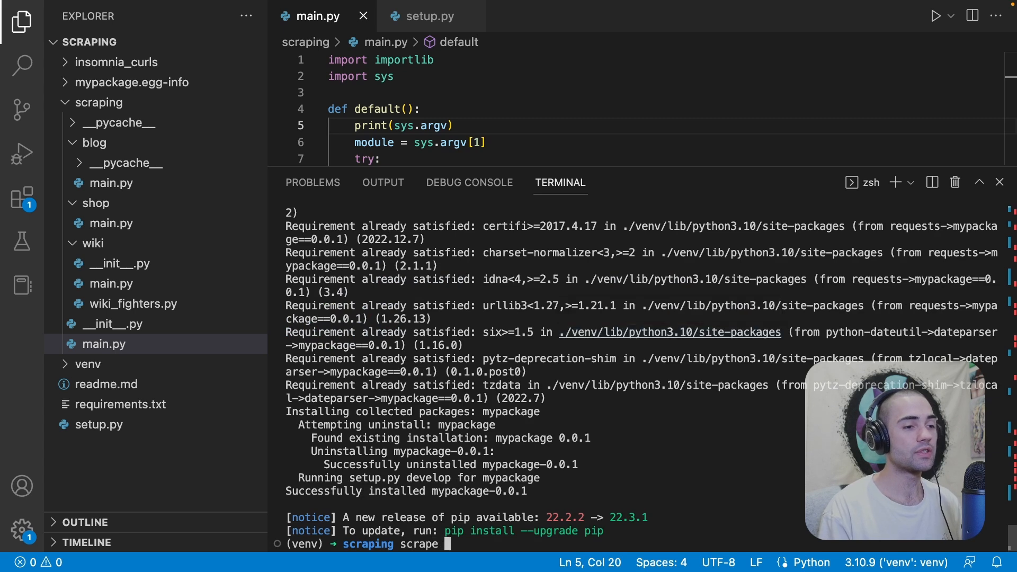
text(blog)
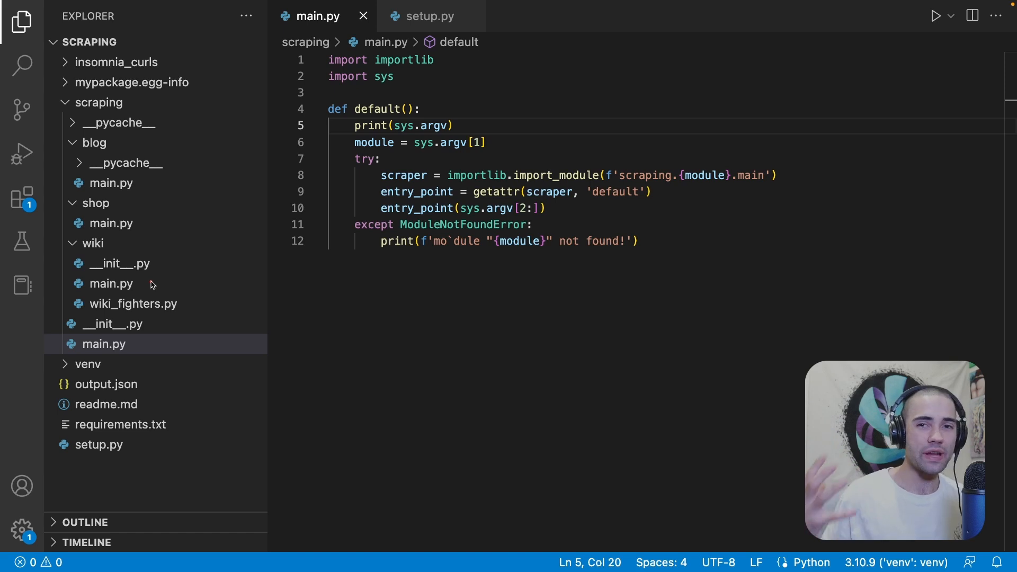
Step: Define some_fun() returning "Hello World", set tool = some_fun, and call entry_point(sys.argv[2:], tool)
drag(461, 208, 545, 209)
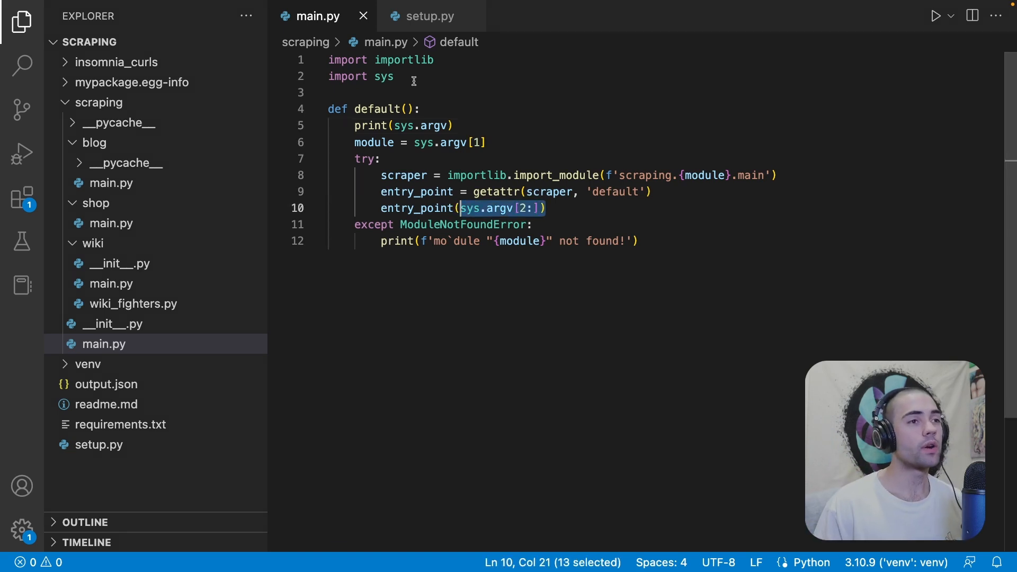
click(111, 183)
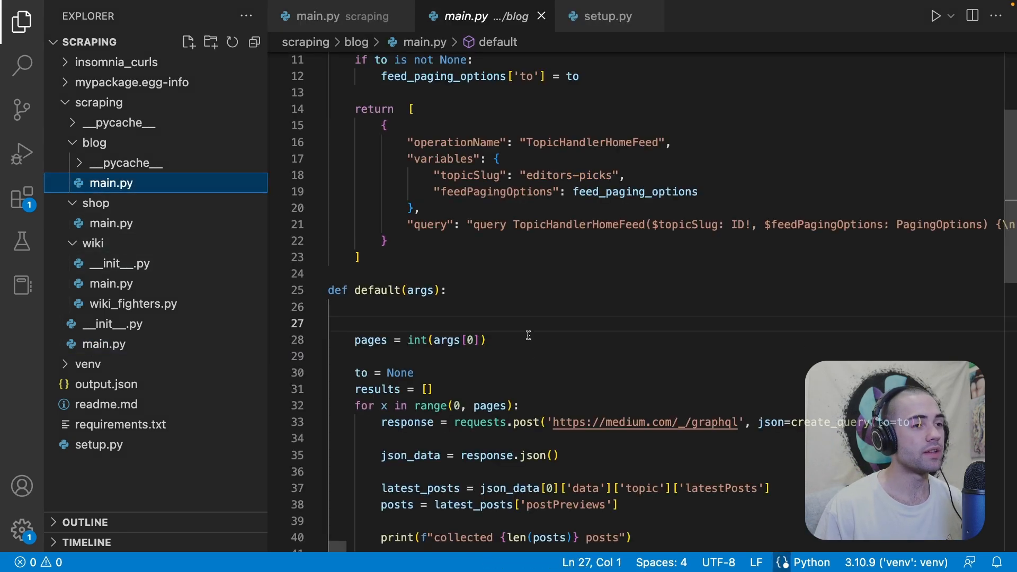
click(329, 16)
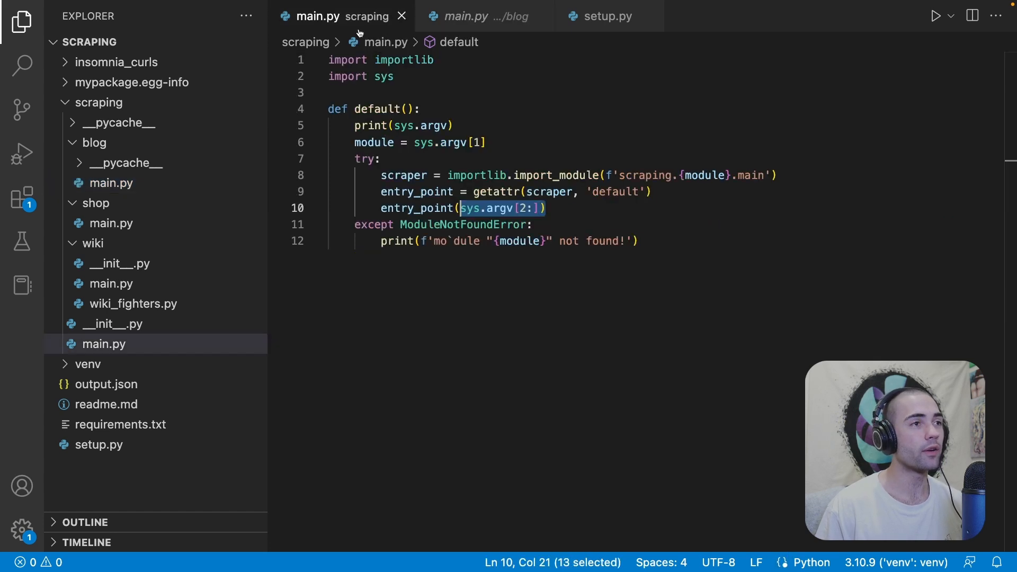
key(Enter)
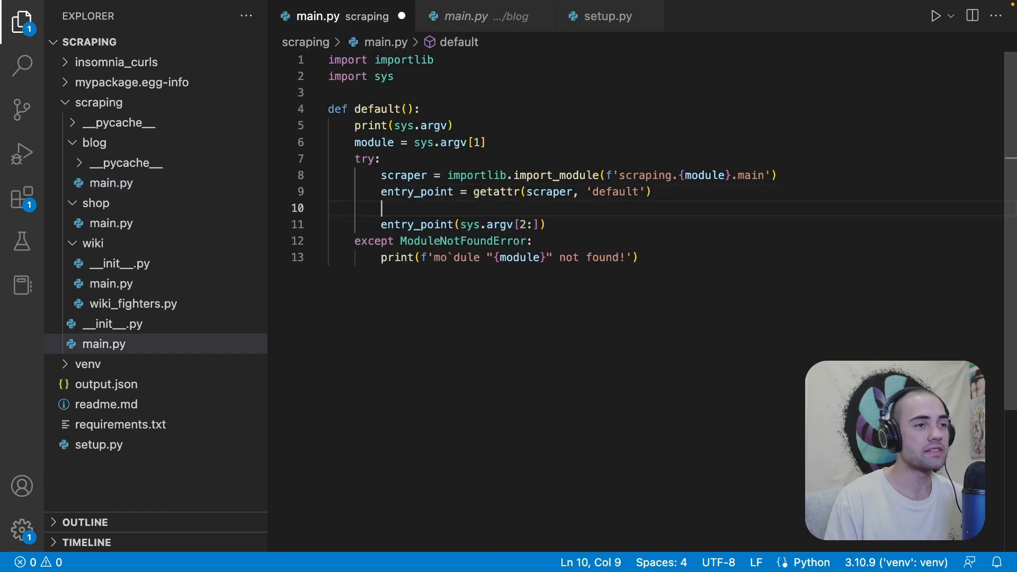
text(tool)
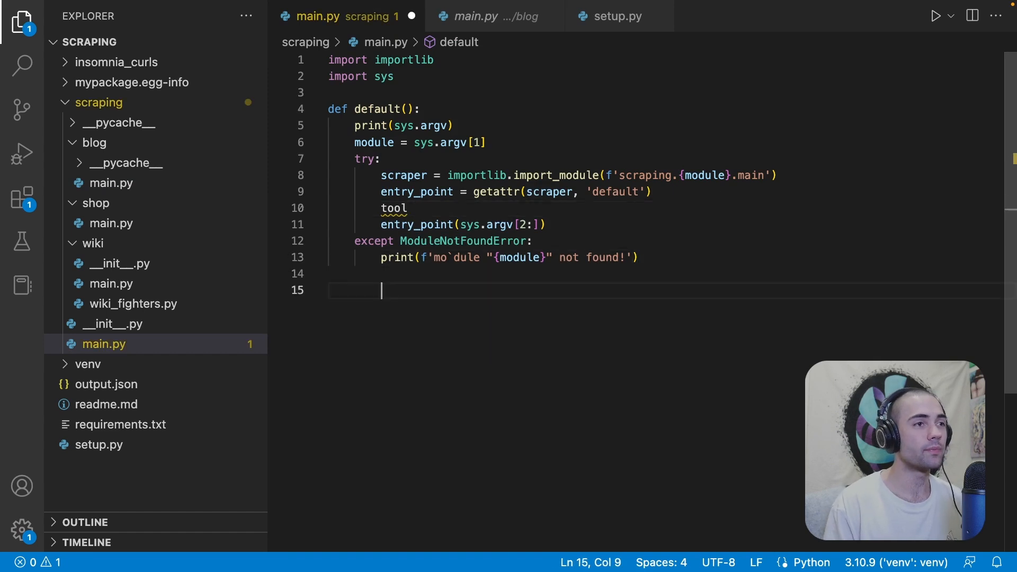
text(def so)
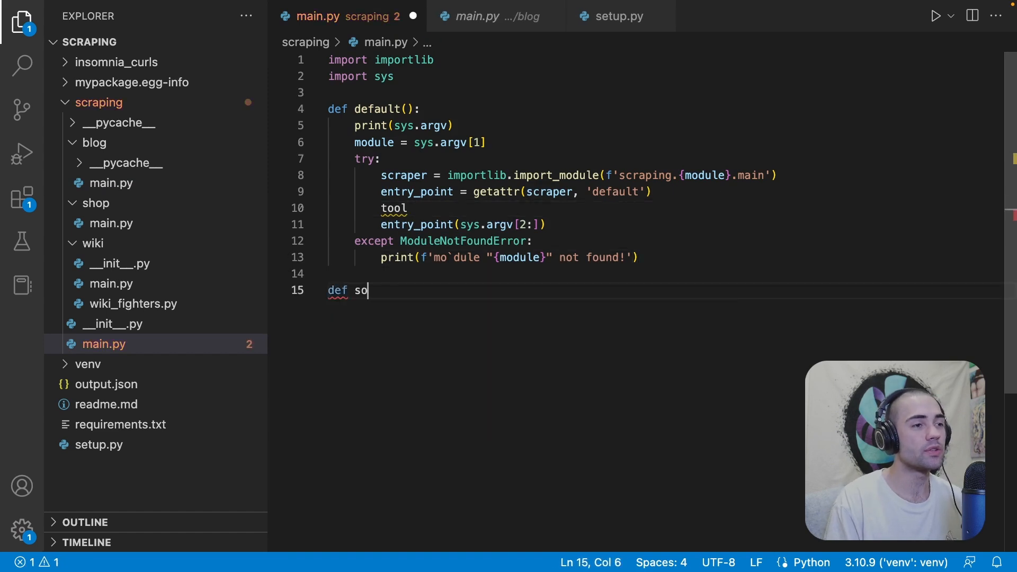
text(me_fun():)
text(return)
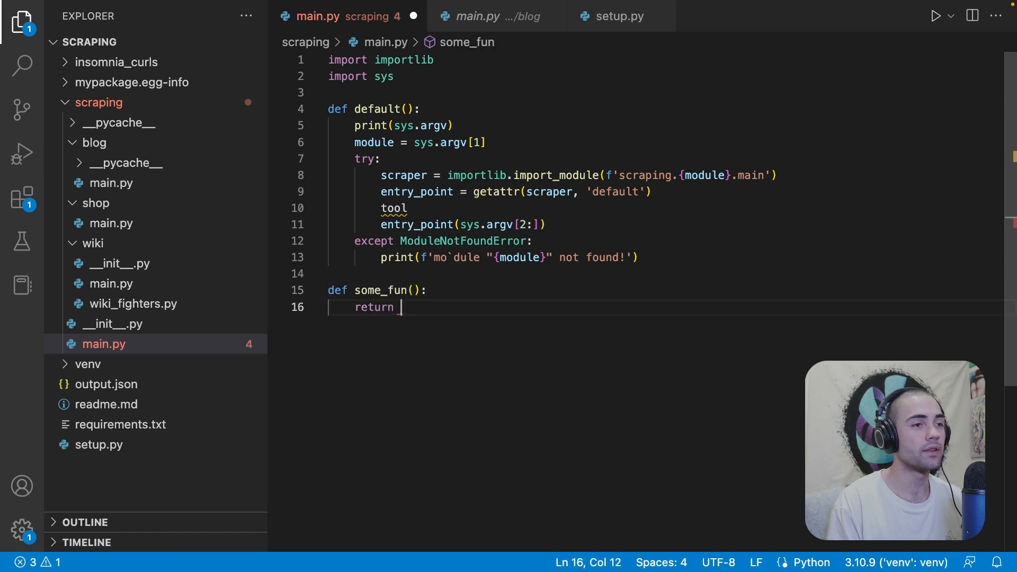
text("Hello World)
click(665, 208)
text( =)
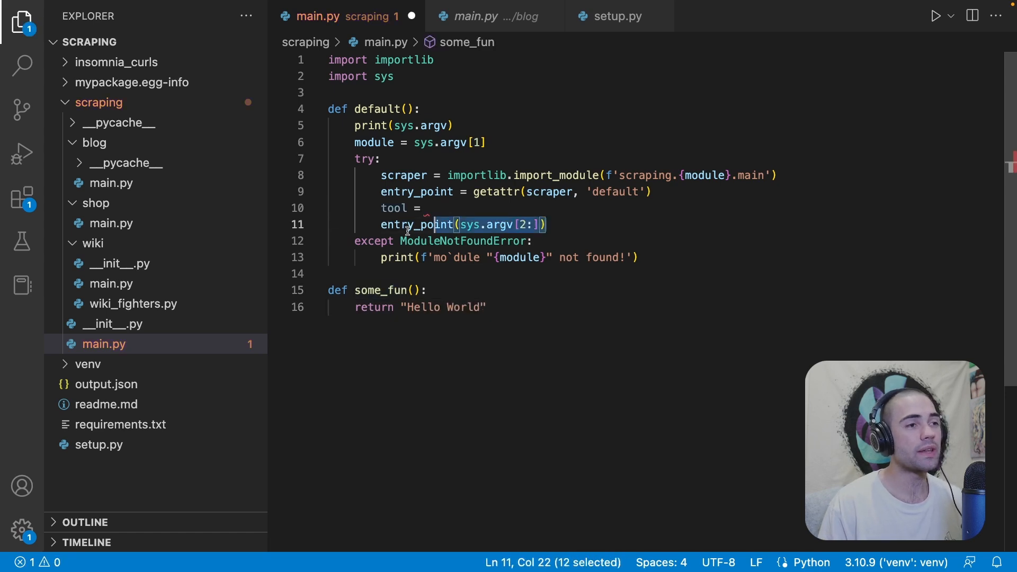
text(some_fun)
text(, )
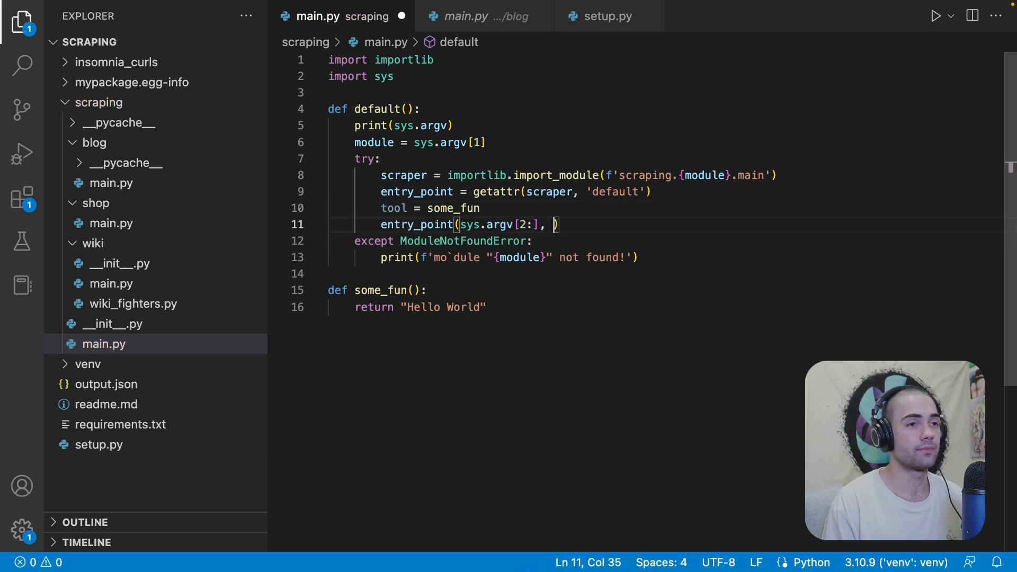
text(tool)
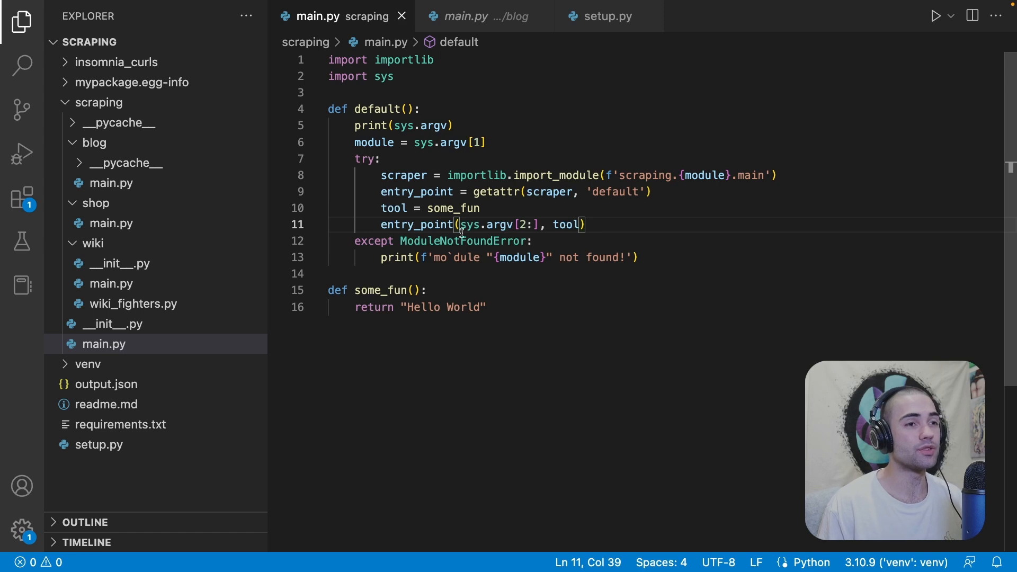
Step: Add a tool parameter to the blog scraper's default, calling tool() and print("test")
click(462, 16)
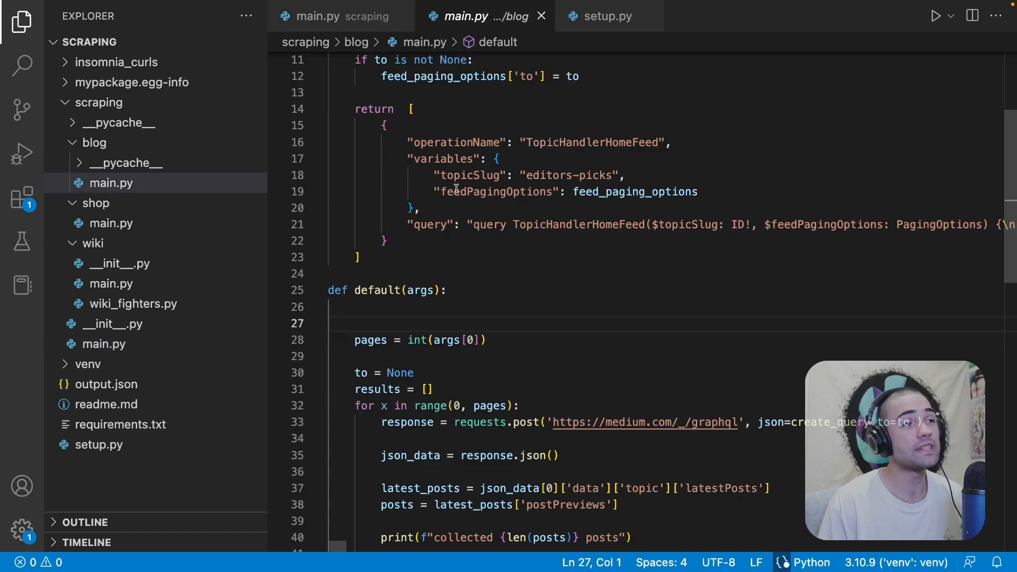
click(428, 290)
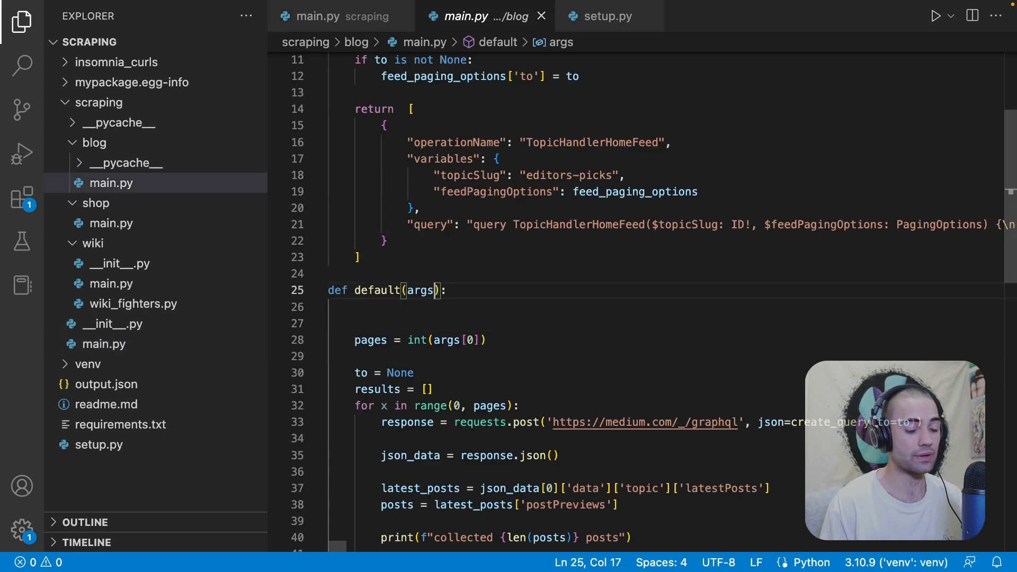
text(, tool)
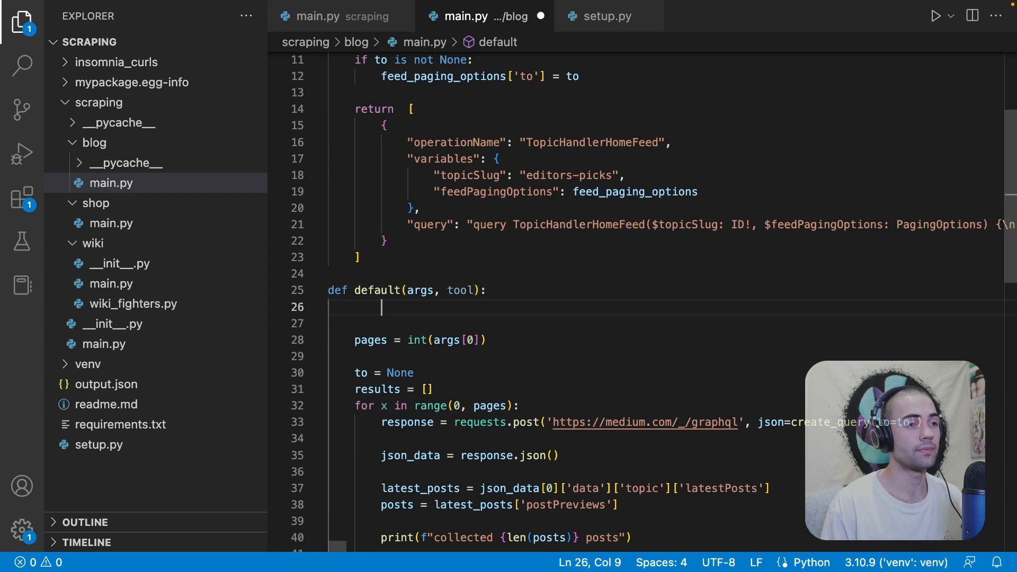
text(tool)
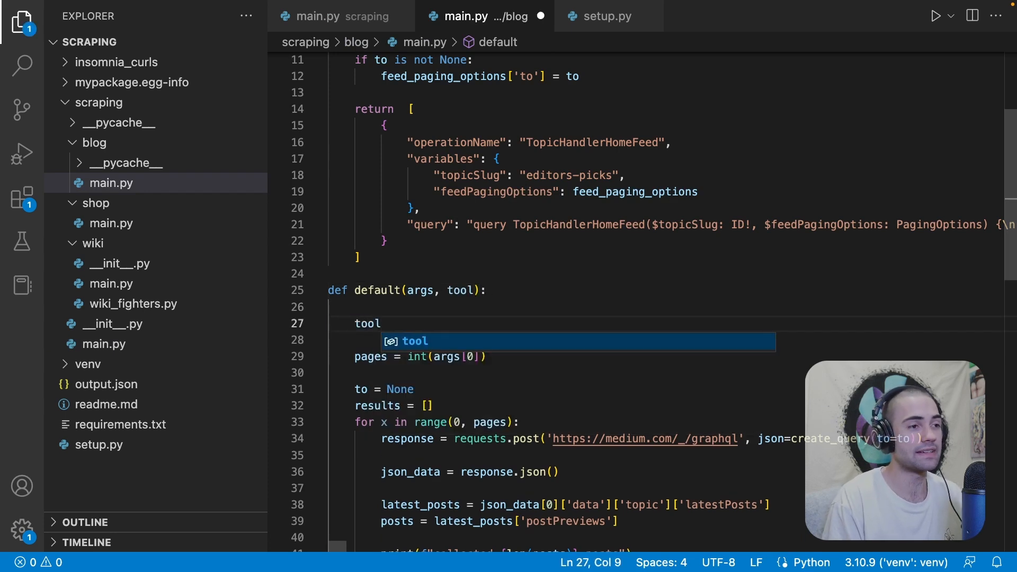
text(())
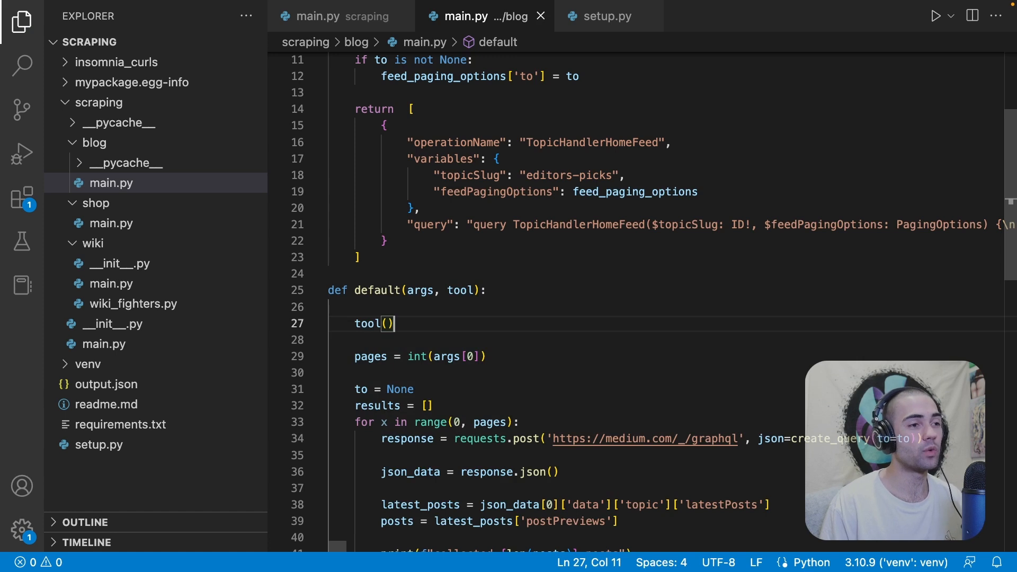
text(print)
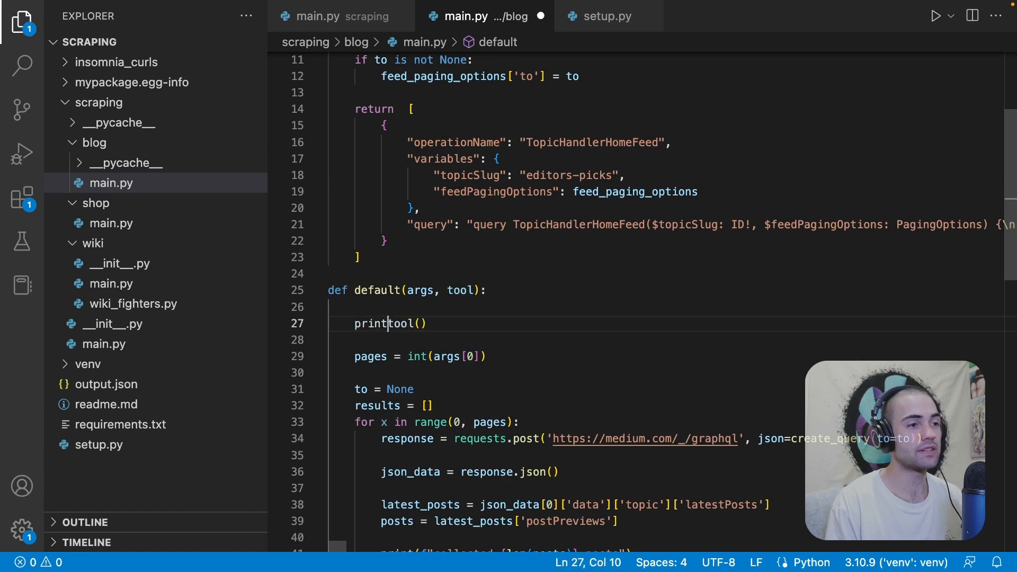
text("test")
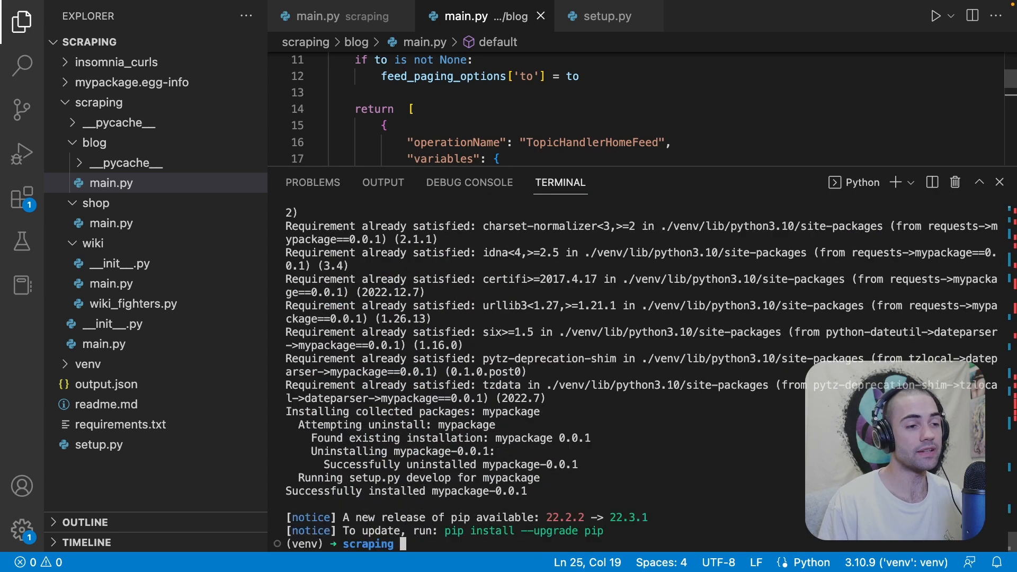
Step: Run scrape blog 2 in the terminal to test the tool argument
text(scrape blog 2)
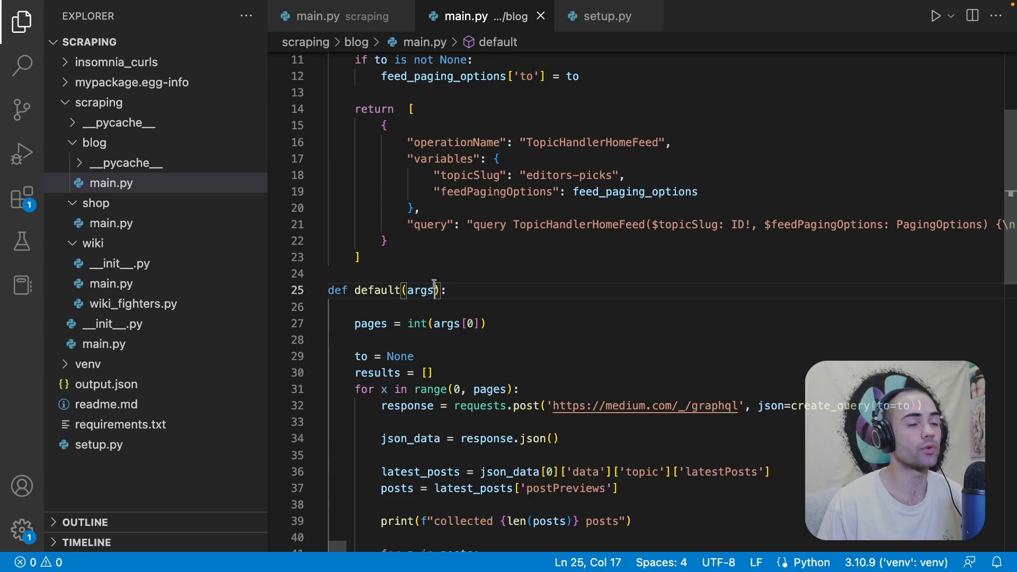
Step: Give the blog default a **kwargs parameter and pass tool=tool from the dispatcher
text(, **)
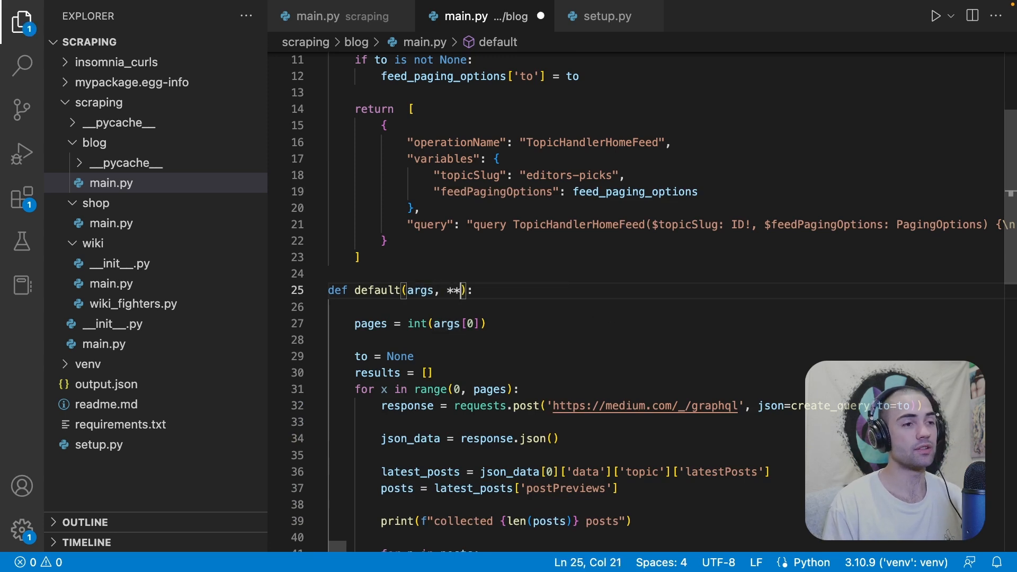
text(kwar)
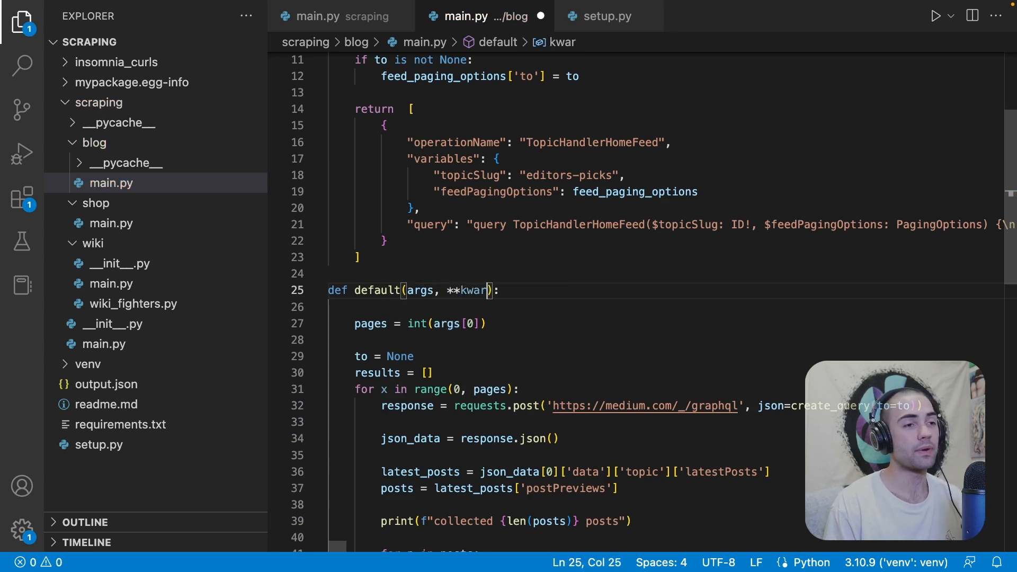
click(330, 15)
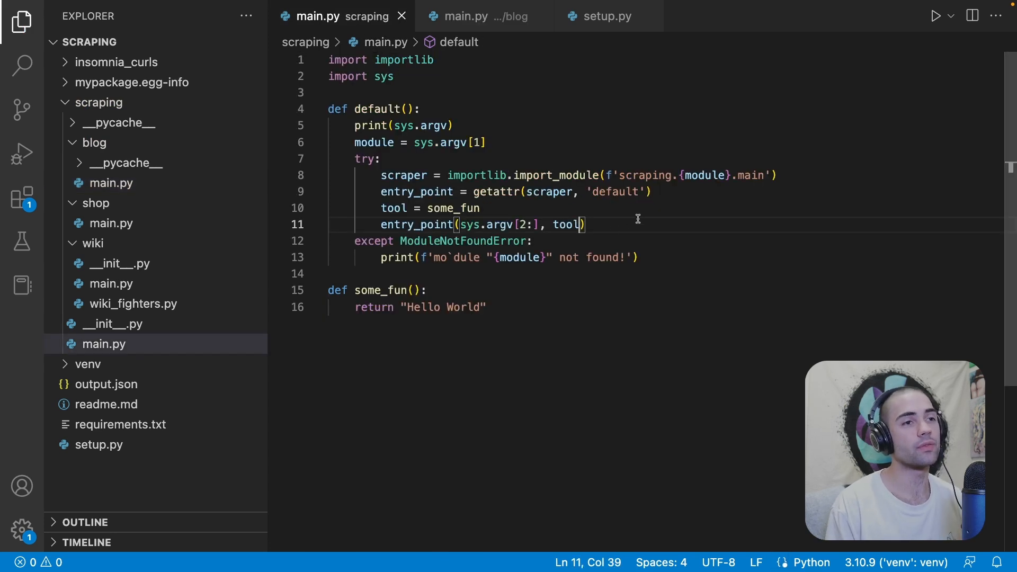
text(=tool)
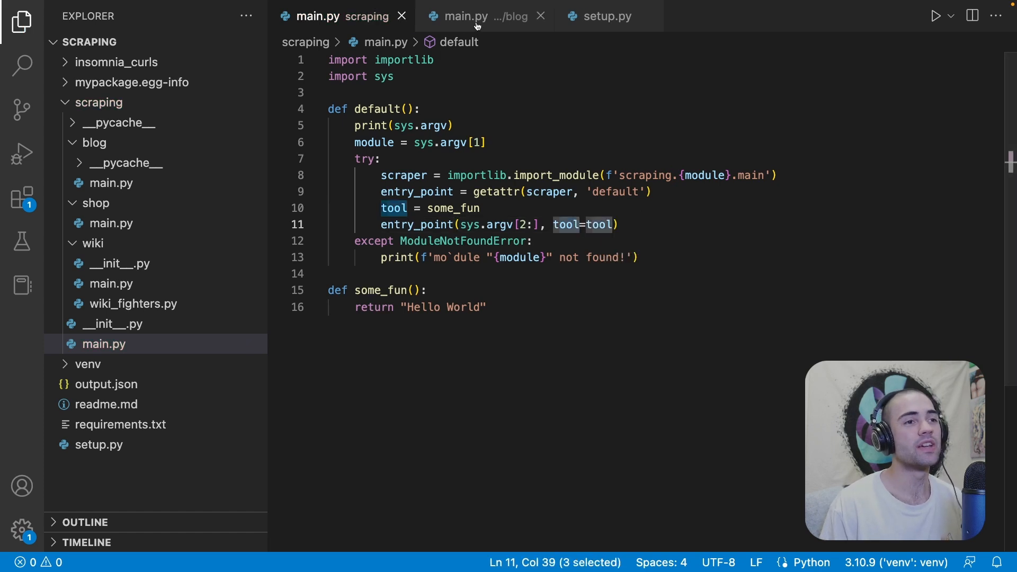
Step: Try print(kwargs) in the blog scraper's default, then revert it
click(463, 15)
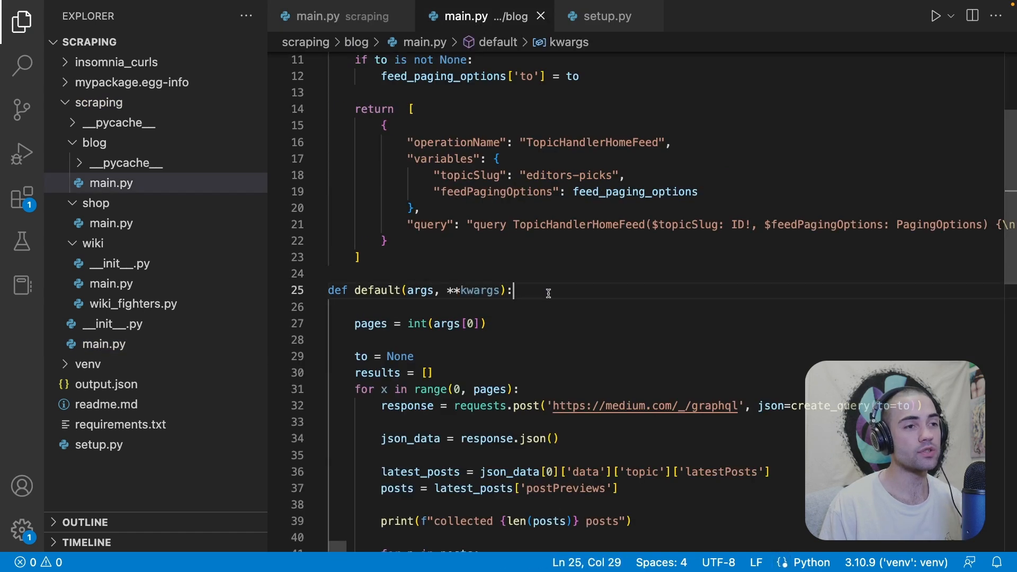
text(print(kwargs))
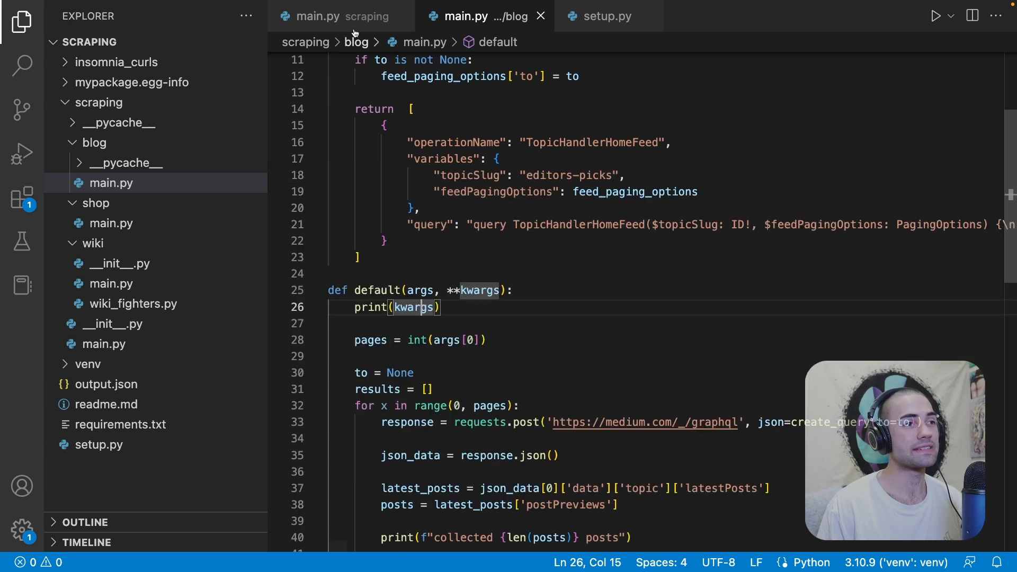
click(330, 16)
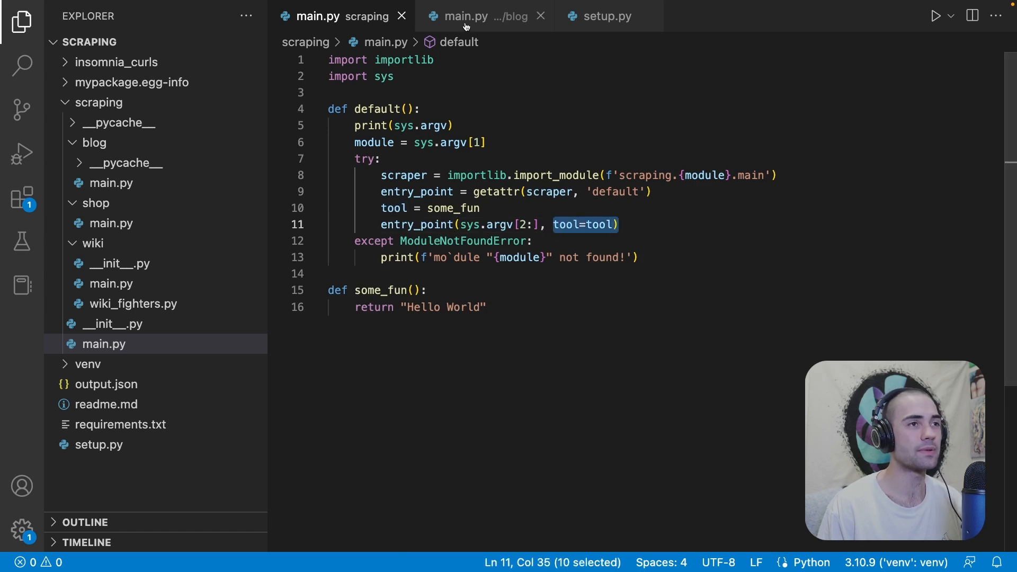
click(464, 16)
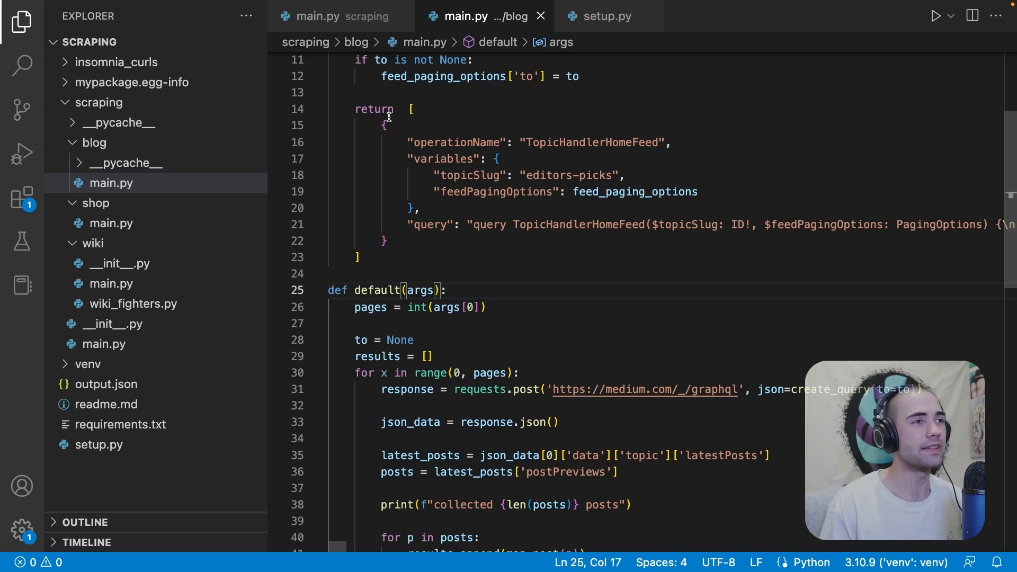
click(331, 15)
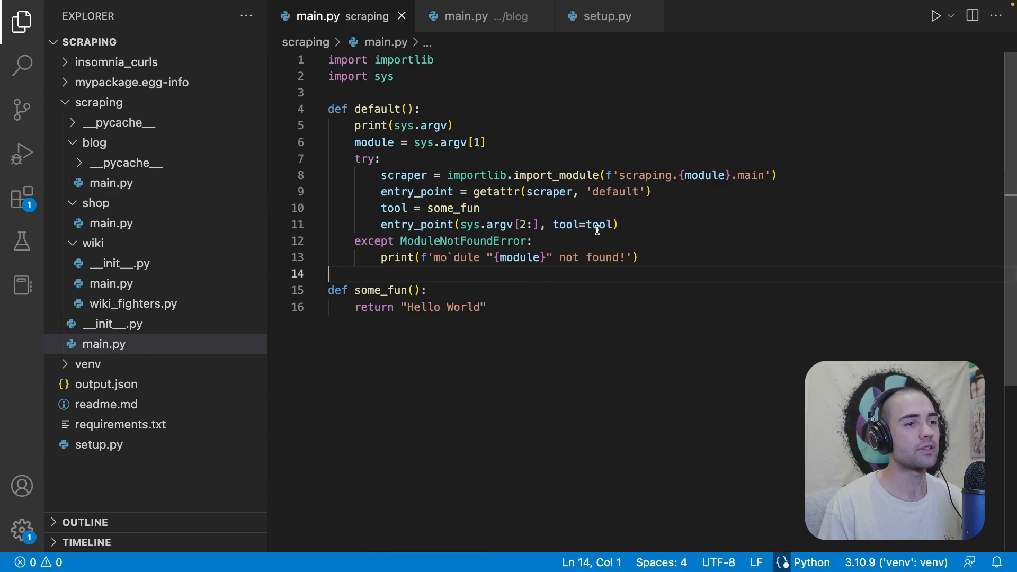